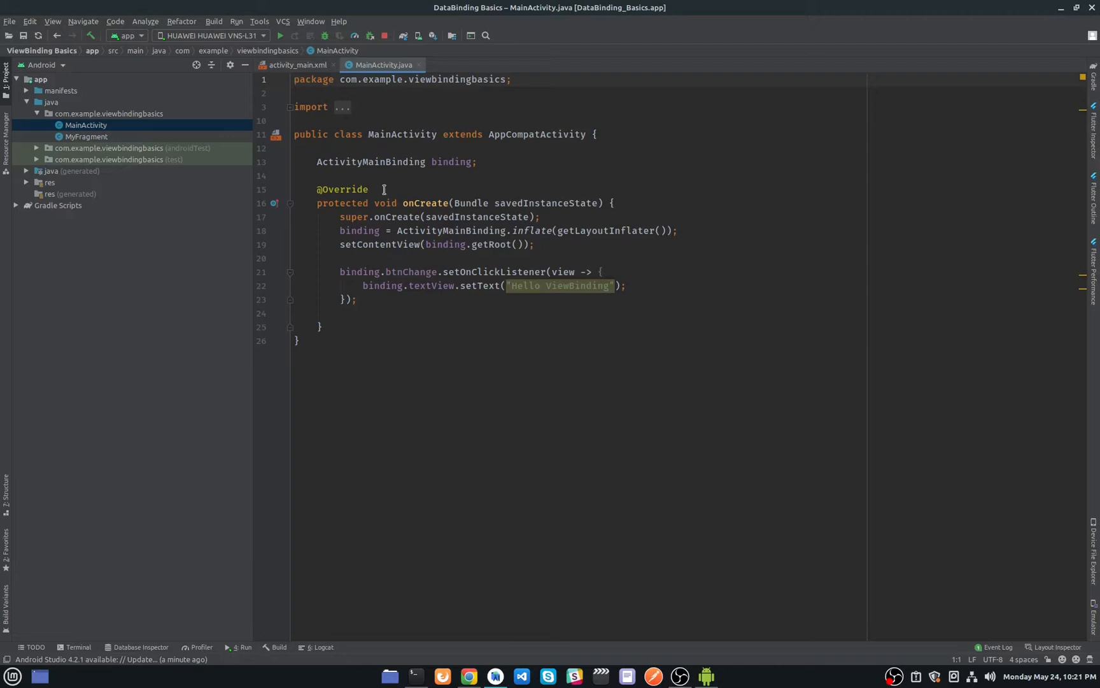
{"action": "mouse_move", "coordinate": [384, 184]}
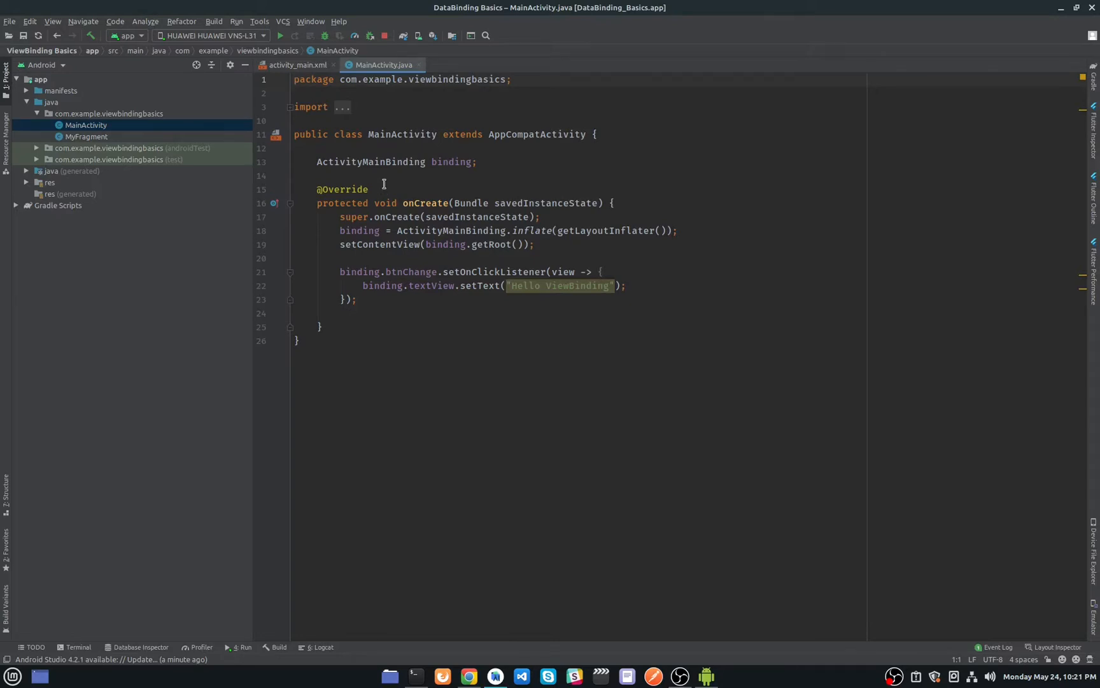
Open the MyFragment class in an editor tab beside MainActivity.
{"action": "left_click", "coordinate": [85, 136]}
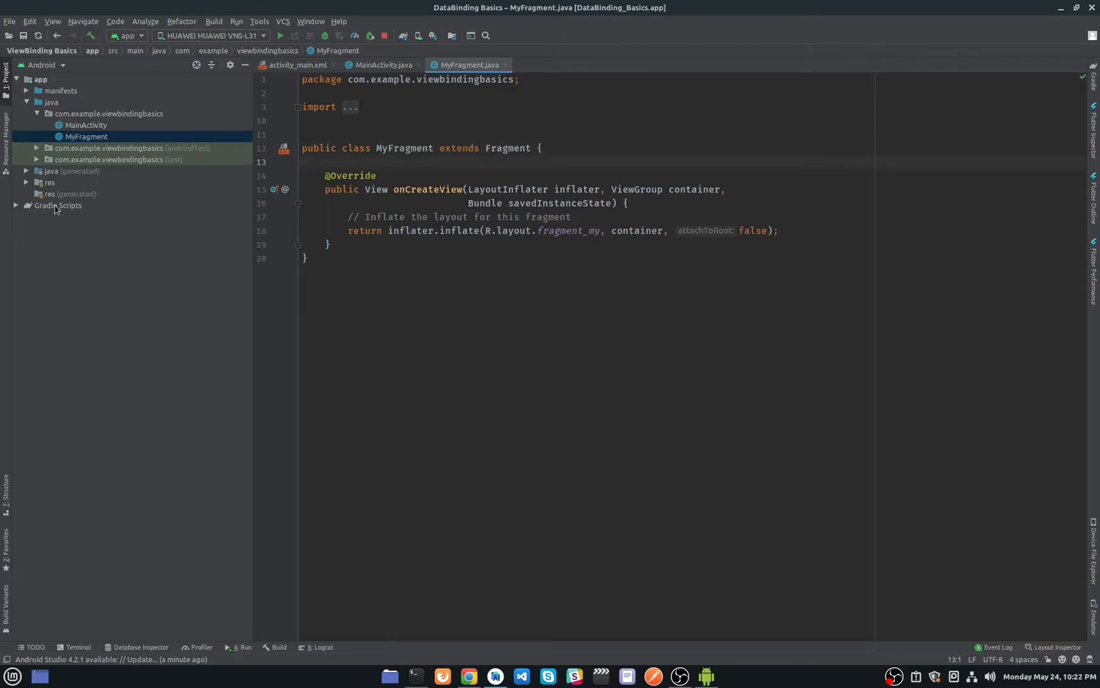
Open build.gradle (Module: app) and scroll to buildFeatures showing viewBinding true.
{"action": "left_click", "coordinate": [59, 205]}
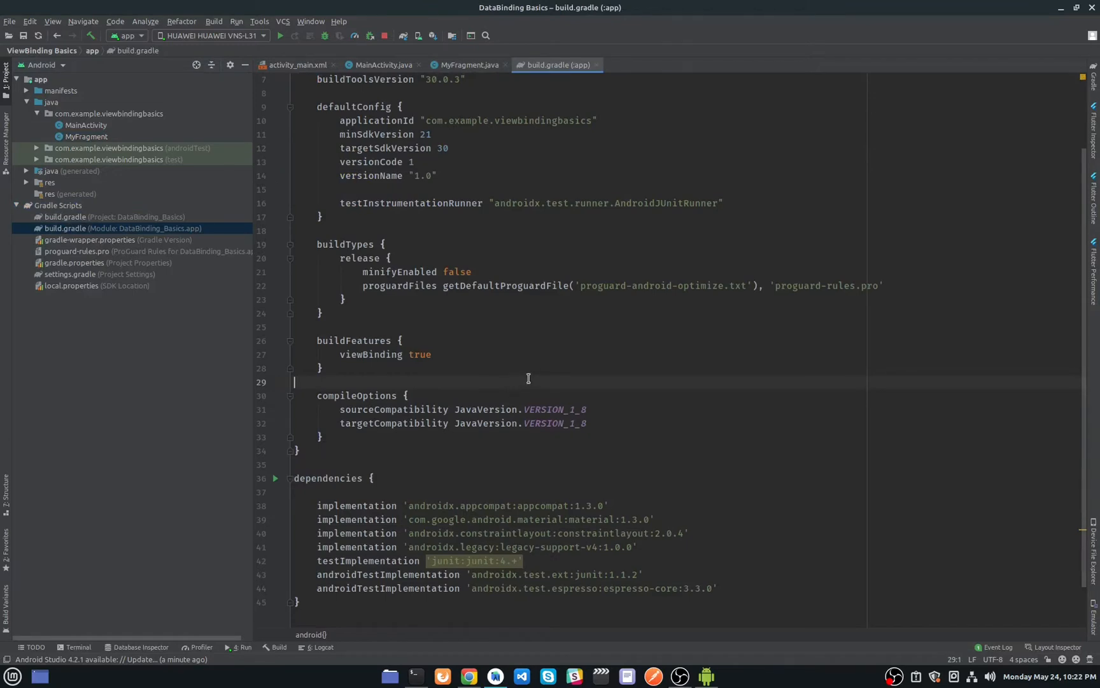
{"action": "scroll", "scroll_direction": "down", "scroll_amount": 3}
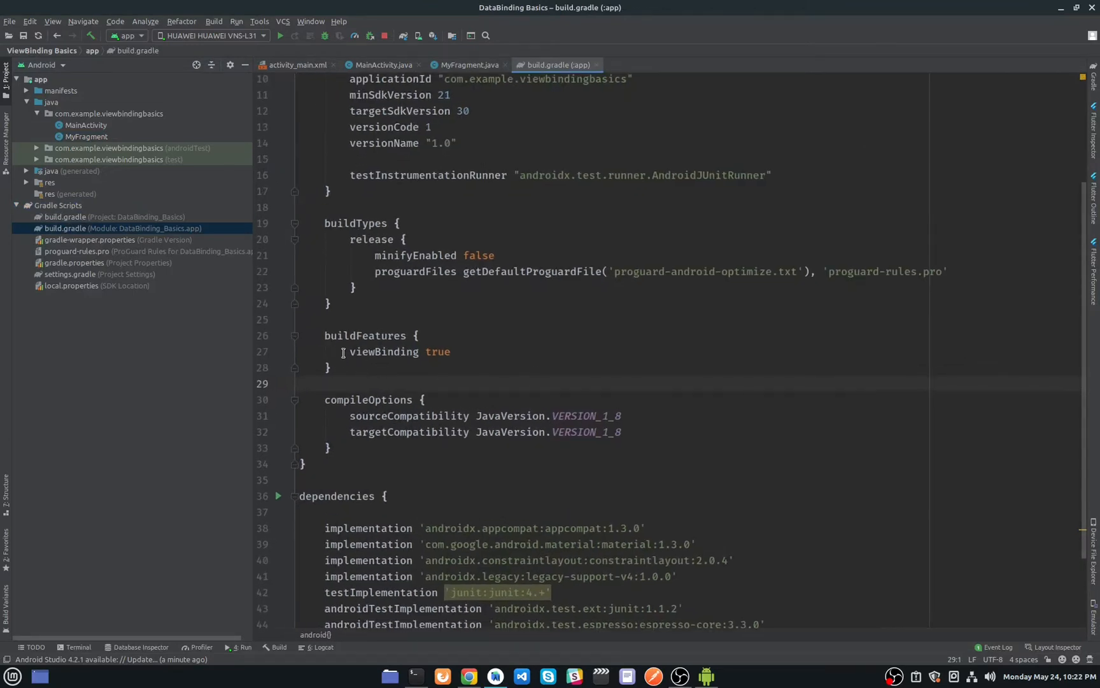
{"action": "mouse_move", "coordinate": [395, 335]}
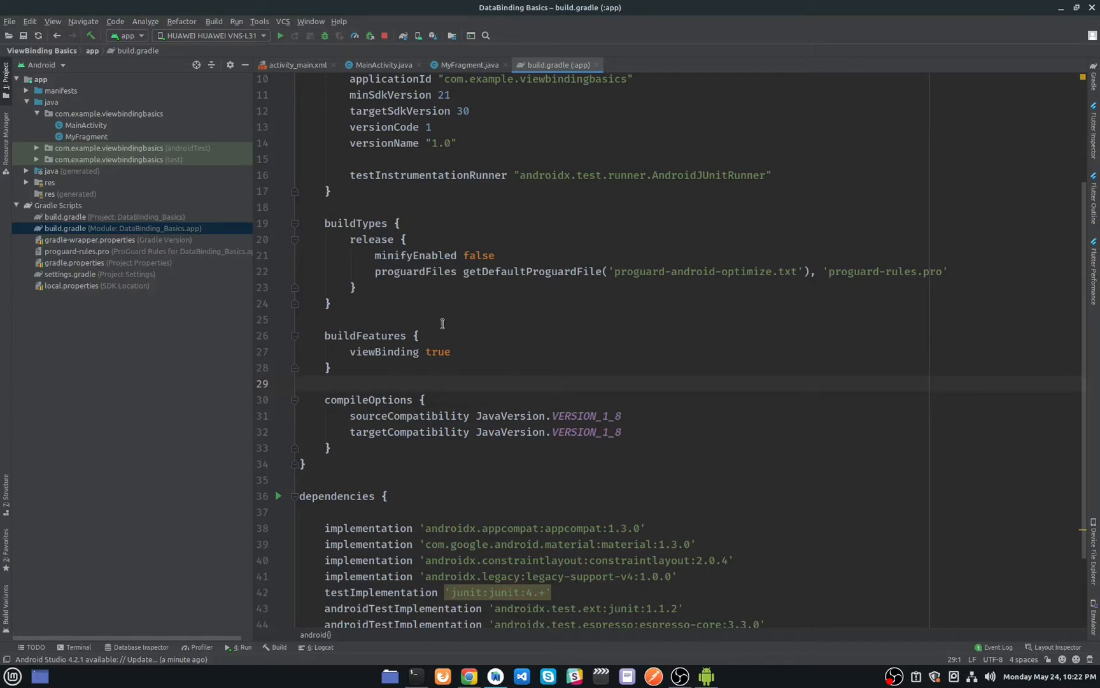
{"action": "mouse_move", "coordinate": [397, 345]}
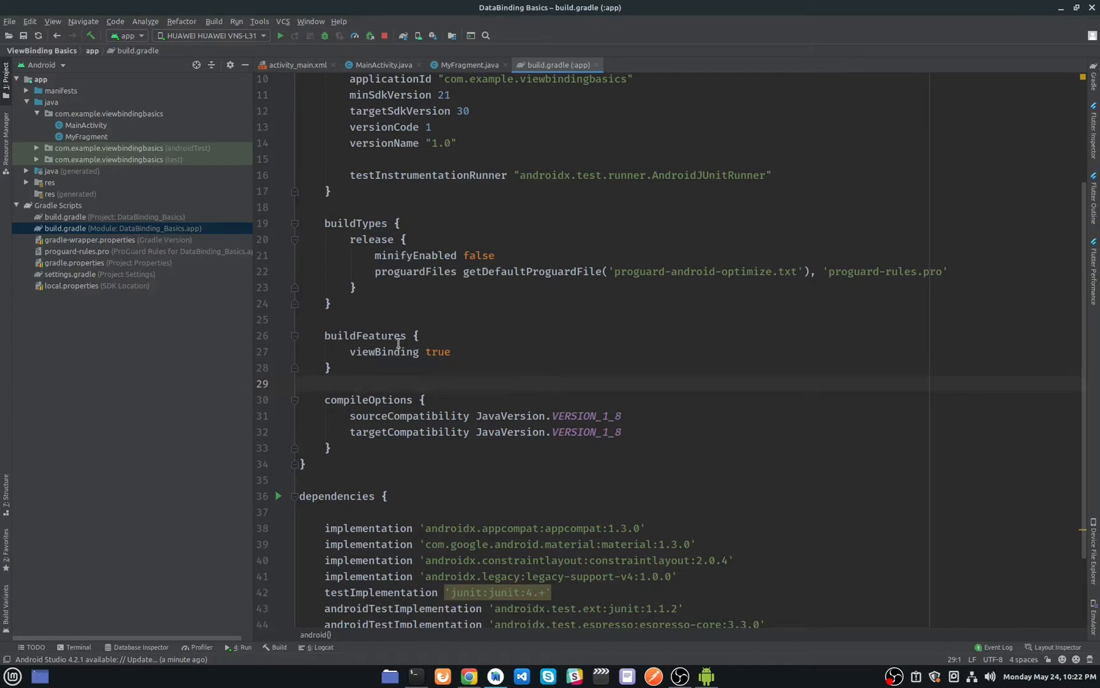
{"action": "mouse_move", "coordinate": [595, 65]}
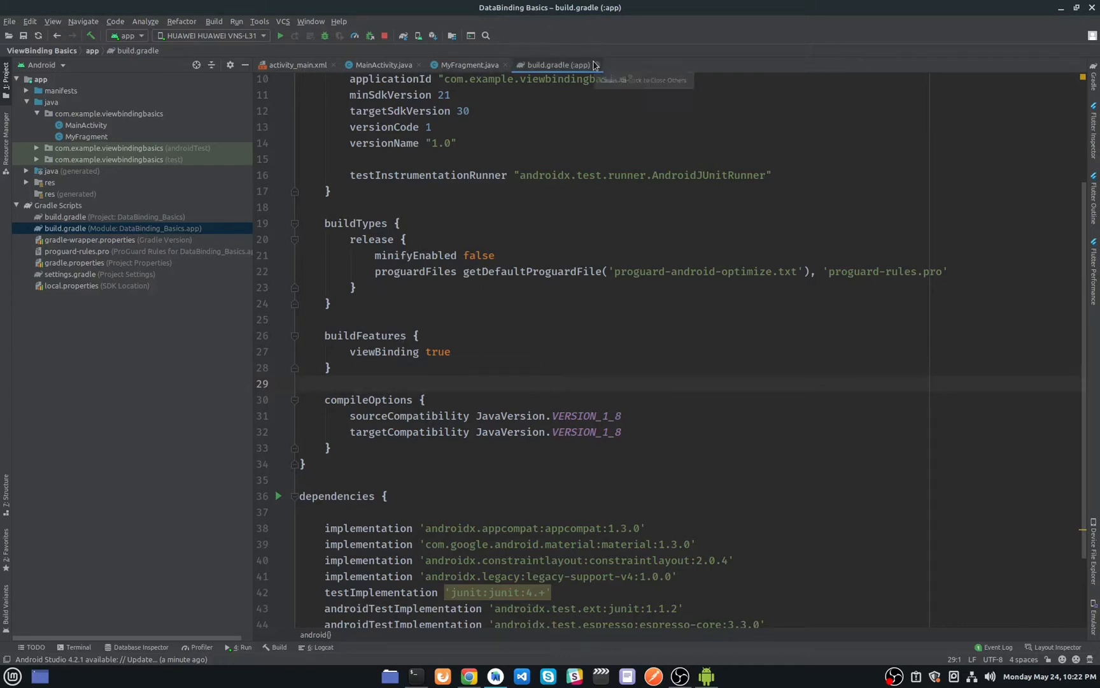
Close build.gradle and declare the field 'FragmentMyBinding binding;' in MyFragment.
{"action": "left_click", "coordinate": [466, 65]}
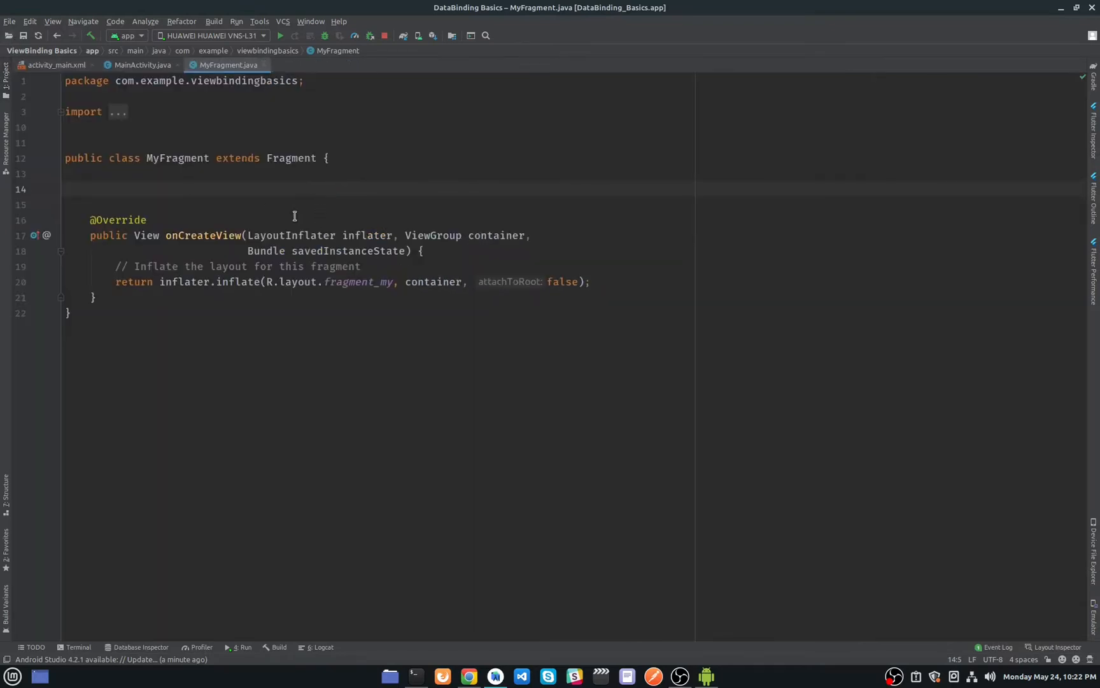
{"action": "mouse_move", "coordinate": [321, 251]}
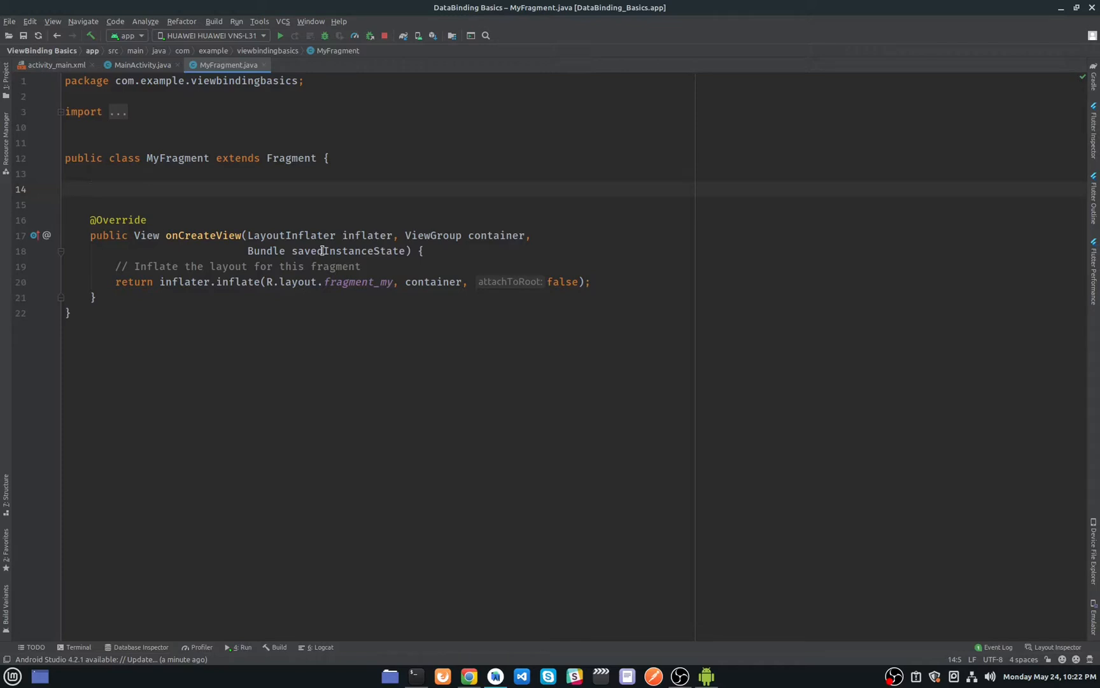
{"action": "type", "text": "Fr"}
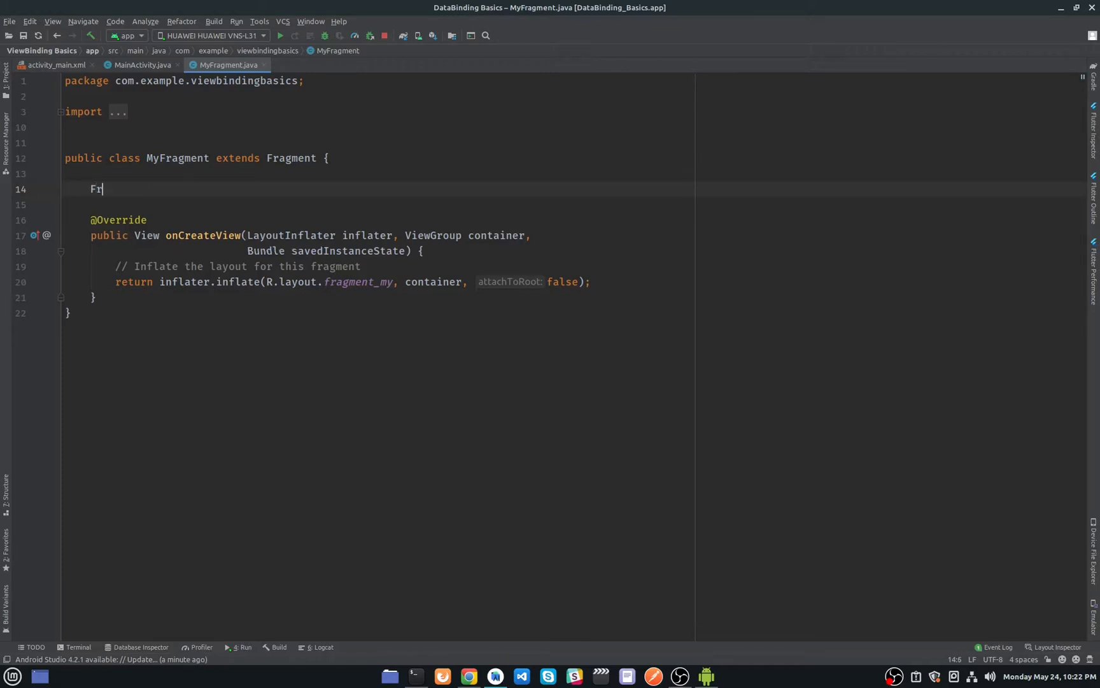
{"action": "type", "text": "agmentMyBinding b"}
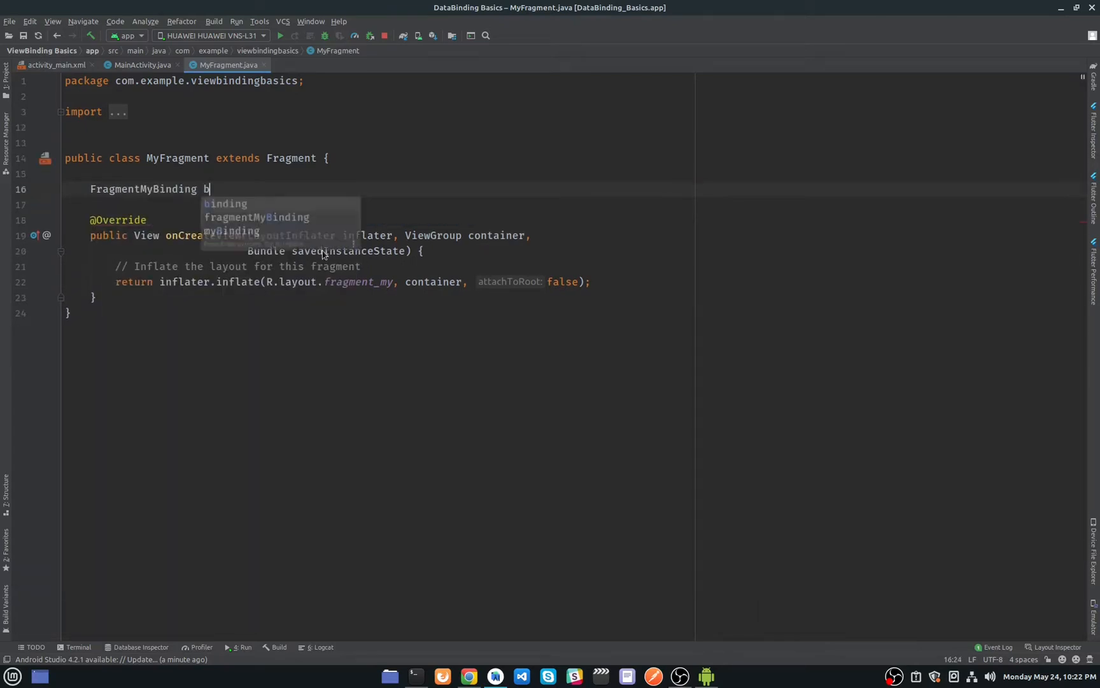
{"action": "type", "text": "inding"}
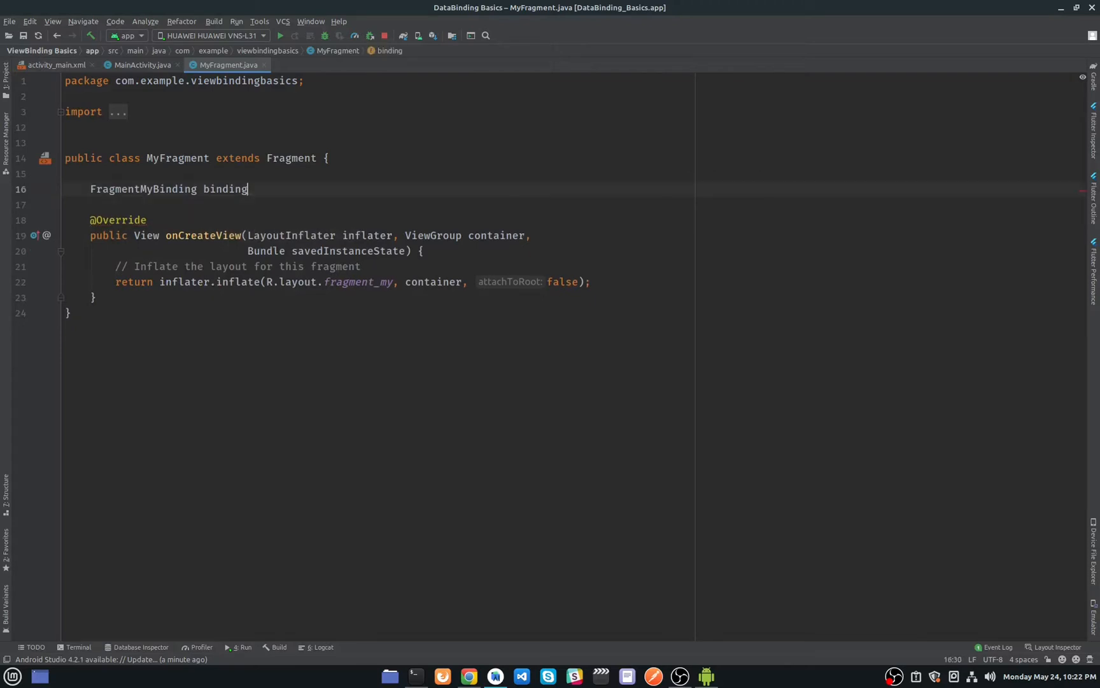
{"action": "type", "text": ";"}
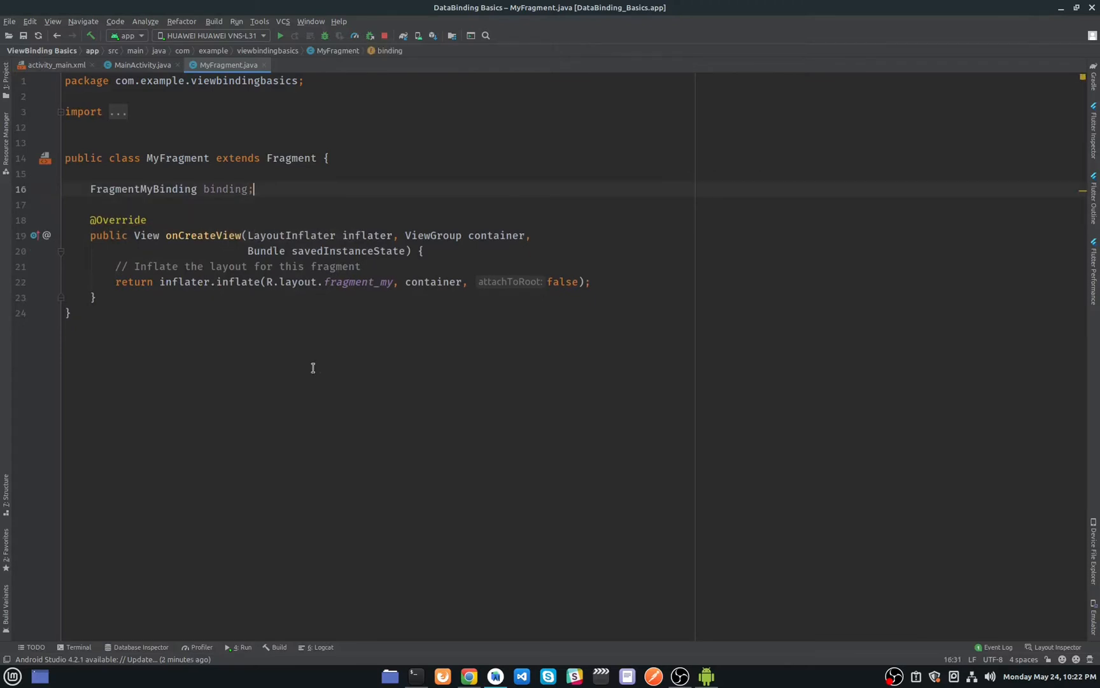
On a new line in onCreateView, write 'binding = FragmentMyBinding' using autocomplete.
{"action": "key", "text": "enter"}
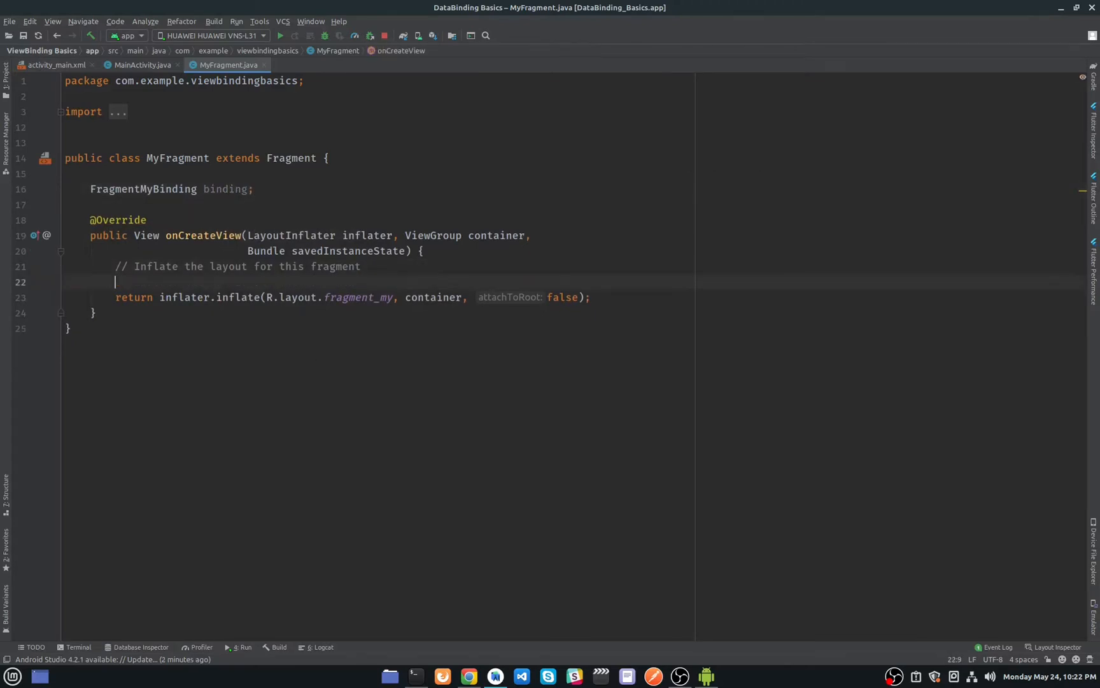
{"action": "type", "text": "bin"}
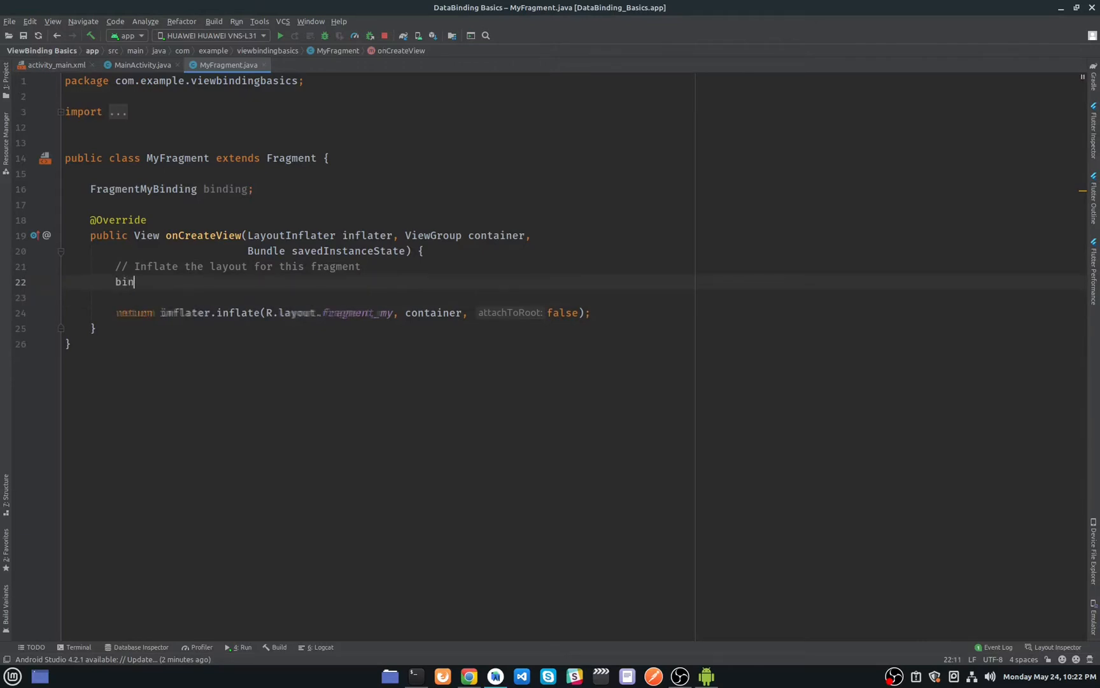
{"action": "type", "text": "ding"}
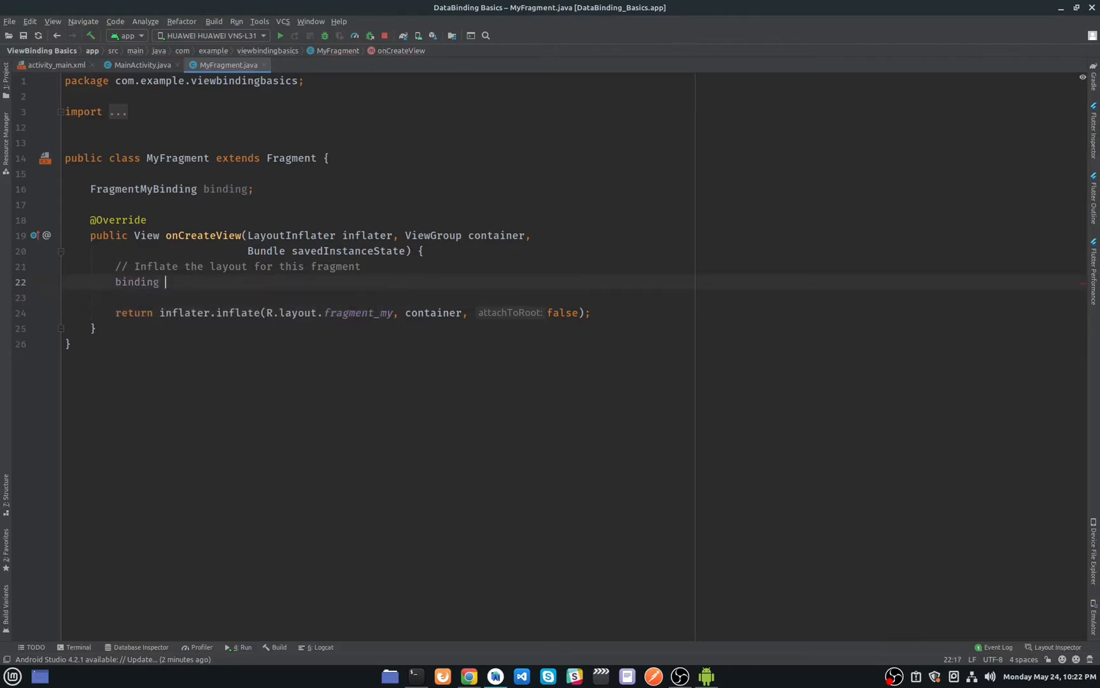
{"action": "type", "text": "="}
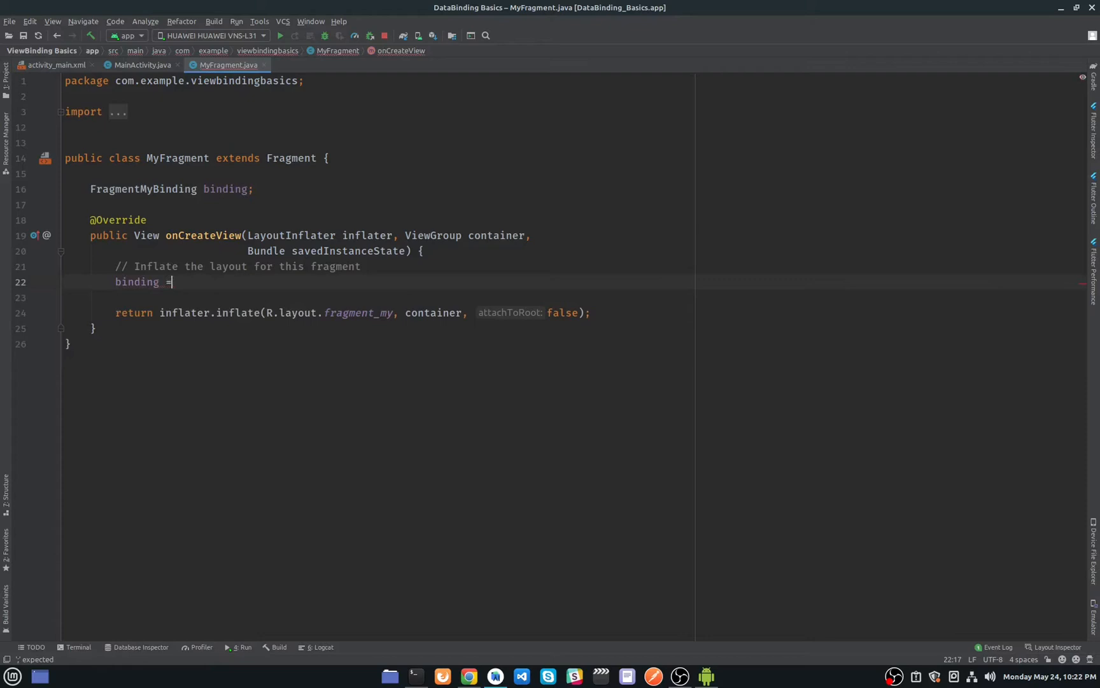
{"action": "type", "text": "Fra"}
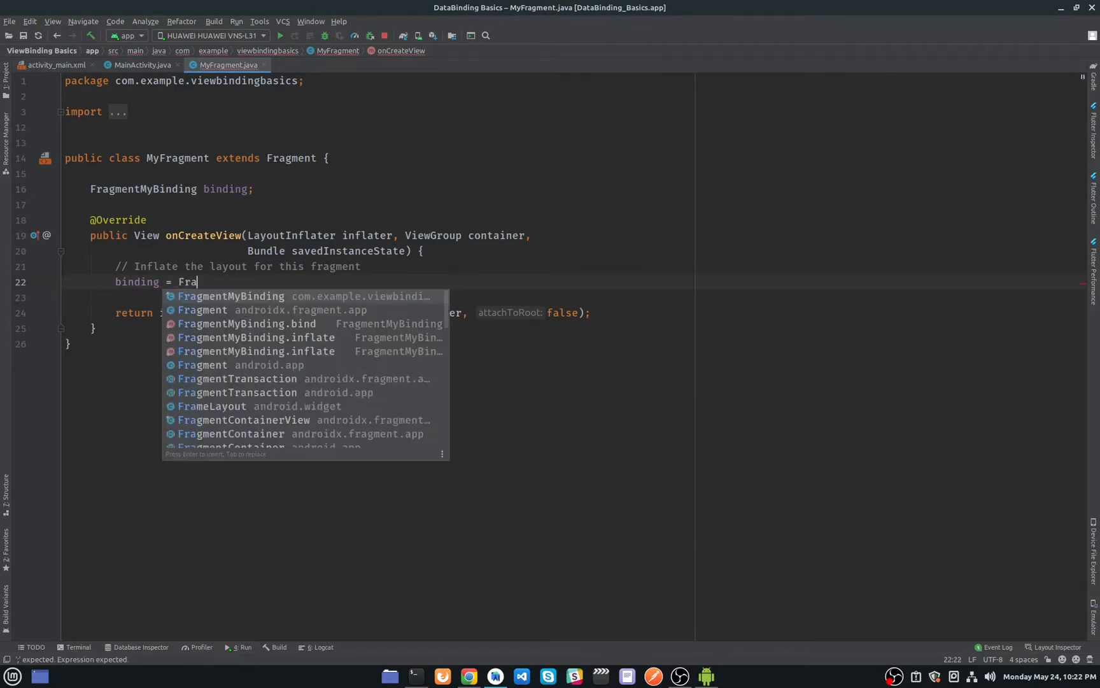
{"action": "key", "text": "Enter"}
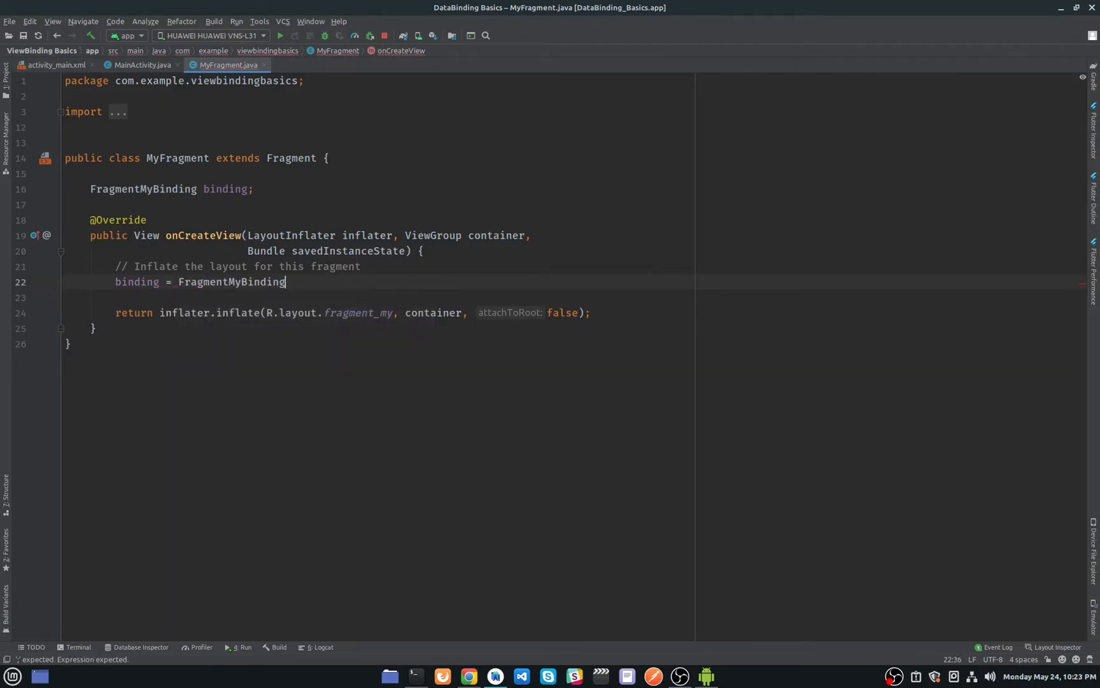
Complete the statement with '.inflate(inflater, container, false);'.
{"action": "type", "text": ".inflate("}
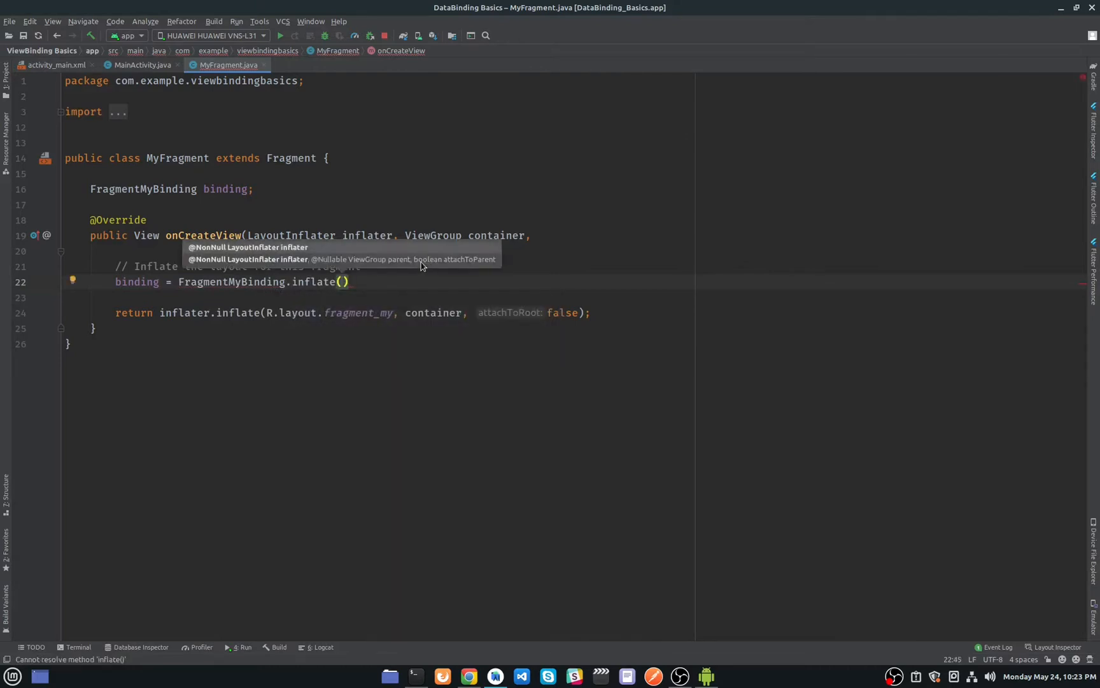
{"action": "type", "text": "inflater"}
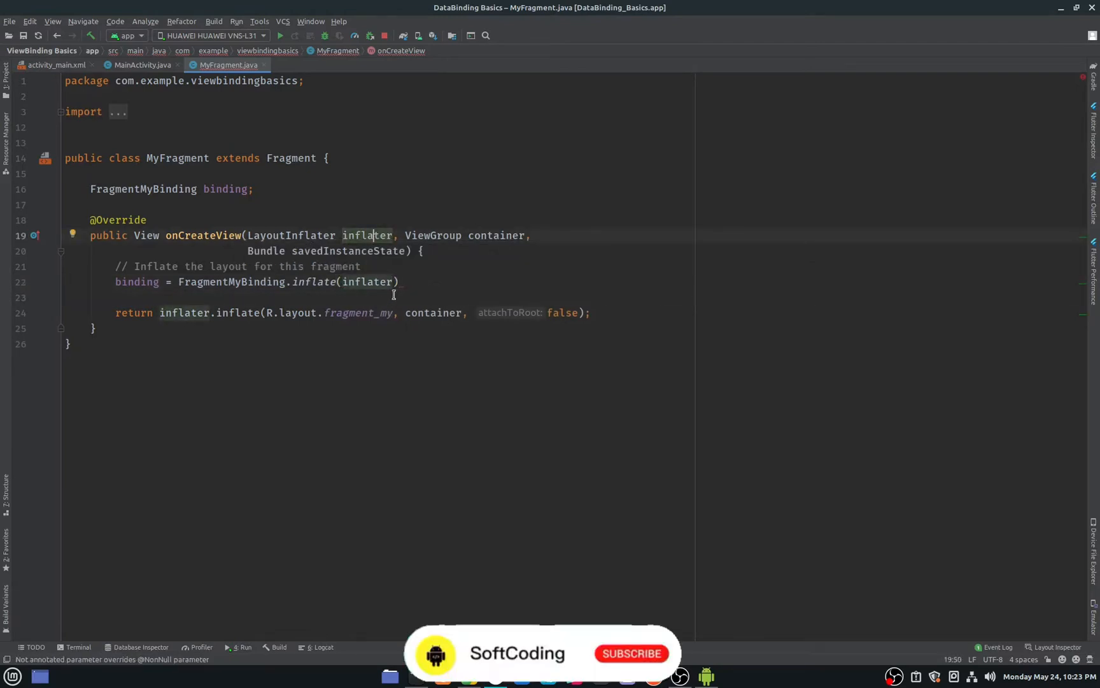
{"action": "type", "text": ","}
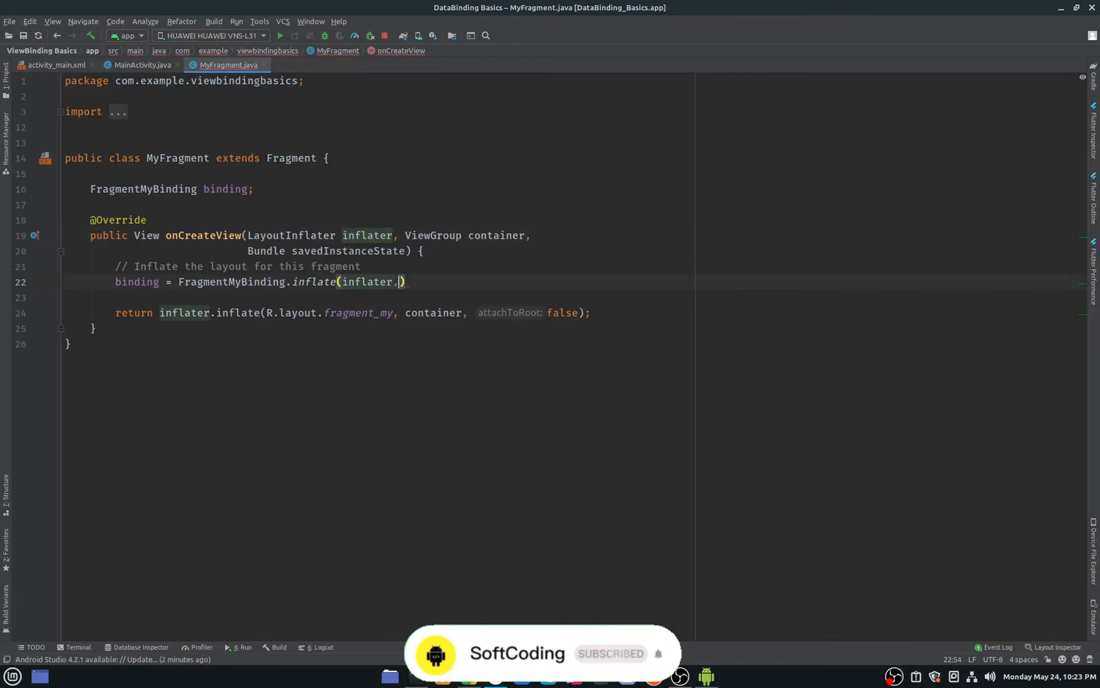
{"action": "type", "text": "\" \""}
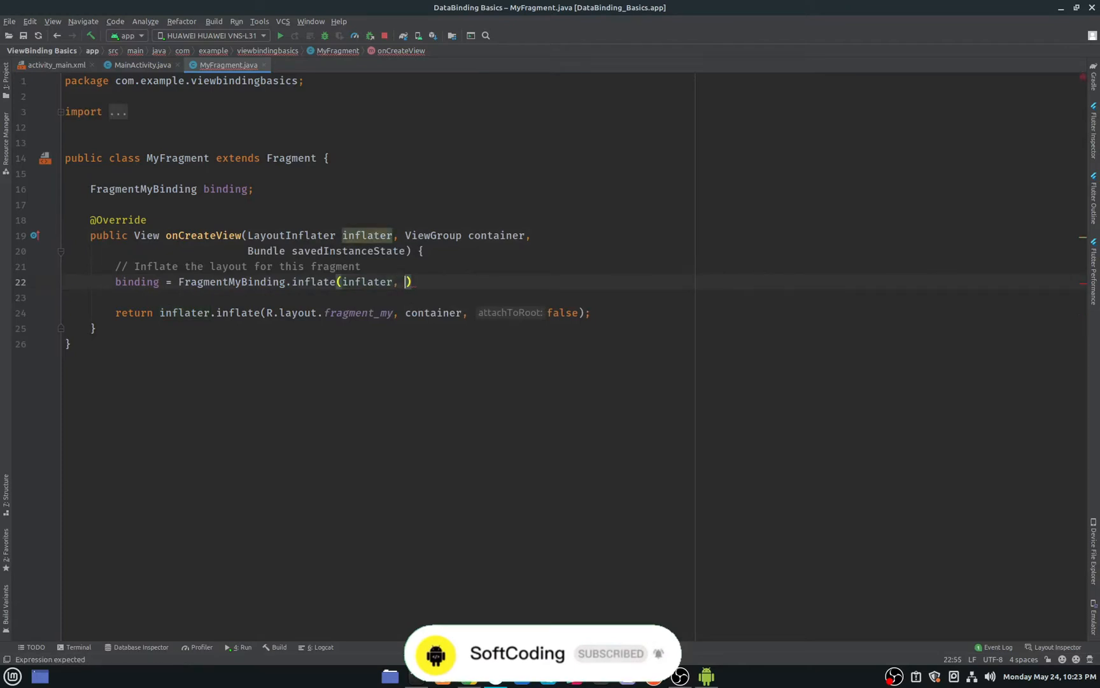
{"action": "type", "text": "container,"}
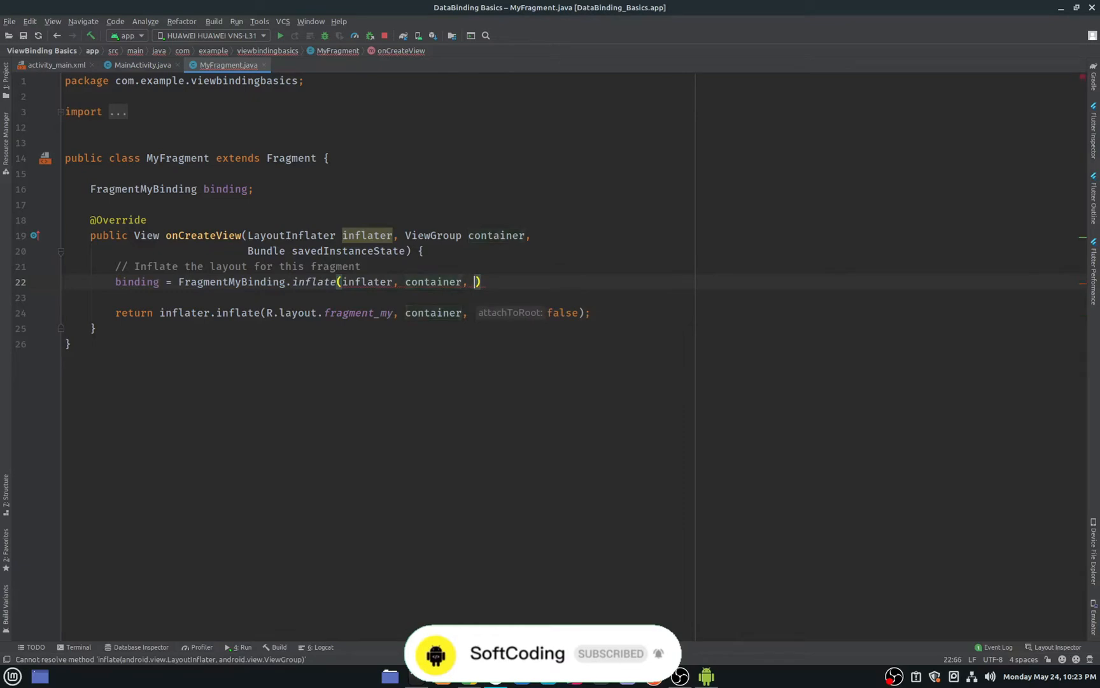
{"action": "type", "text": "false"}
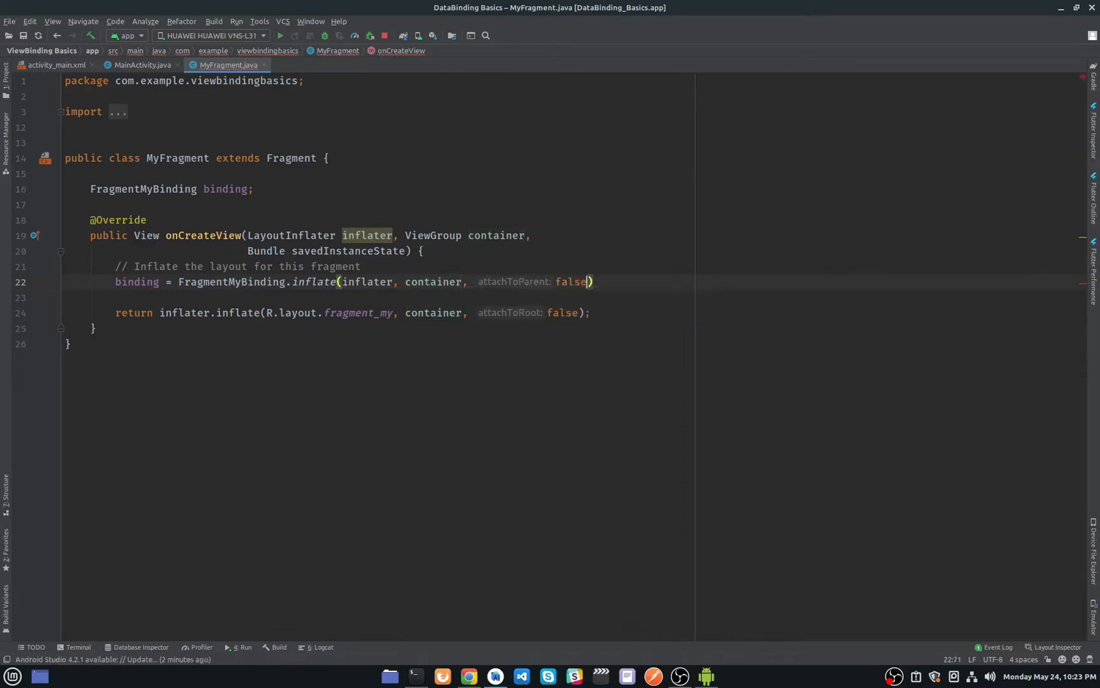
{"action": "type", "text": ";"}
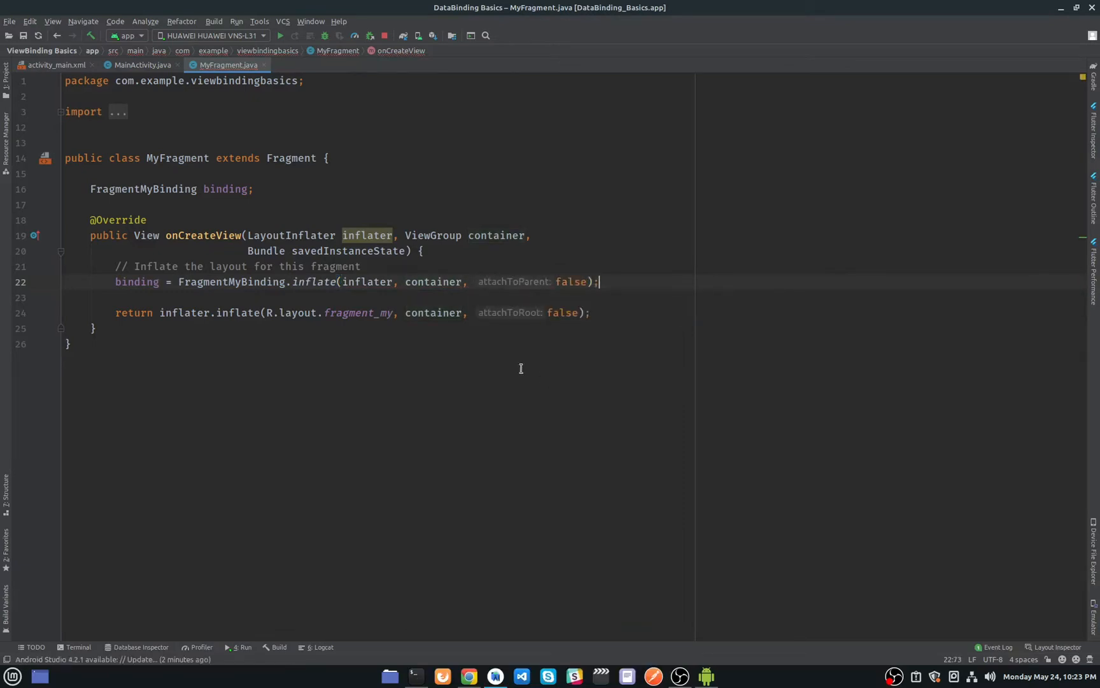
Replace the returned inflater.inflate(...) call with 'binding.getRoot();'.
{"action": "left_click_drag", "start_coordinate": [354, 312], "coordinate": [589, 311]}
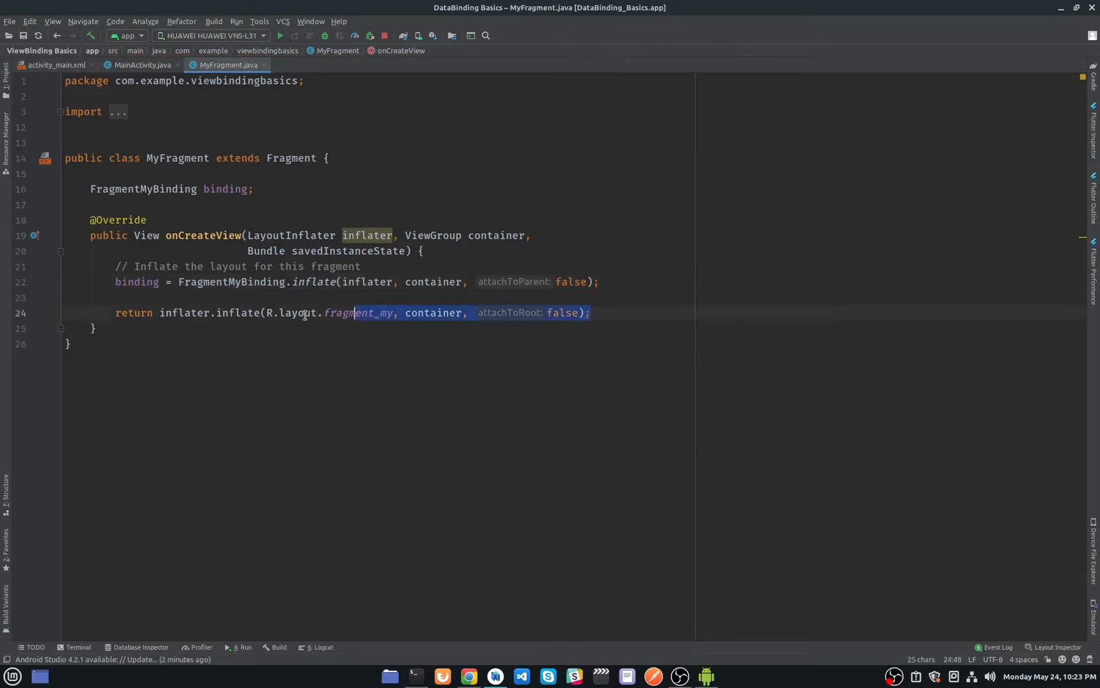
{"action": "key", "text": "Delete"}
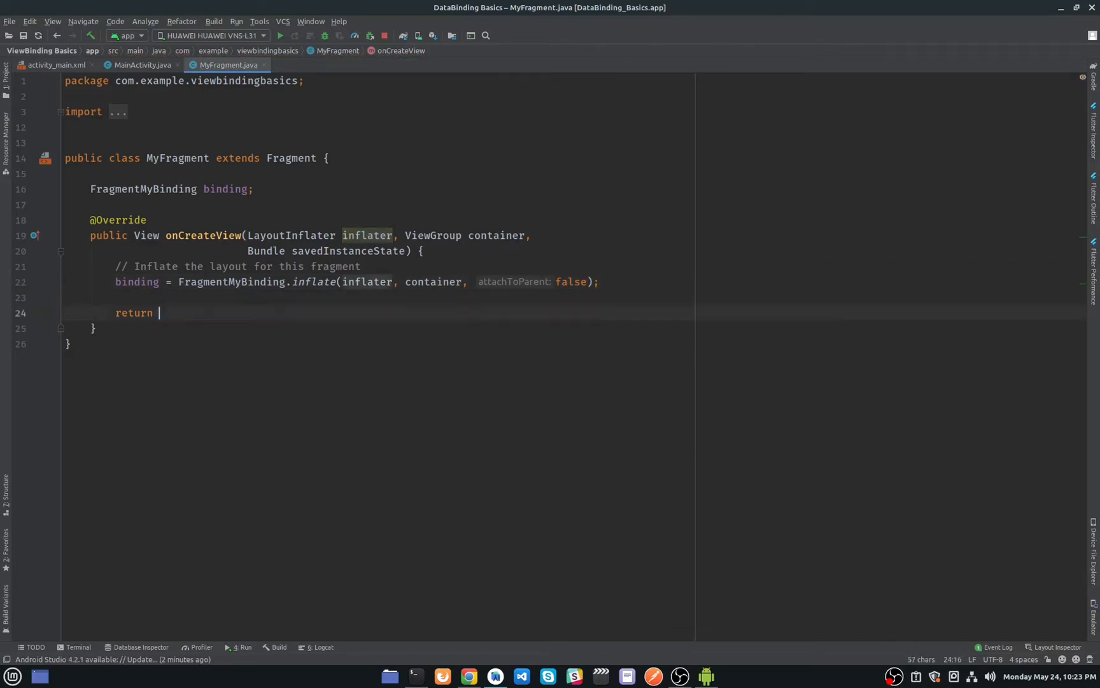
{"action": "type", "text": "binding.getRoot("}
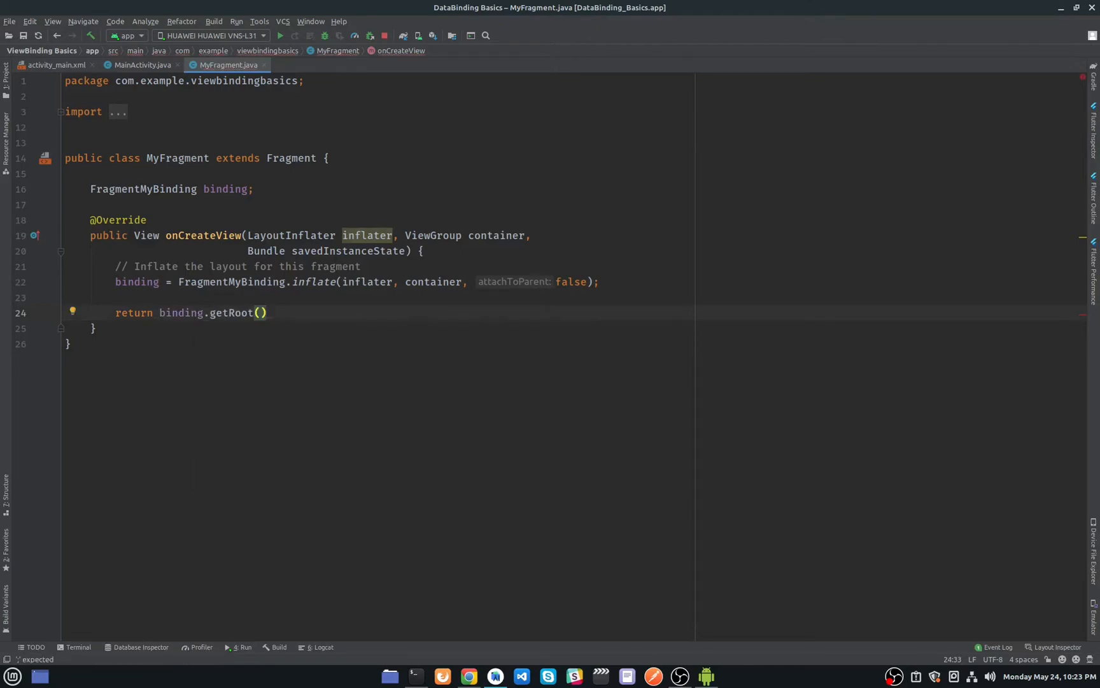
{"action": "type", "text": ";"}
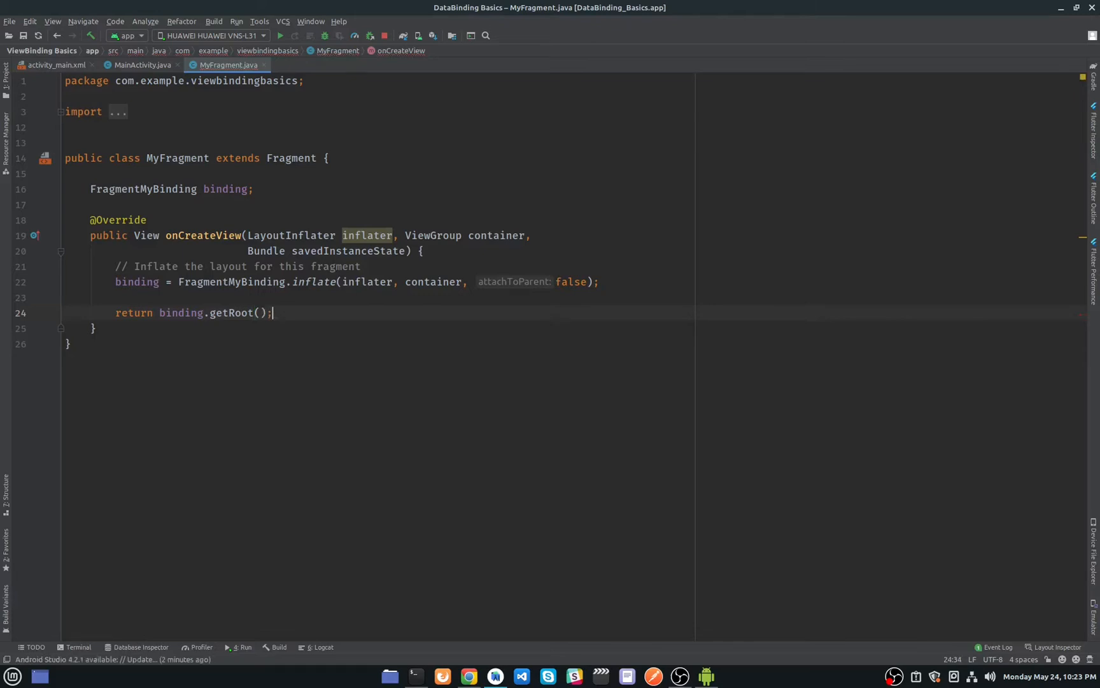
Review MainActivity's ViewBinding code, return to MyFragment.java and show the Project tree.
{"action": "left_click", "coordinate": [141, 65]}
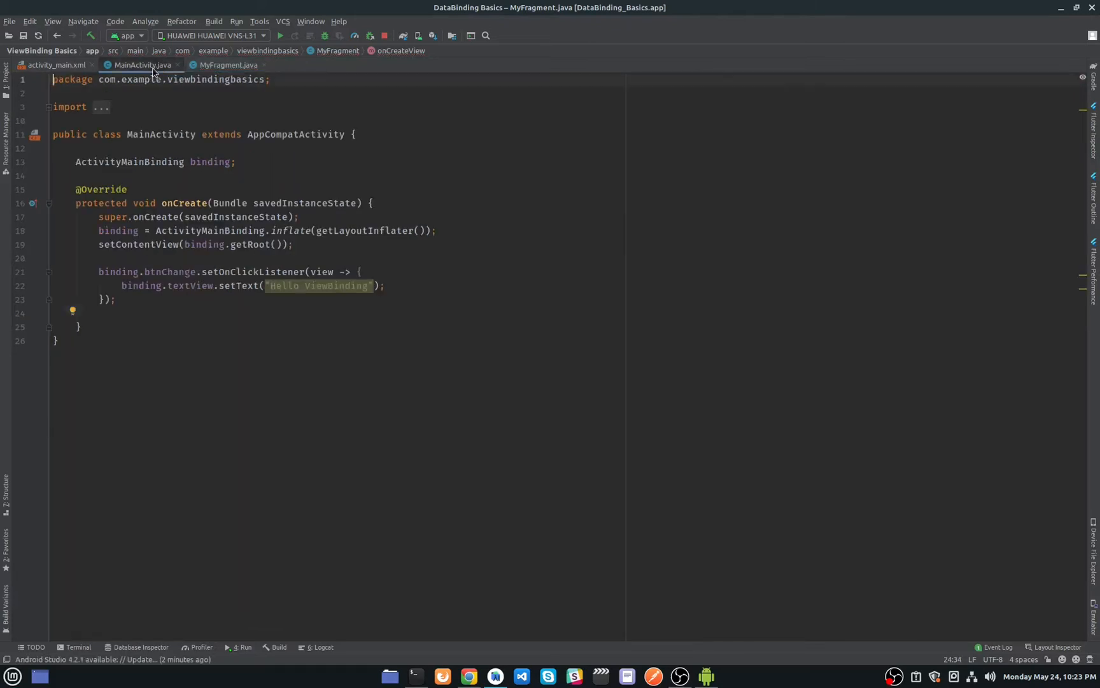
{"action": "left_click", "coordinate": [142, 65]}
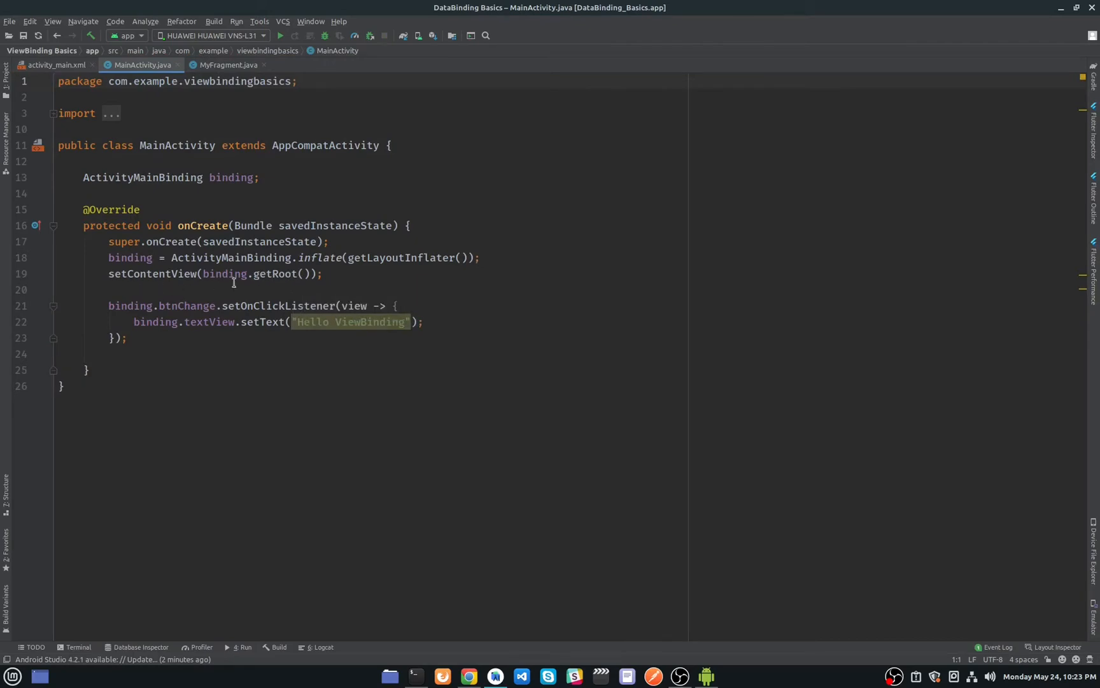
{"action": "left_click", "coordinate": [228, 65]}
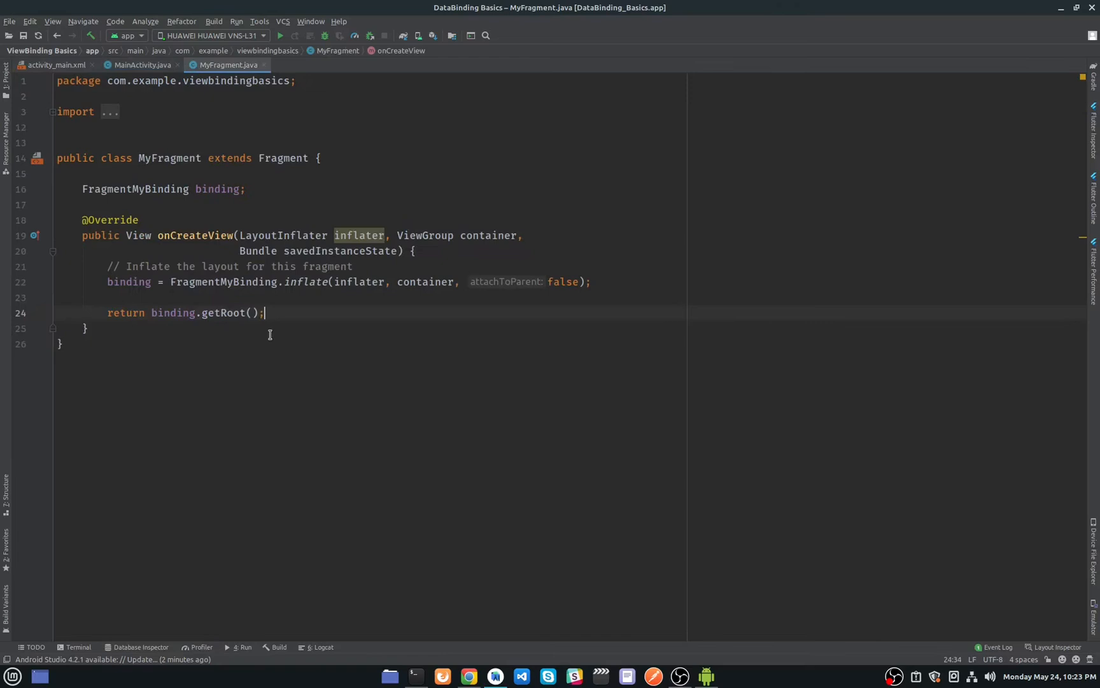
{"action": "left_click", "coordinate": [5, 78]}
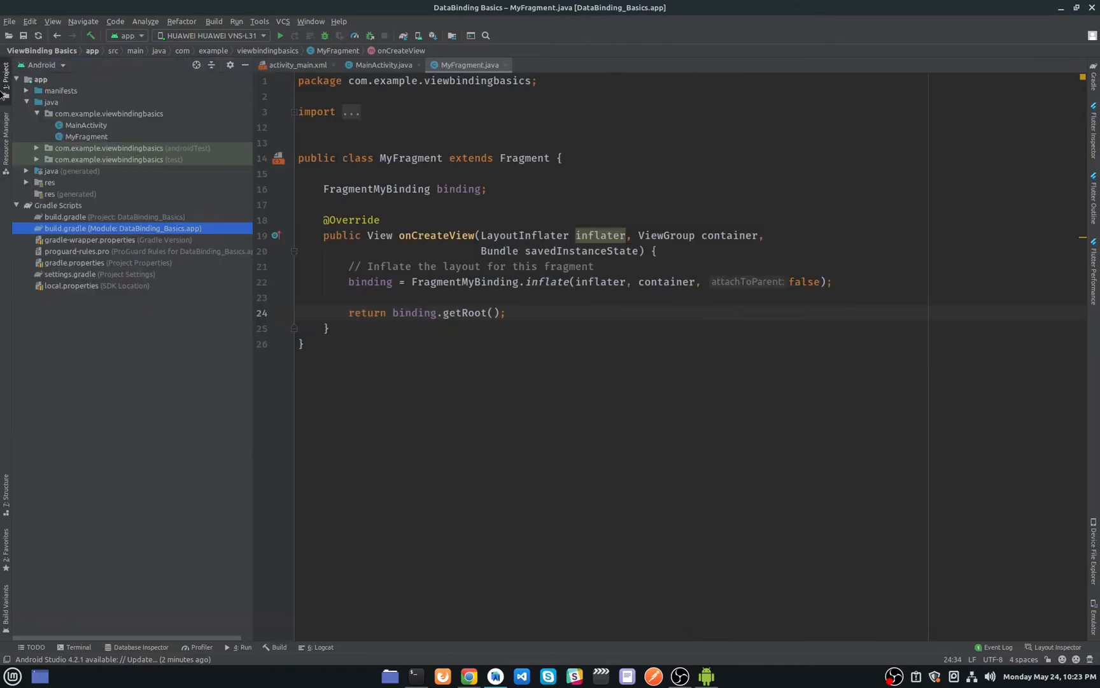
Open res/layout/fragment_my.xml in Split view.
{"action": "left_click", "coordinate": [49, 183]}
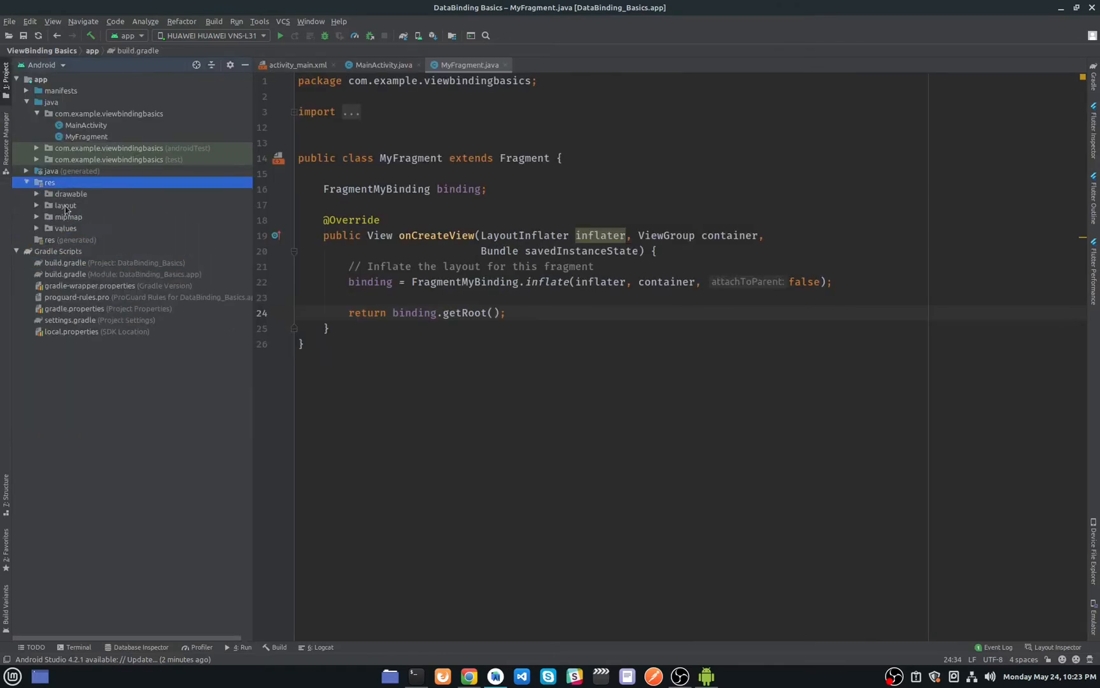
{"action": "left_click", "coordinate": [65, 205]}
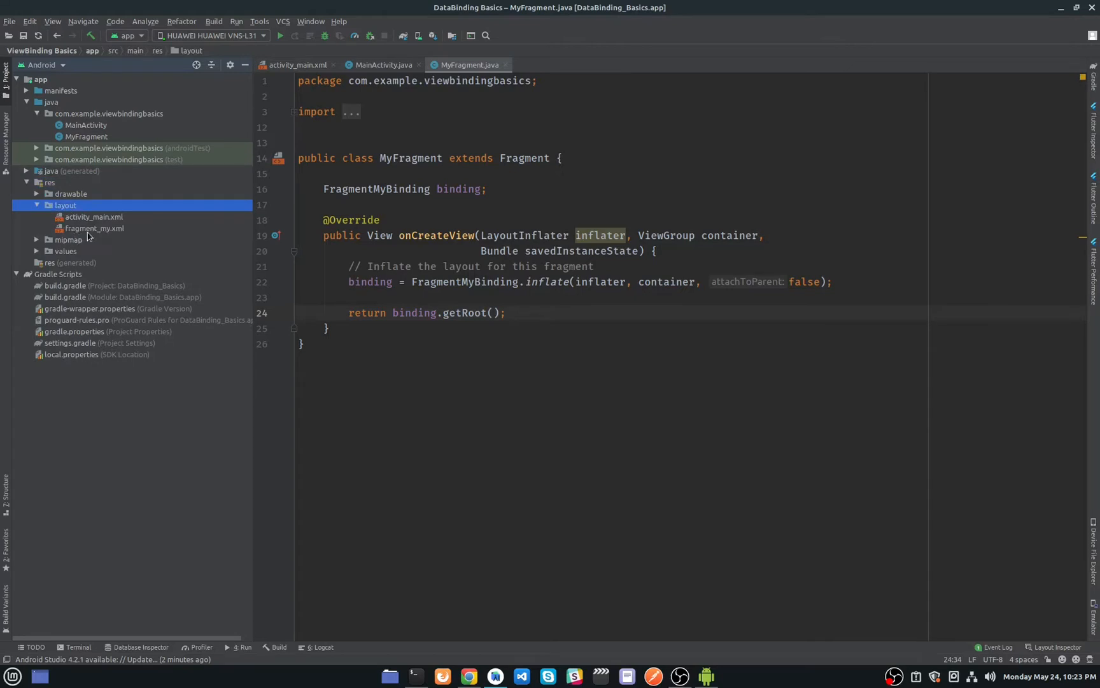
{"action": "double_click", "coordinate": [93, 227]}
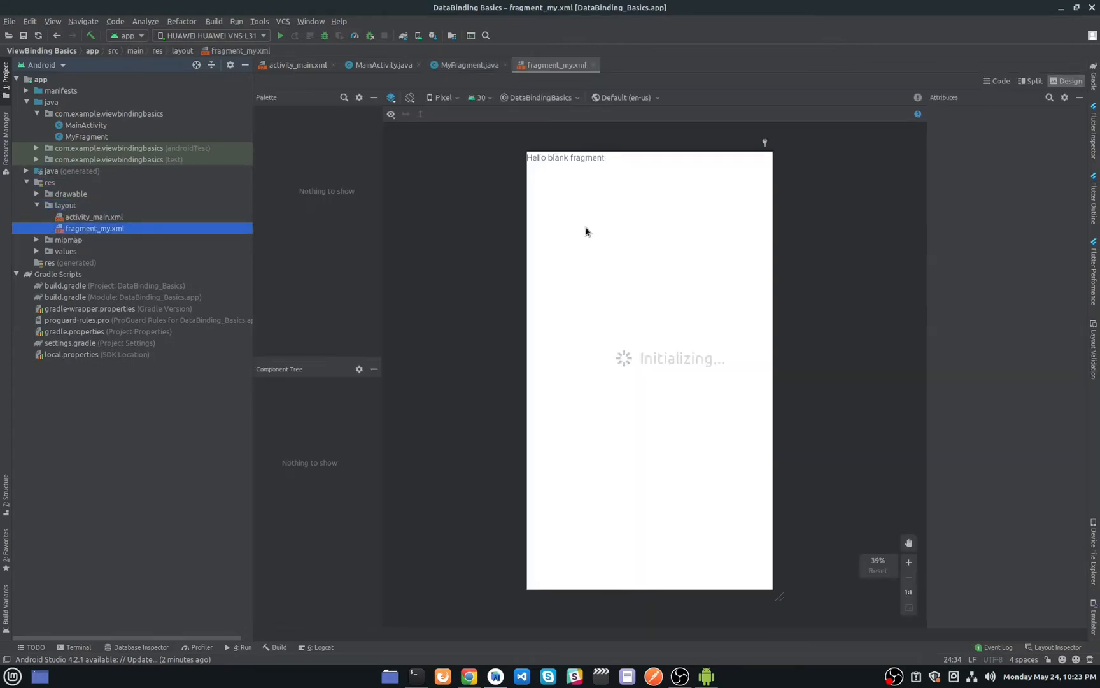
{"action": "left_click", "coordinate": [1030, 80]}
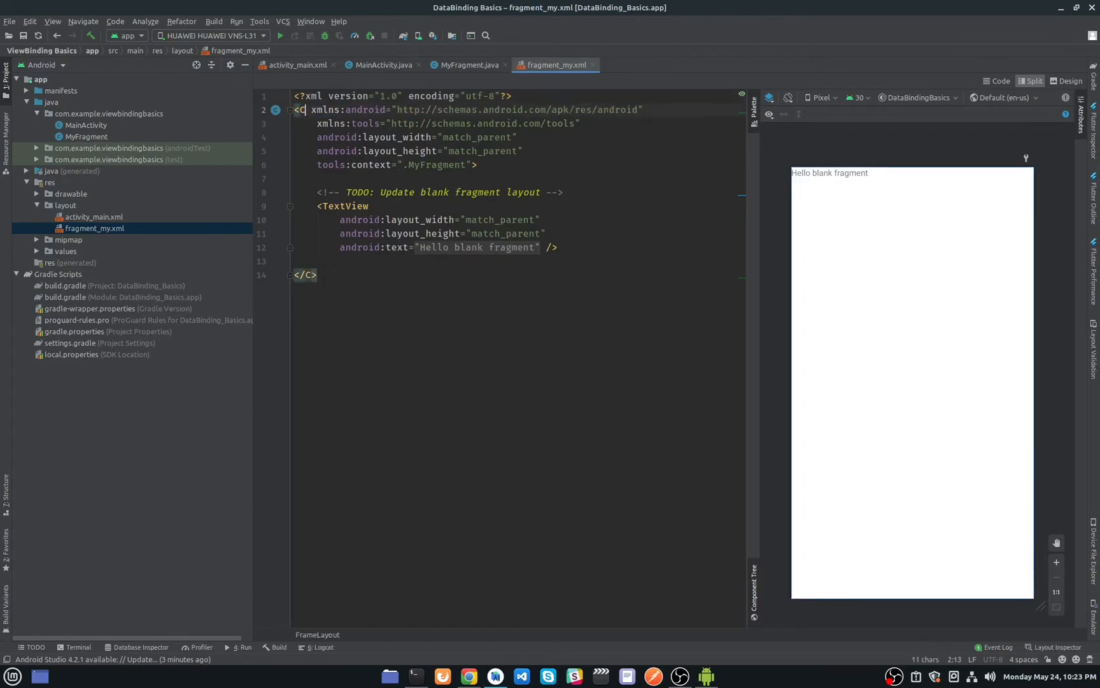
Change the root to androidx.constraintlayout.widget.ConstraintLayout and remove the placeholder TextView.
{"action": "type", "text": "androidx.constraintlayout.widget.ConstraintLayout"}
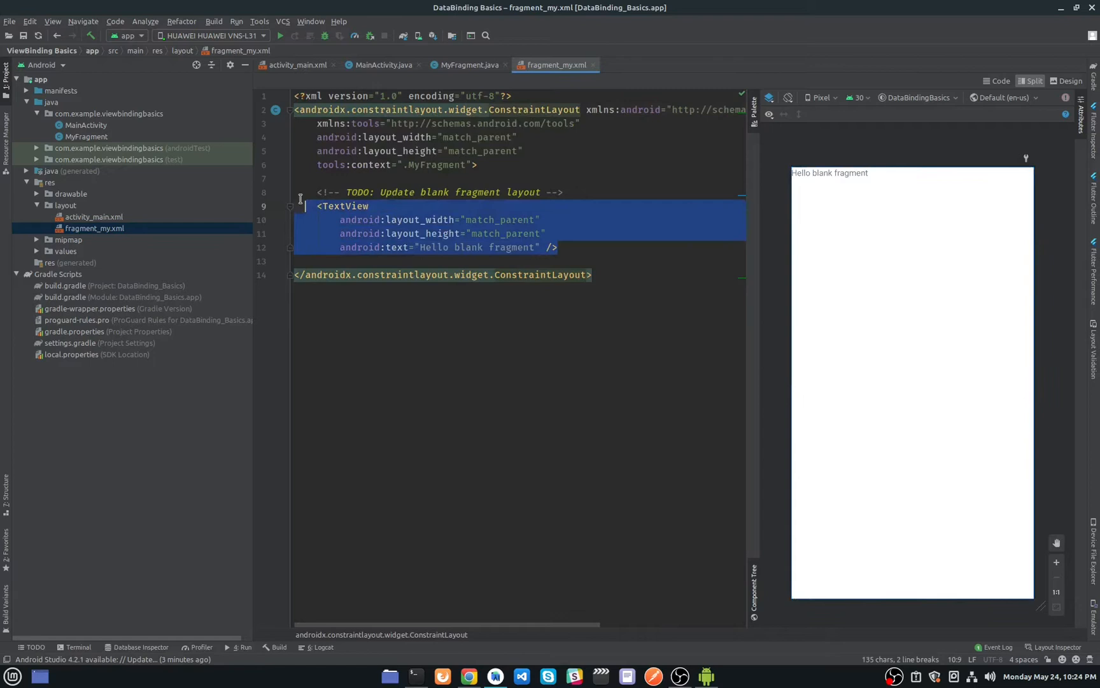
{"action": "key", "text": "Delete"}
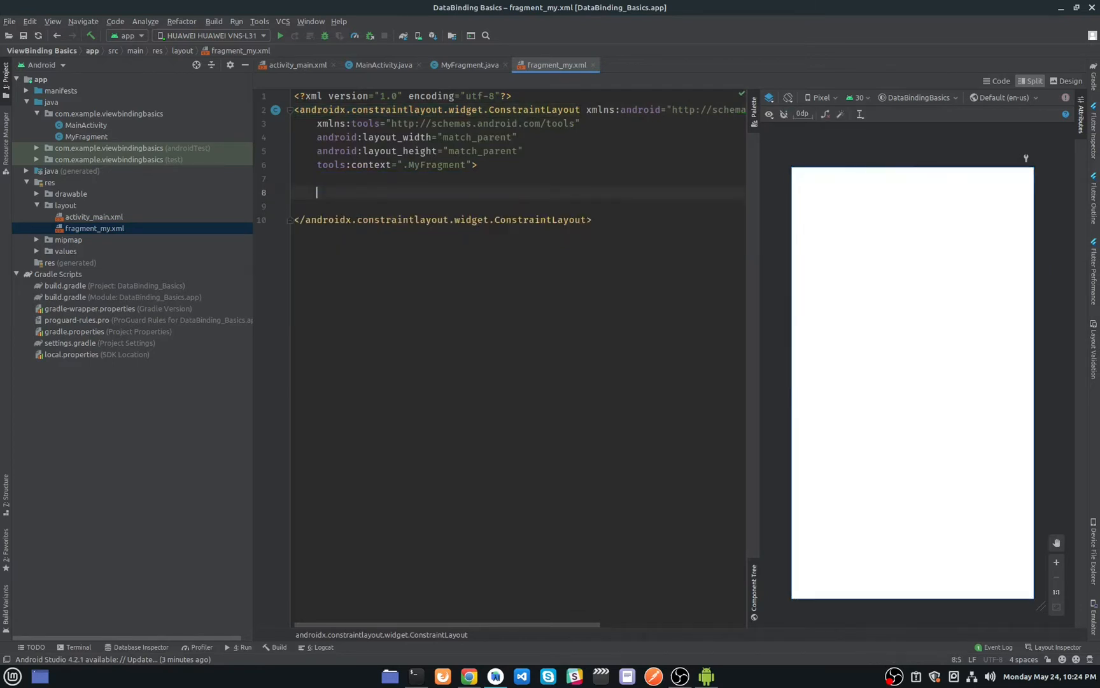
In Design view, drop a TextView onto the layout and centre it on all four parent edges.
{"action": "left_click", "coordinate": [1067, 80]}
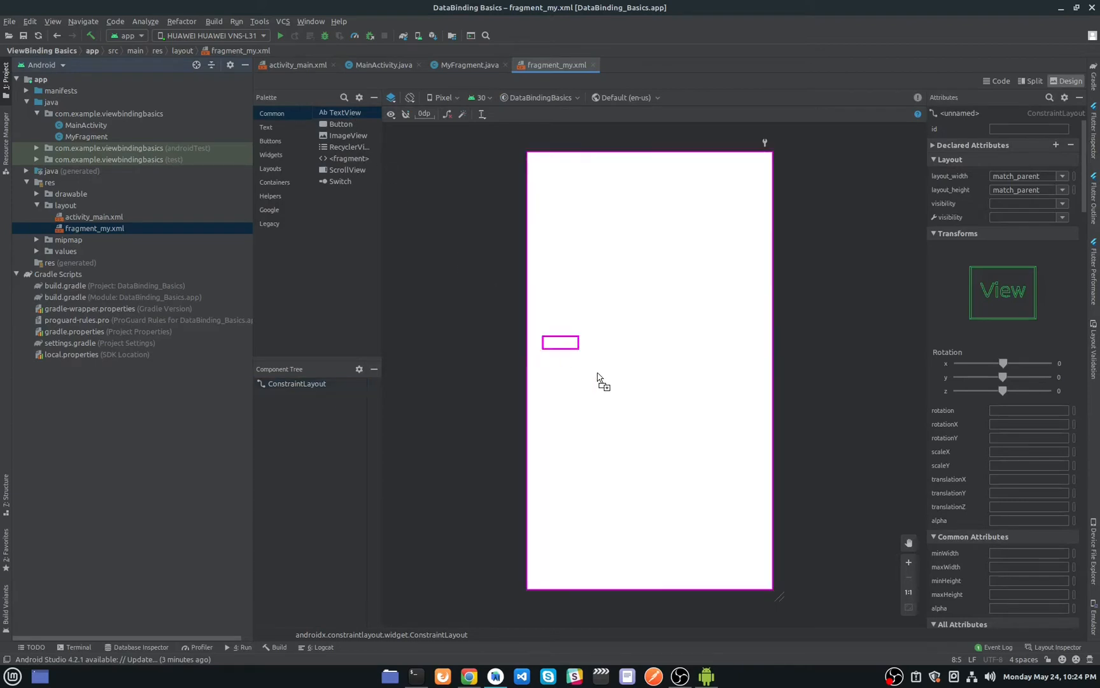
{"action": "left_click_drag", "start_coordinate": [340, 112], "coordinate": [561, 343]}
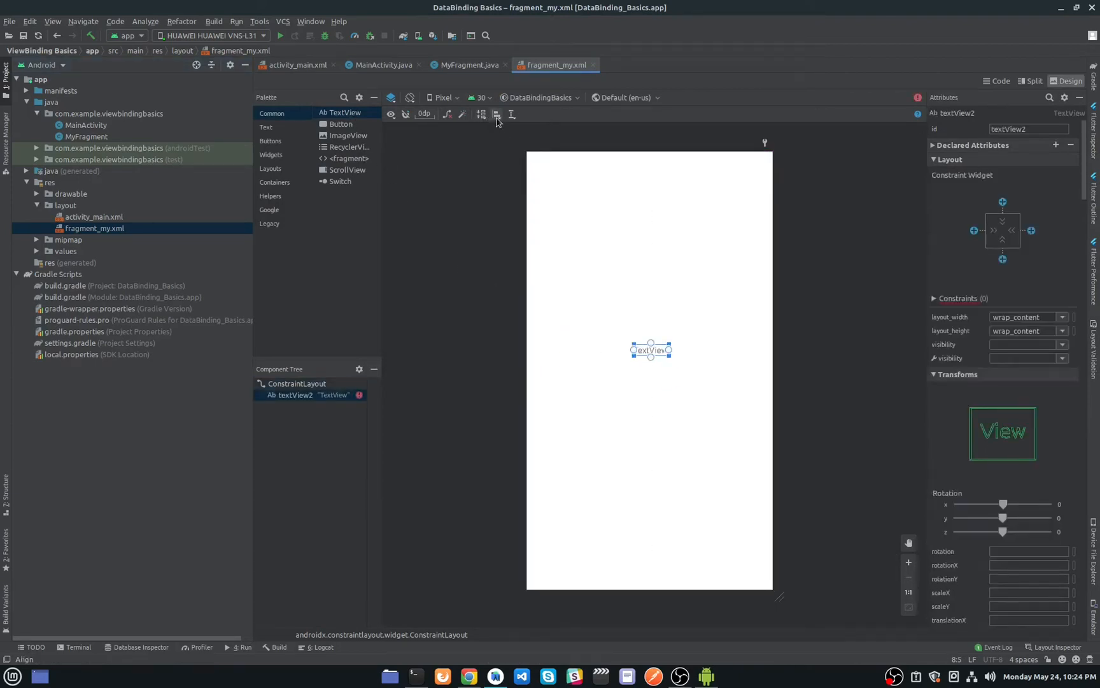
{"action": "left_click", "coordinate": [497, 113]}
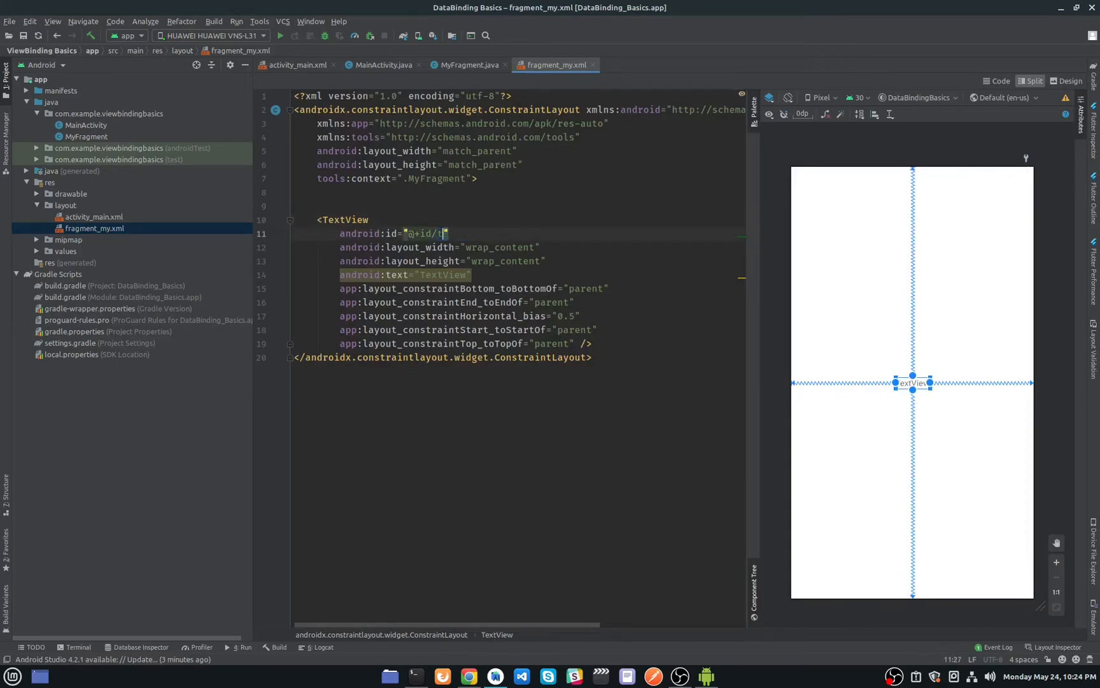
Give the TextView id @+id/myTextView and textSize 25sp, then return to MyFragment.java.
{"action": "type", "text": "v"}
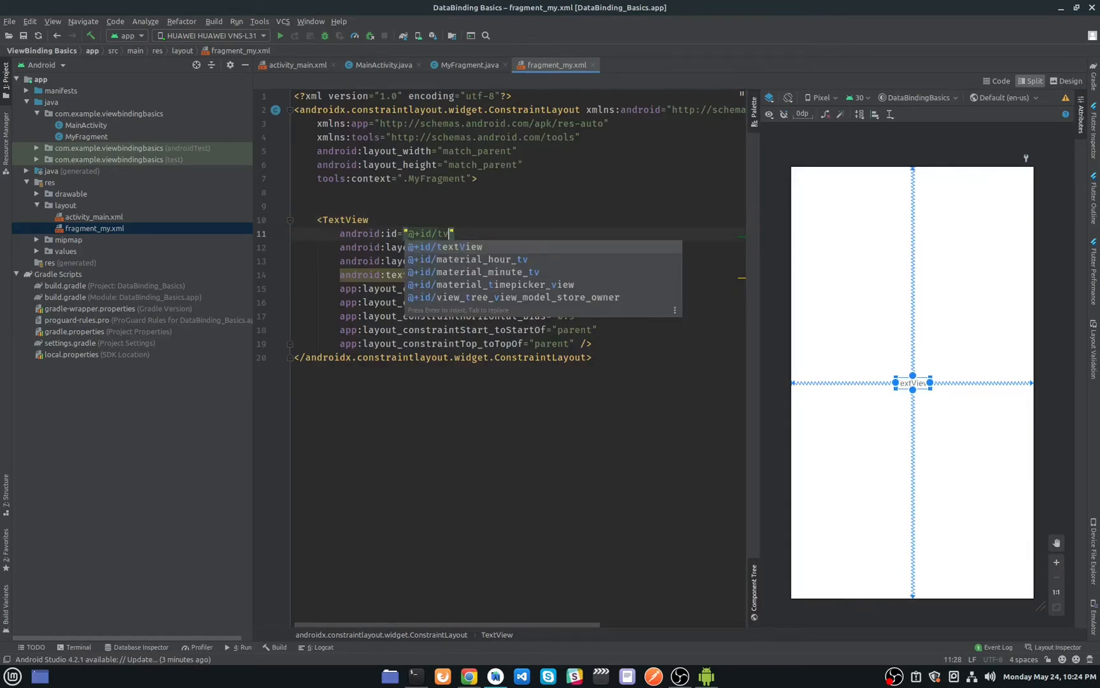
{"action": "type", "text": "myTextView"}
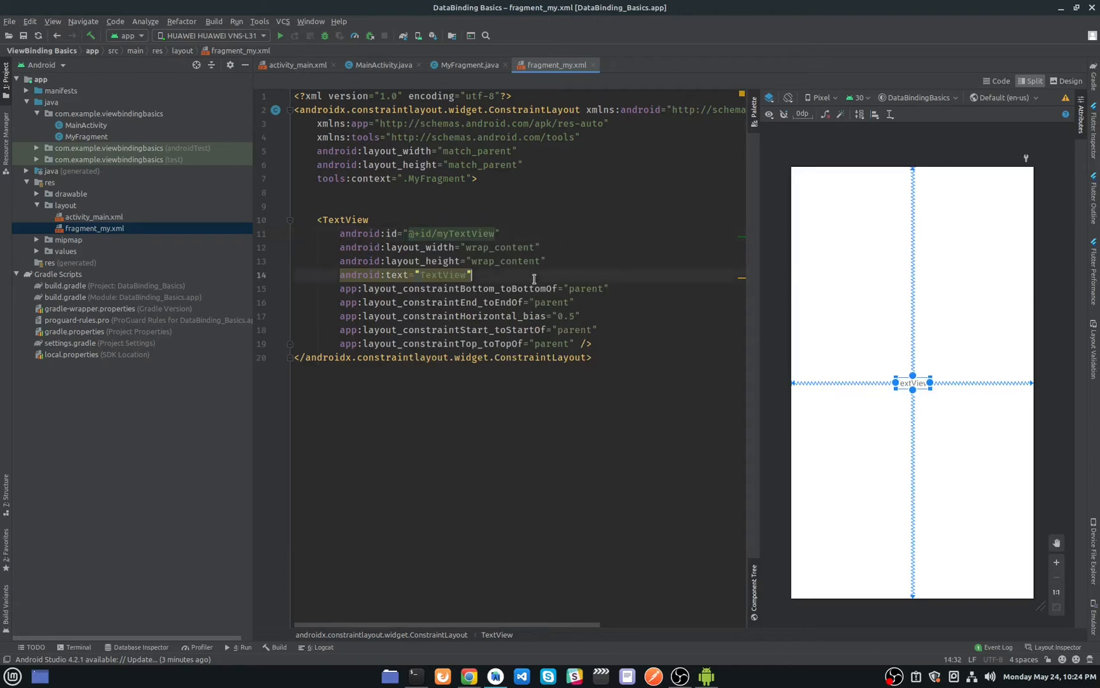
{"action": "type", "text": "szie"}
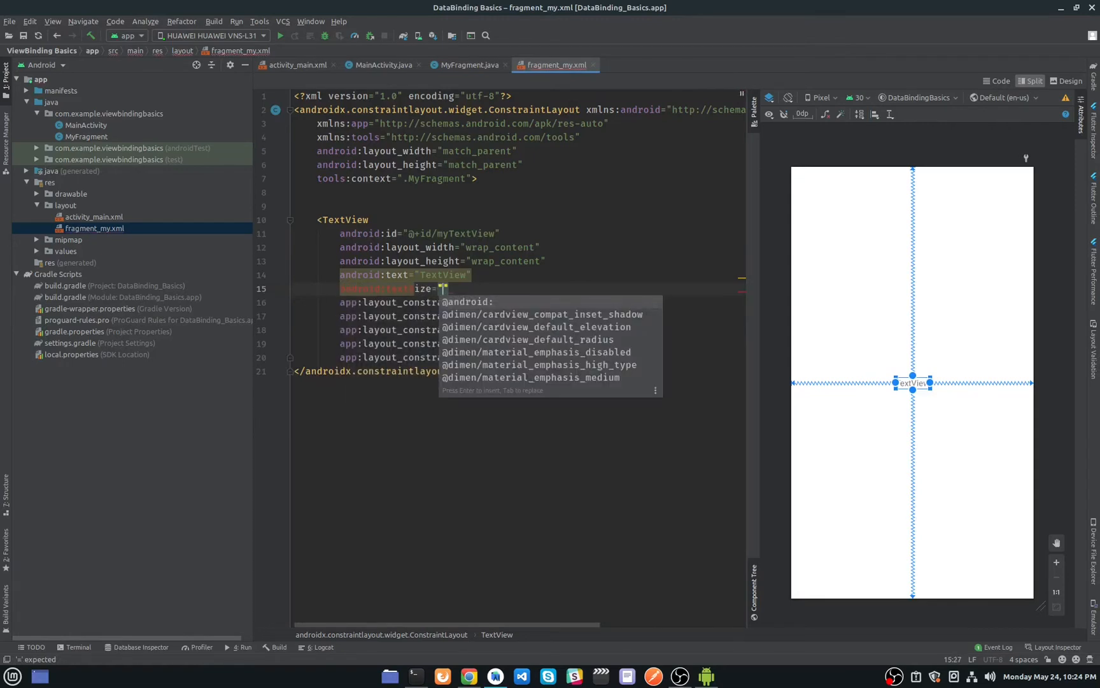
{"action": "type", "text": "25sp"}
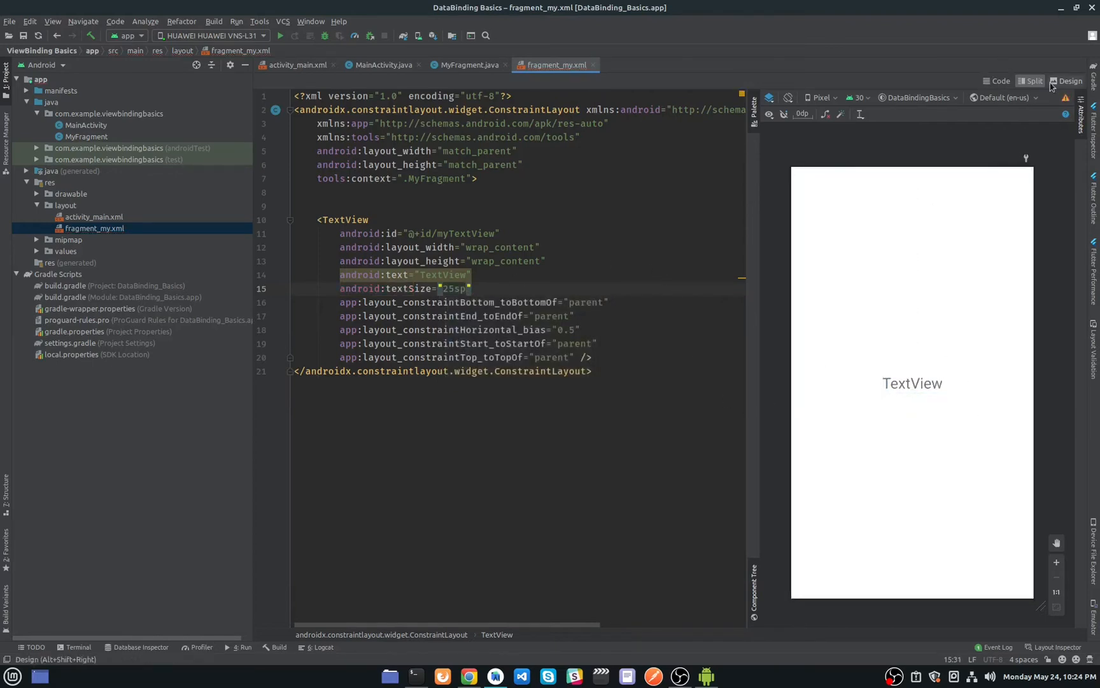
{"action": "left_click", "coordinate": [470, 65]}
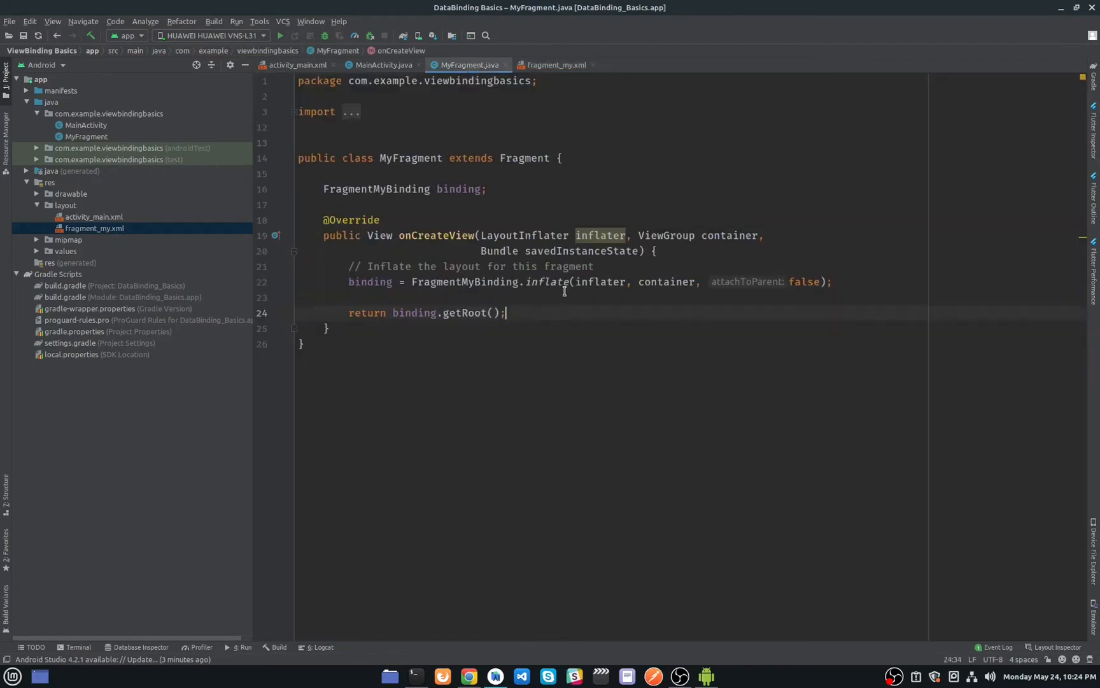
After the inflate line, start a new 'binding.' statement before the return.
{"action": "key", "text": "Enter"}
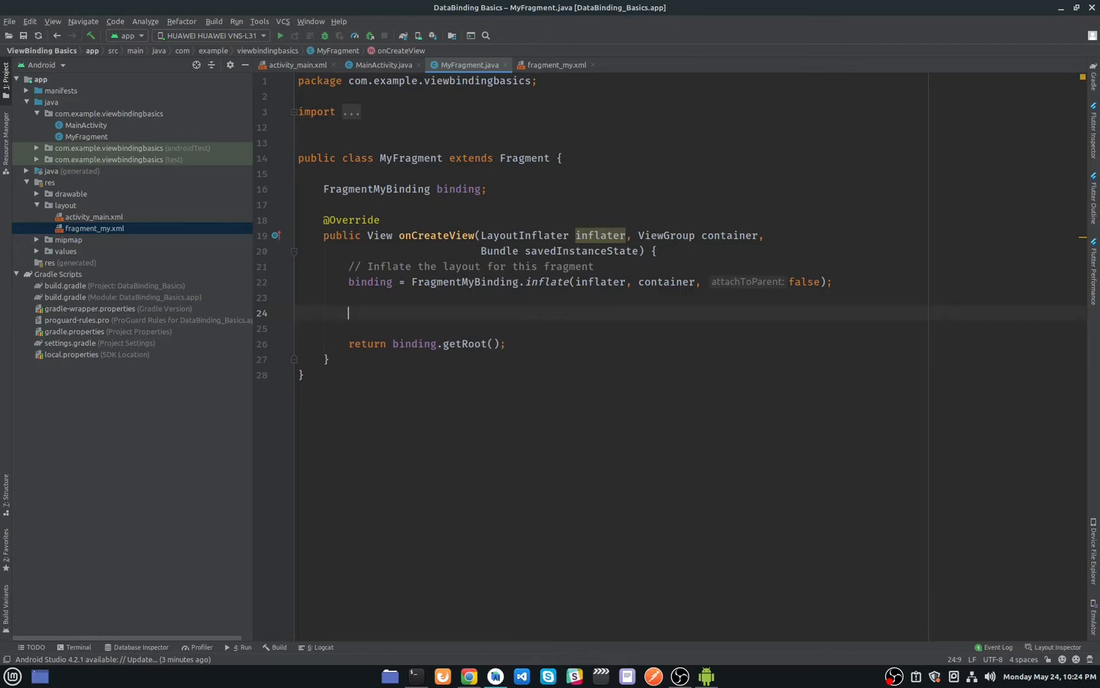
{"action": "mouse_move", "coordinate": [563, 307]}
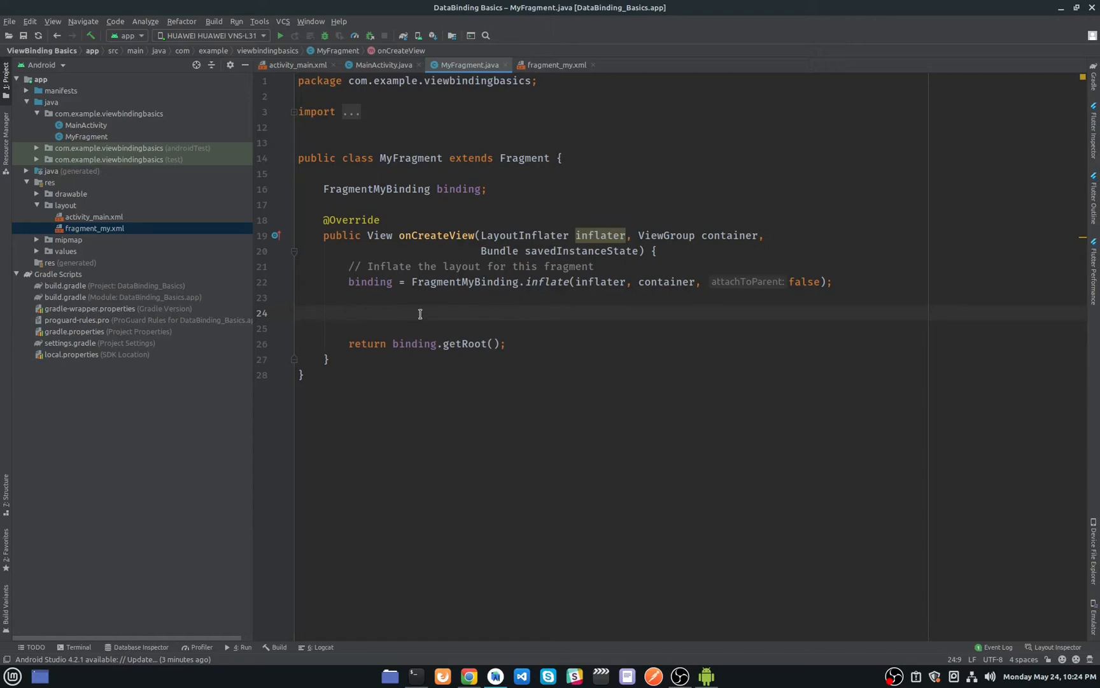
{"action": "mouse_move", "coordinate": [400, 242]}
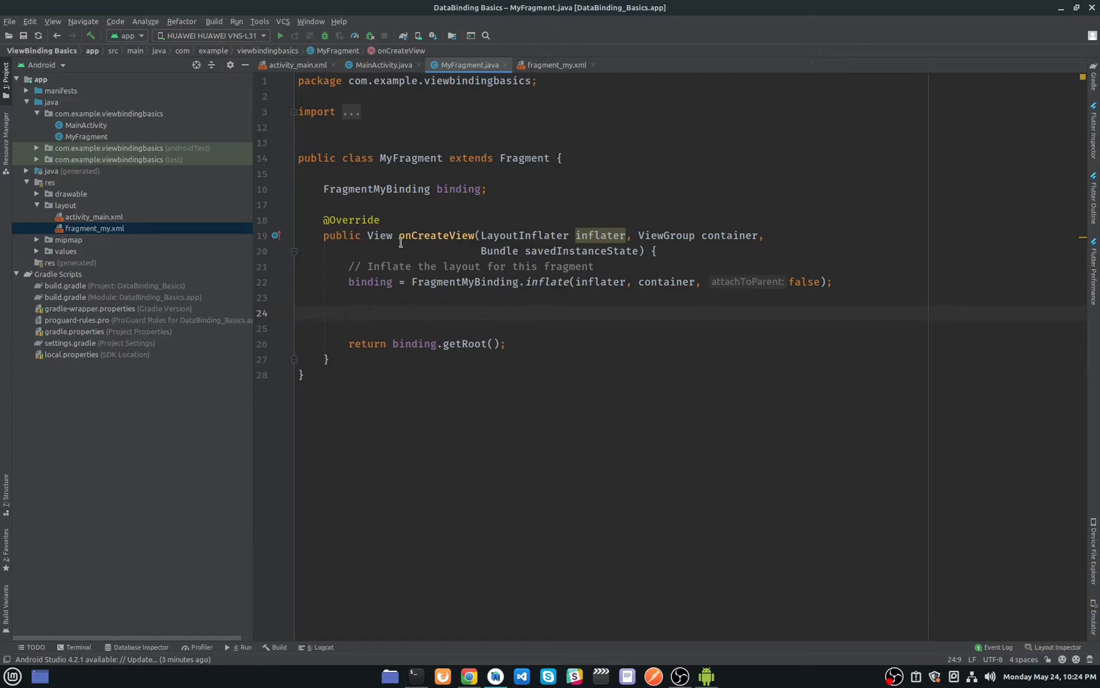
{"action": "mouse_move", "coordinate": [385, 194]}
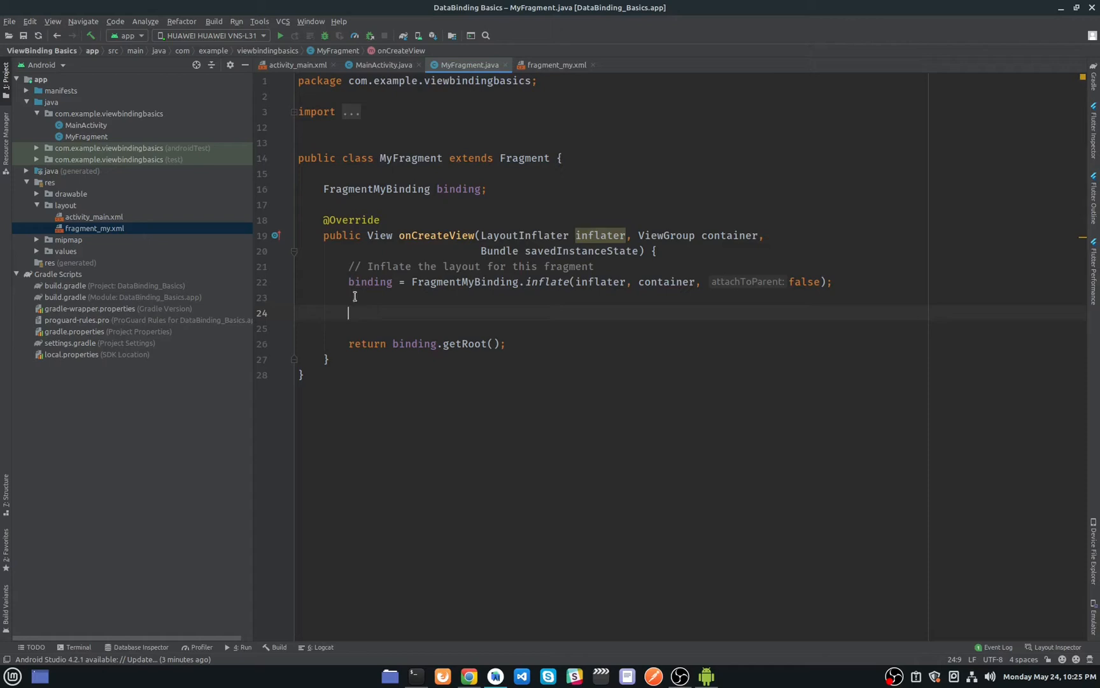
{"action": "mouse_move", "coordinate": [421, 297]}
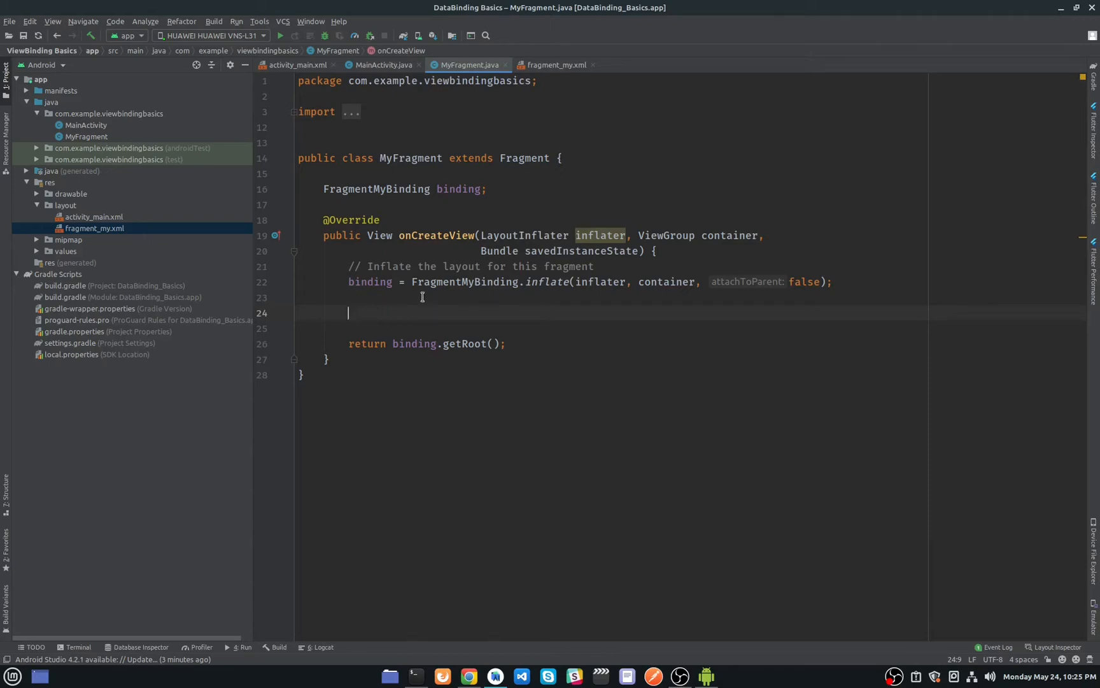
{"action": "mouse_move", "coordinate": [431, 309]}
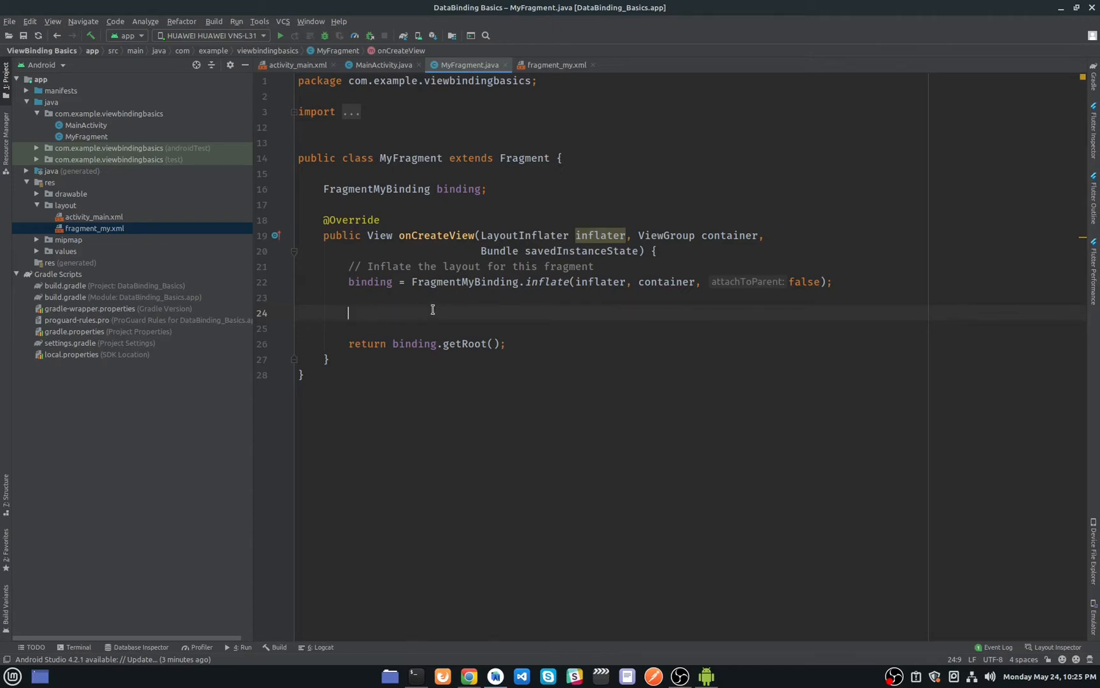
{"action": "mouse_move", "coordinate": [449, 326]}
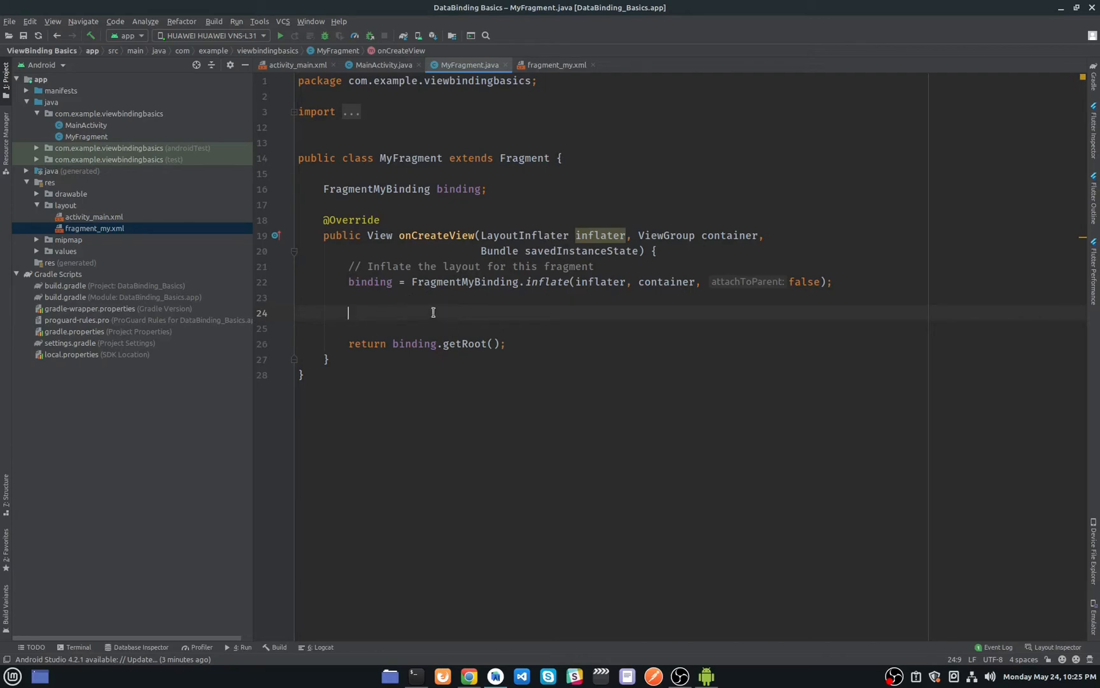
{"action": "type", "text": "binding."}
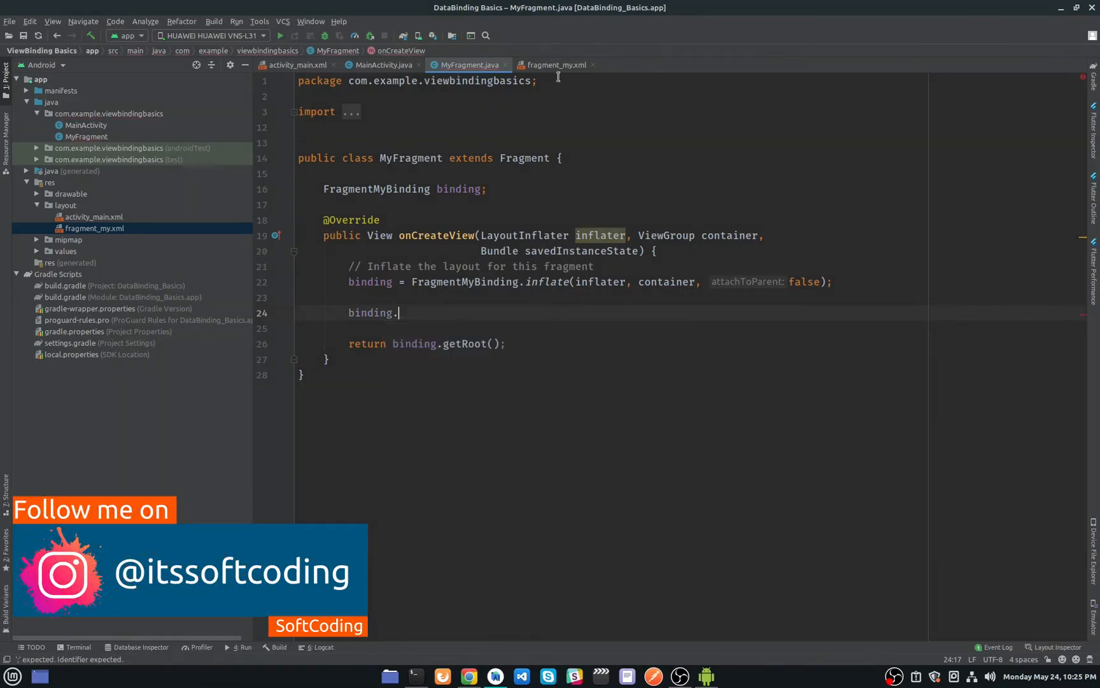
Add a Button to fragment_my.xml in the design view and constrain it beneath myTextView.
{"action": "left_click", "coordinate": [557, 65]}
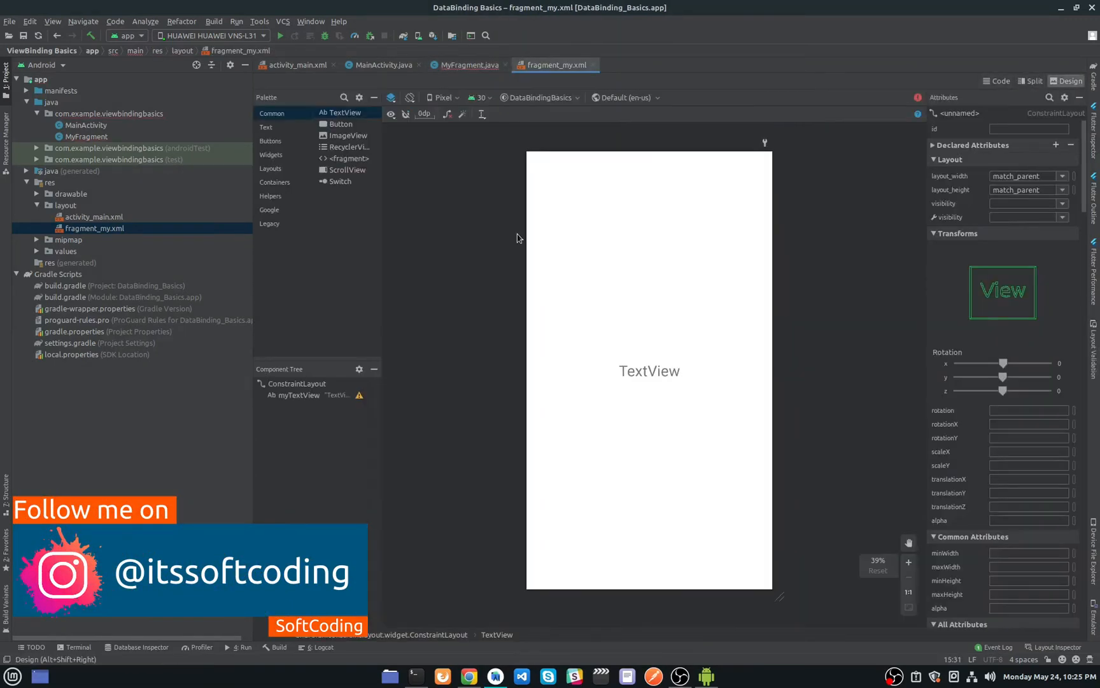
{"action": "left_click_drag", "start_coordinate": [341, 123], "coordinate": [624, 396]}
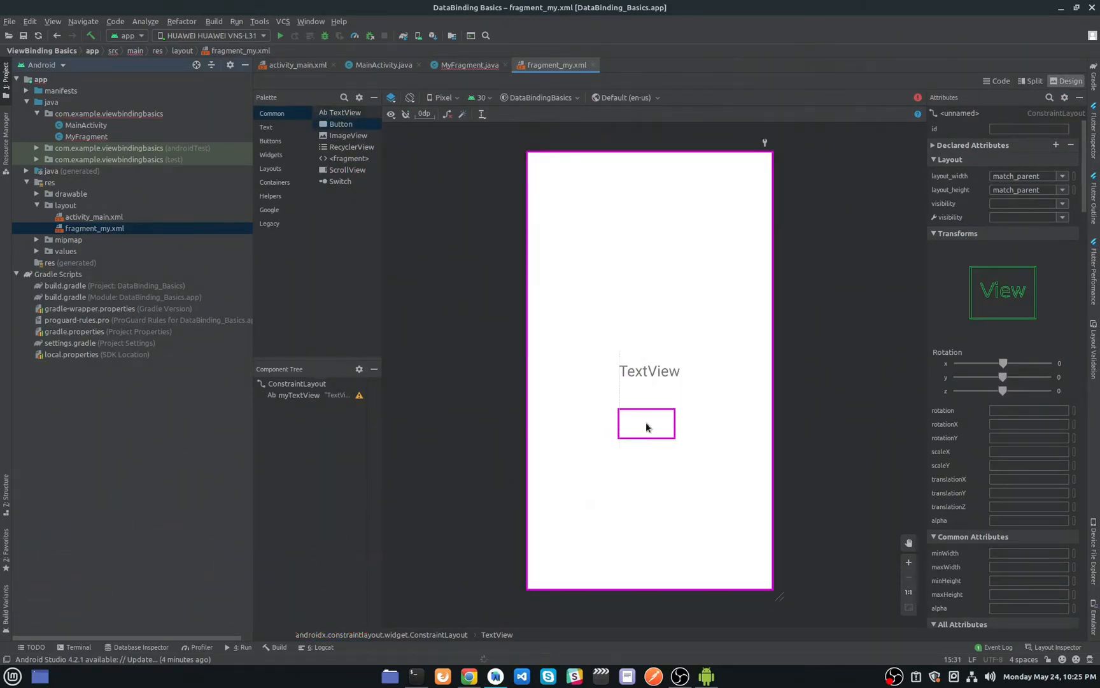
{"action": "left_click", "coordinate": [645, 422]}
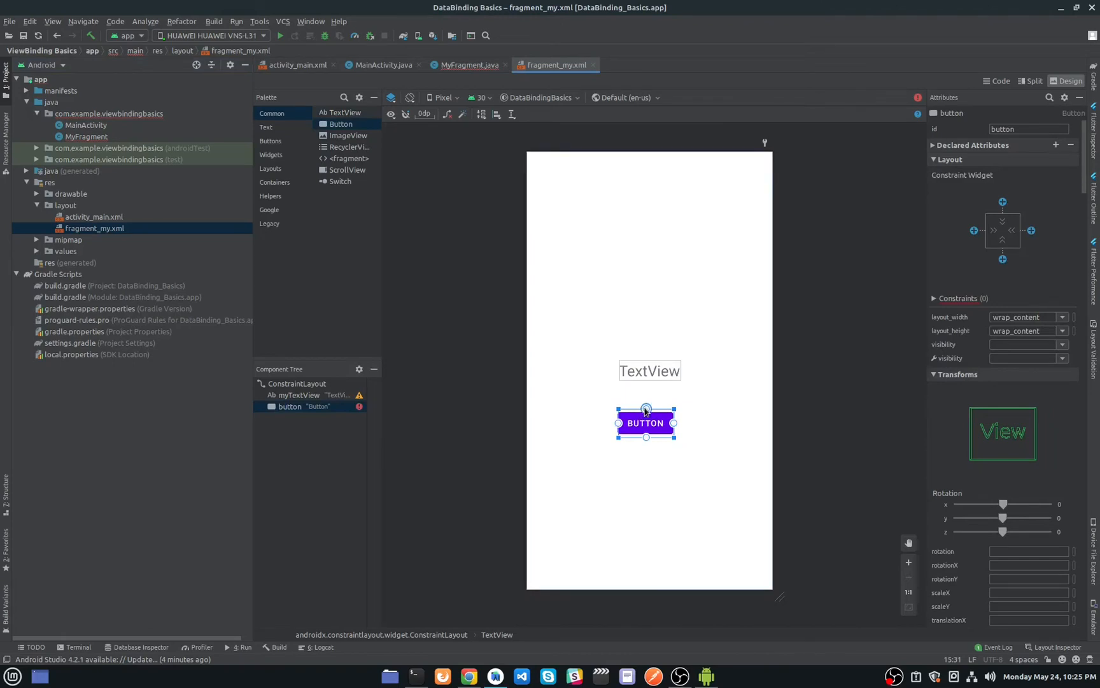
{"action": "left_click_drag", "start_coordinate": [646, 409], "coordinate": [646, 379]}
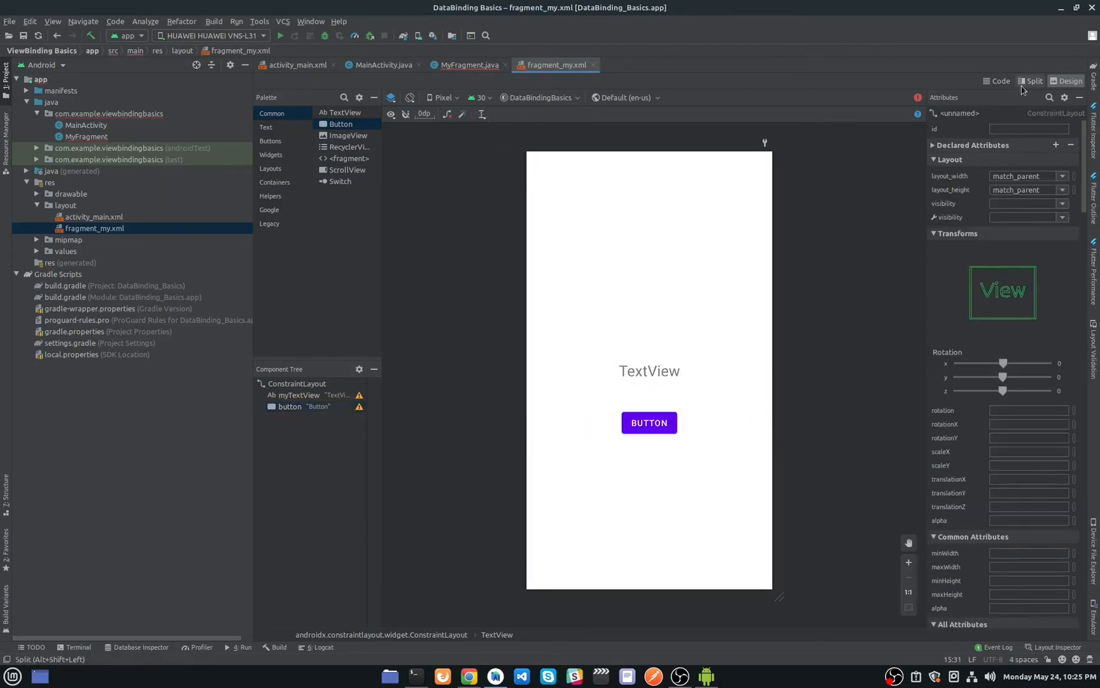
In the layout XML, set the Button's android:id to @+id/btnDemo.
{"action": "left_click", "coordinate": [1030, 81]}
{"action": "type", "text": "android:id=\"@+id/bt"}
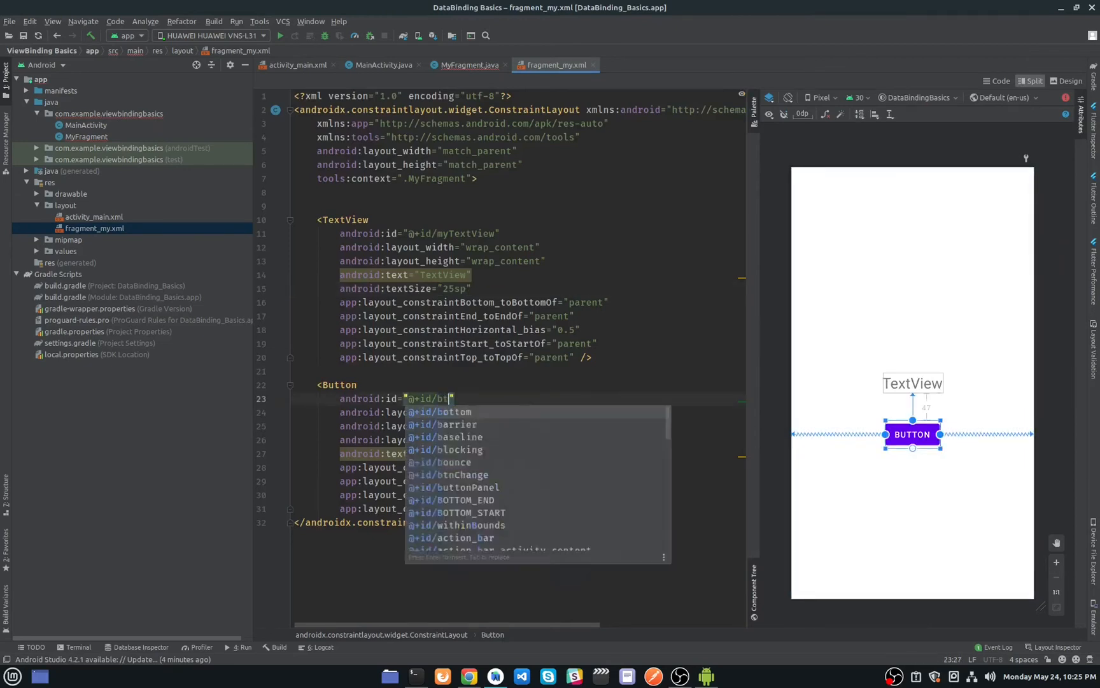
{"action": "type", "text": "n"}
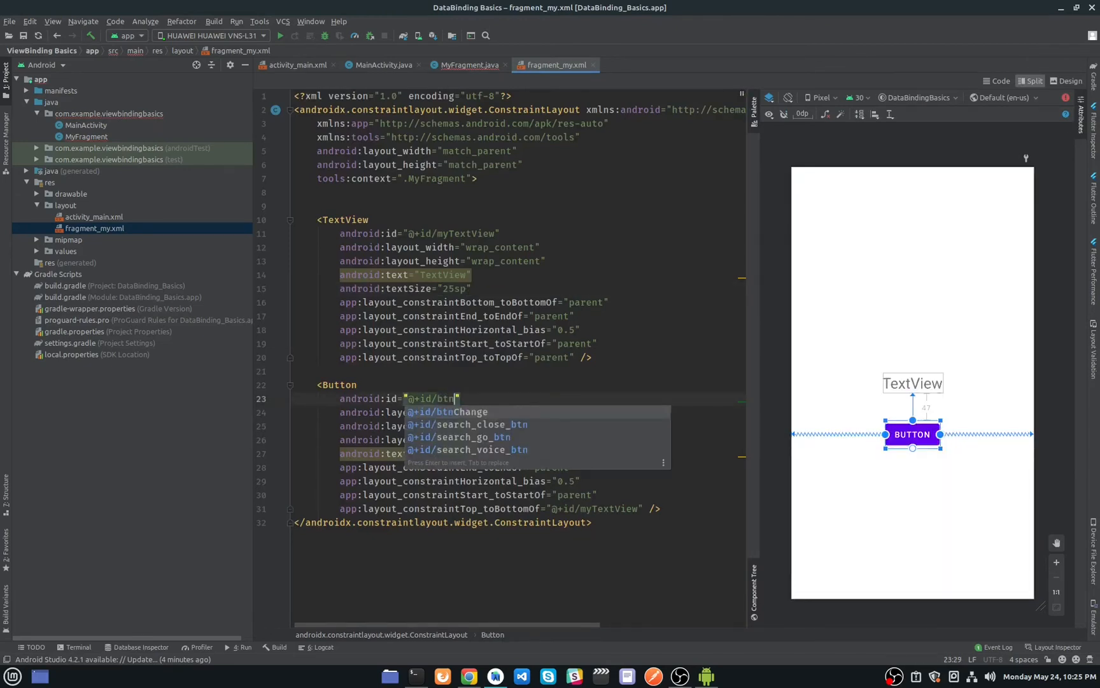
{"action": "type", "text": "Demo"}
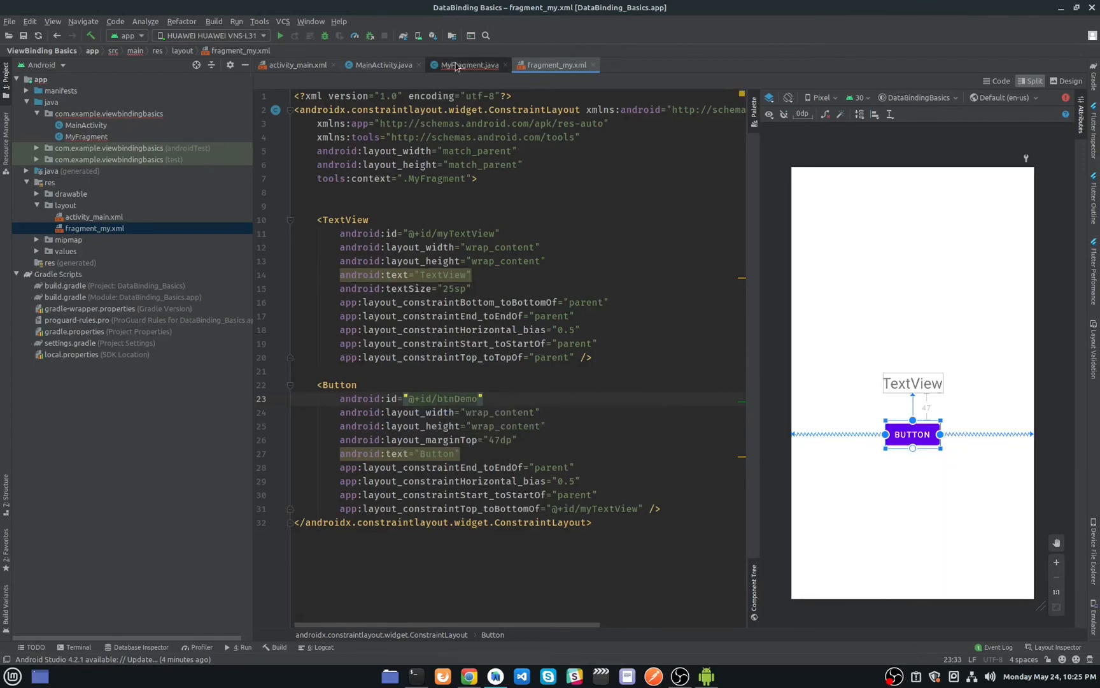
In MyFragment's onCreateView add binding.myTextView.setText("Hello SoftCoding"); before the return.
{"action": "left_click", "coordinate": [466, 65]}
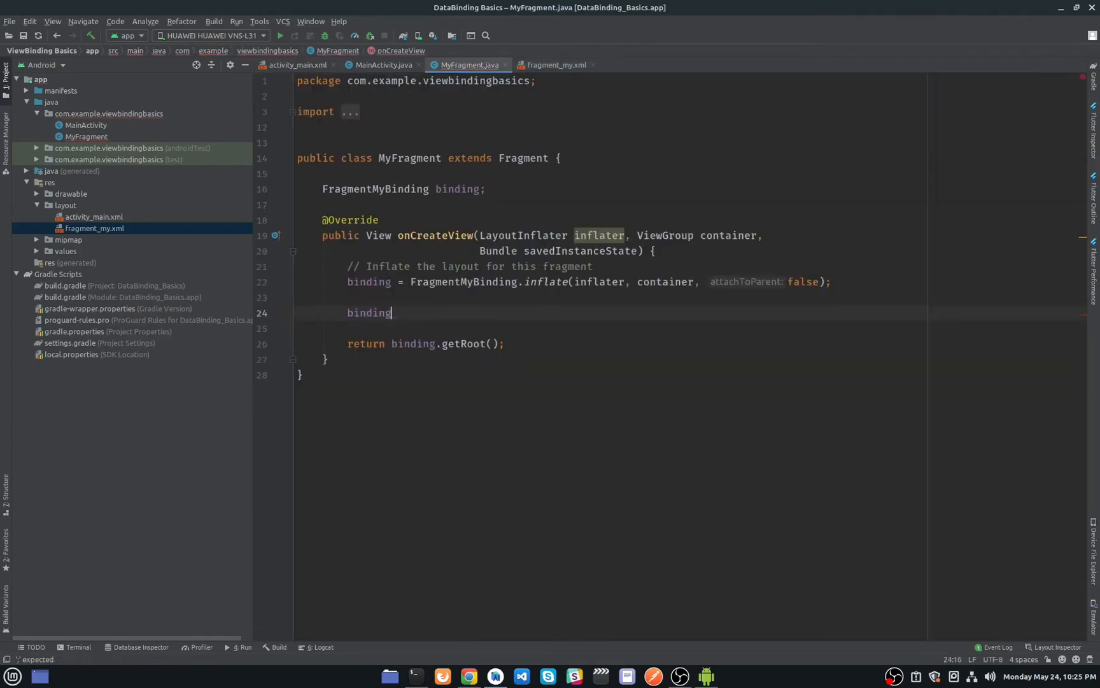
{"action": "type", "text": ".myTextView"}
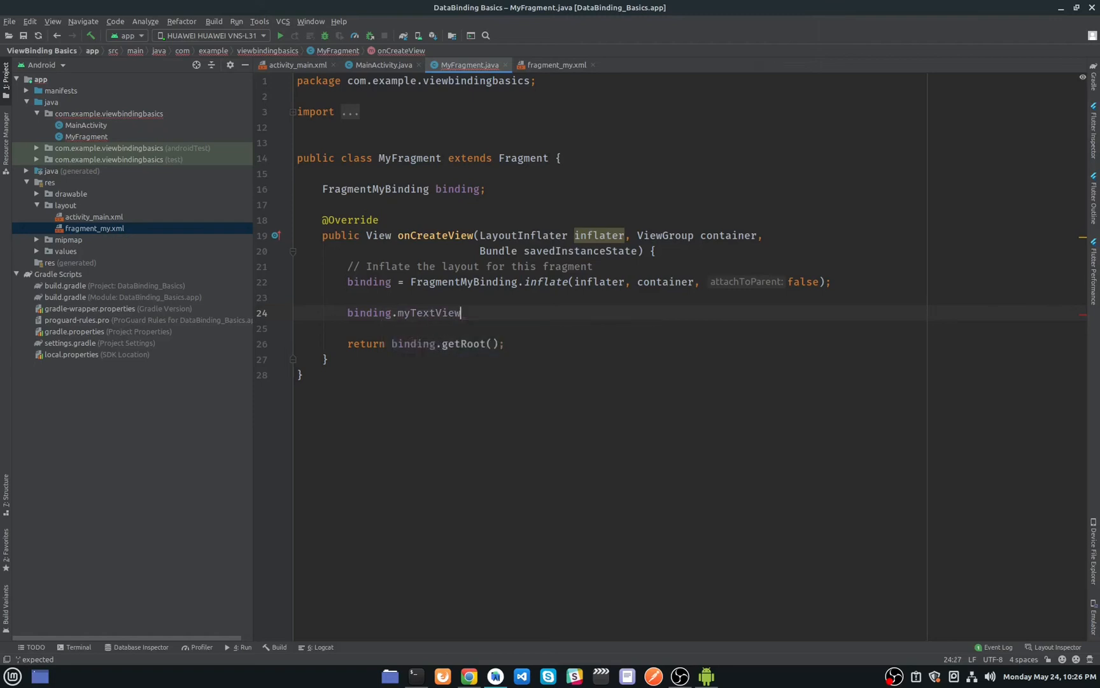
{"action": "type", "text": ".se"}
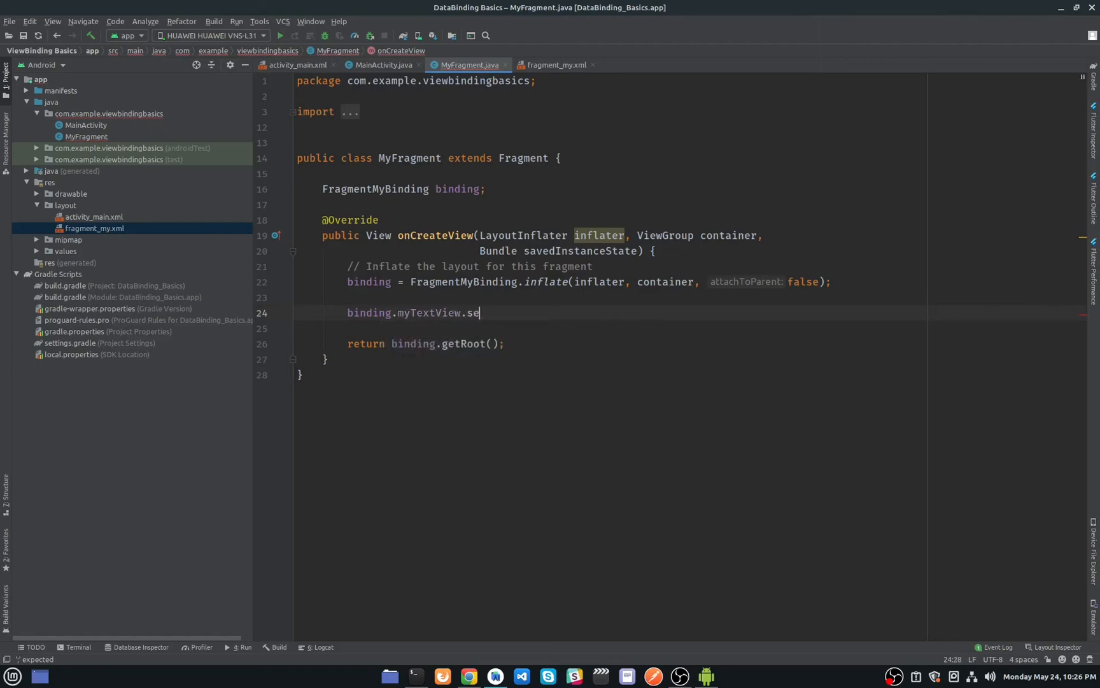
{"action": "type", "text": "tText(\"\");"}
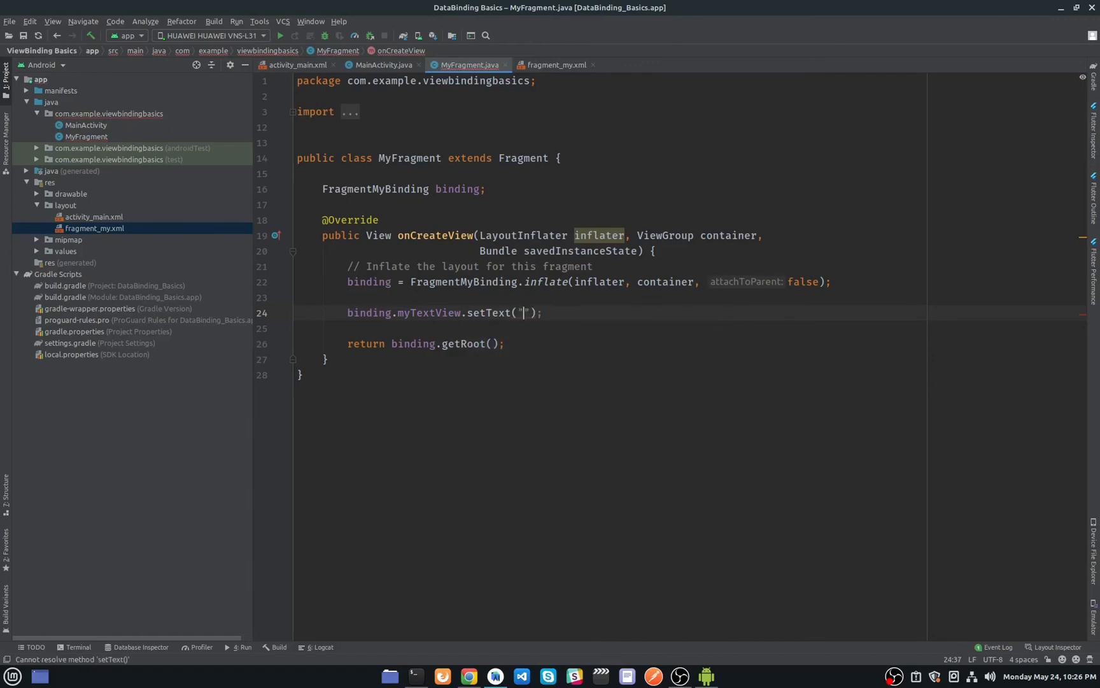
{"action": "type", "text": "Hello"}
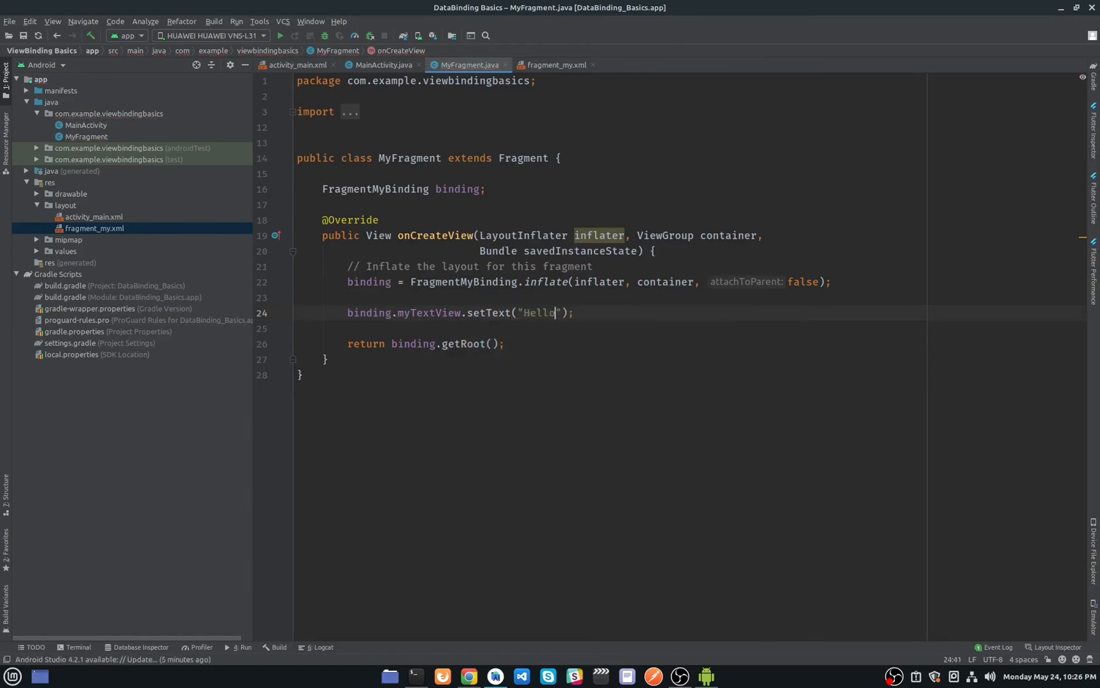
{"action": "type", "text": "\" \""}
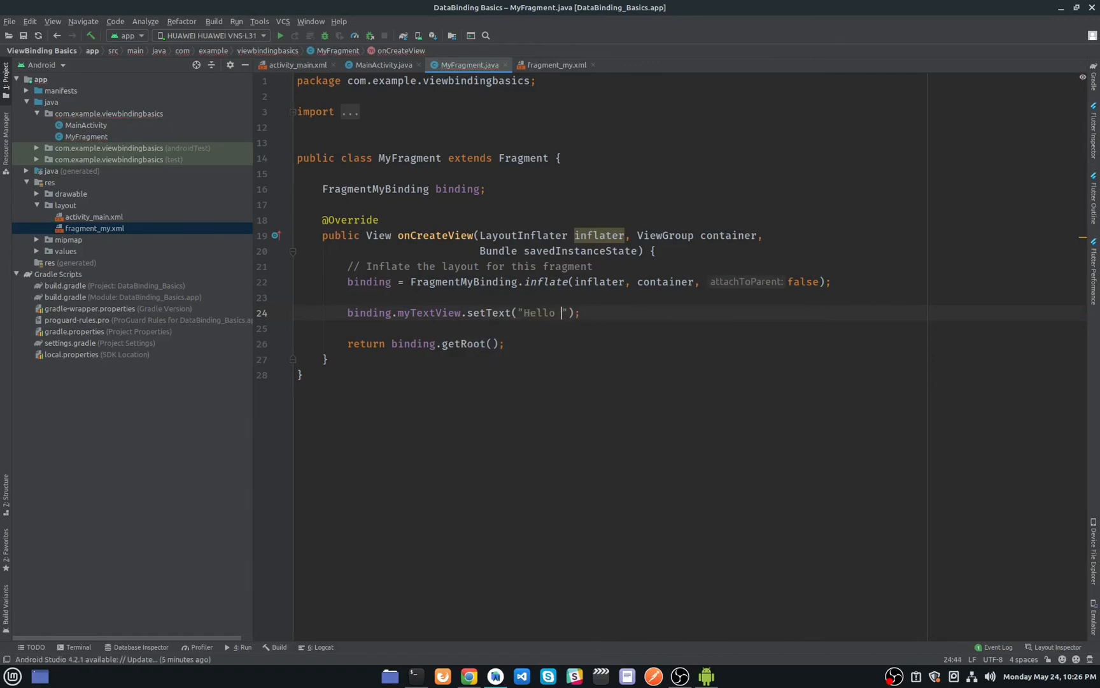
{"action": "type", "text": "Soft"}
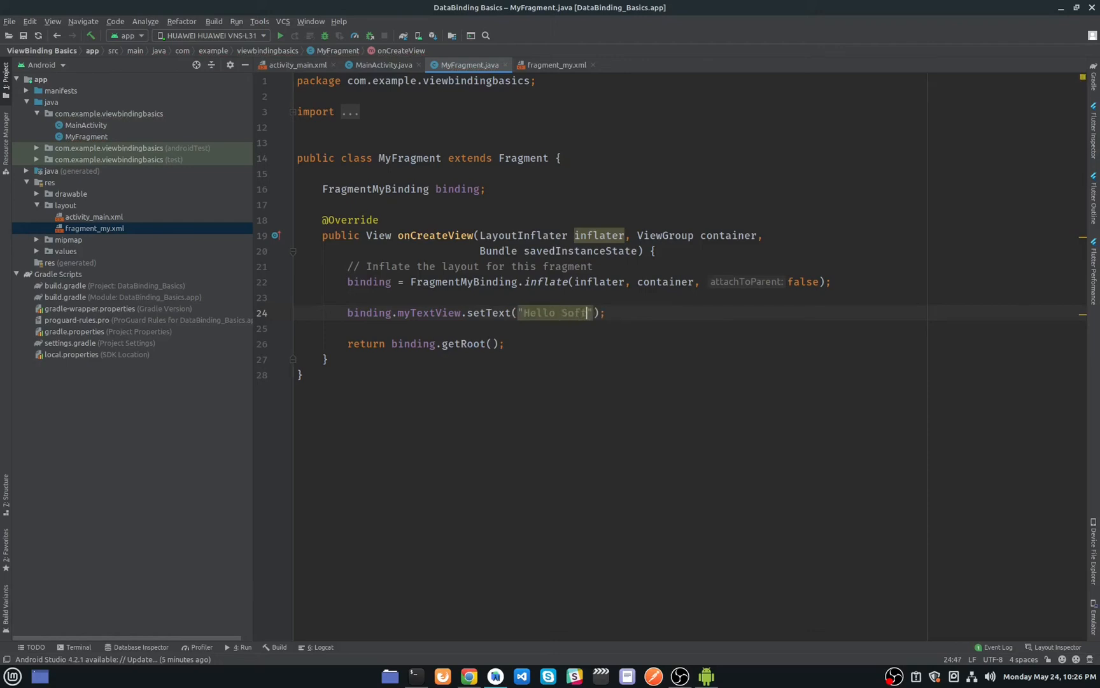
{"action": "type", "text": "o"}
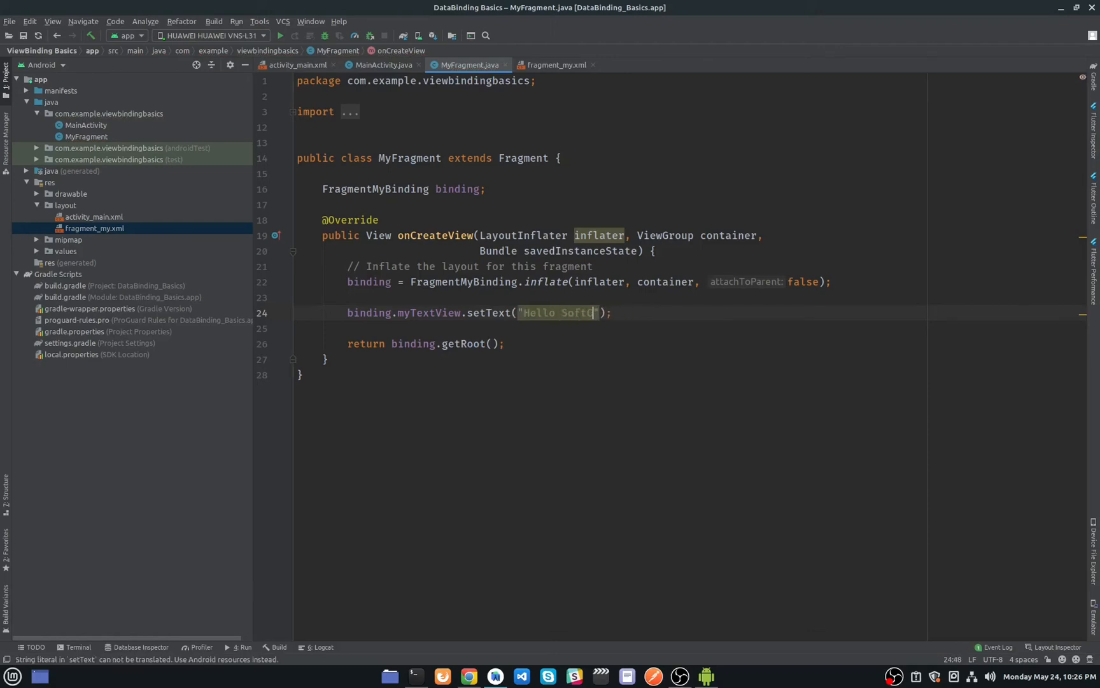
{"action": "type", "text": "oding"}
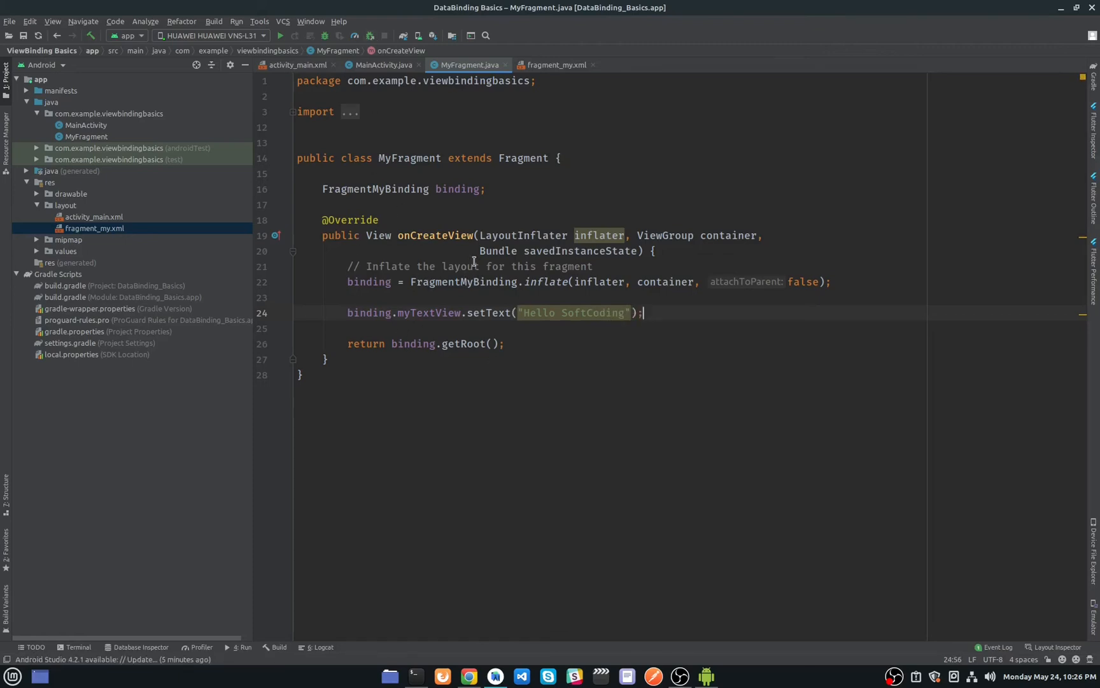
In activity_main.xml add a match_parent FrameLayout with android:id="@+id/flFragment", then return to MainActivity.java.
{"action": "left_click", "coordinate": [382, 65]}
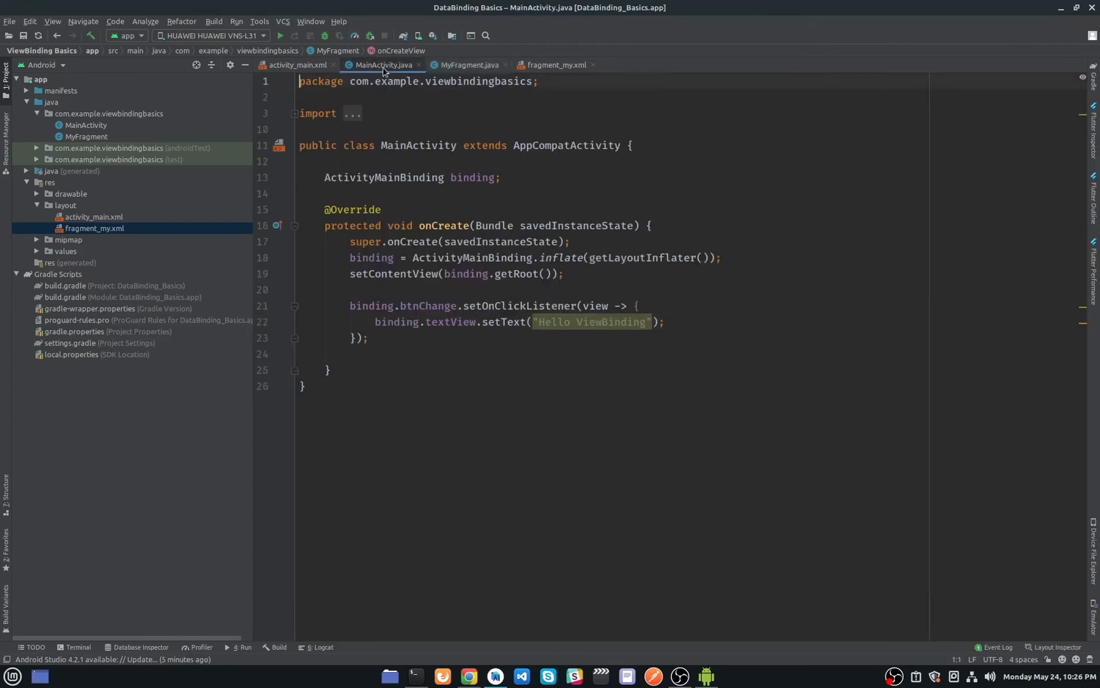
{"action": "left_click", "coordinate": [298, 65]}
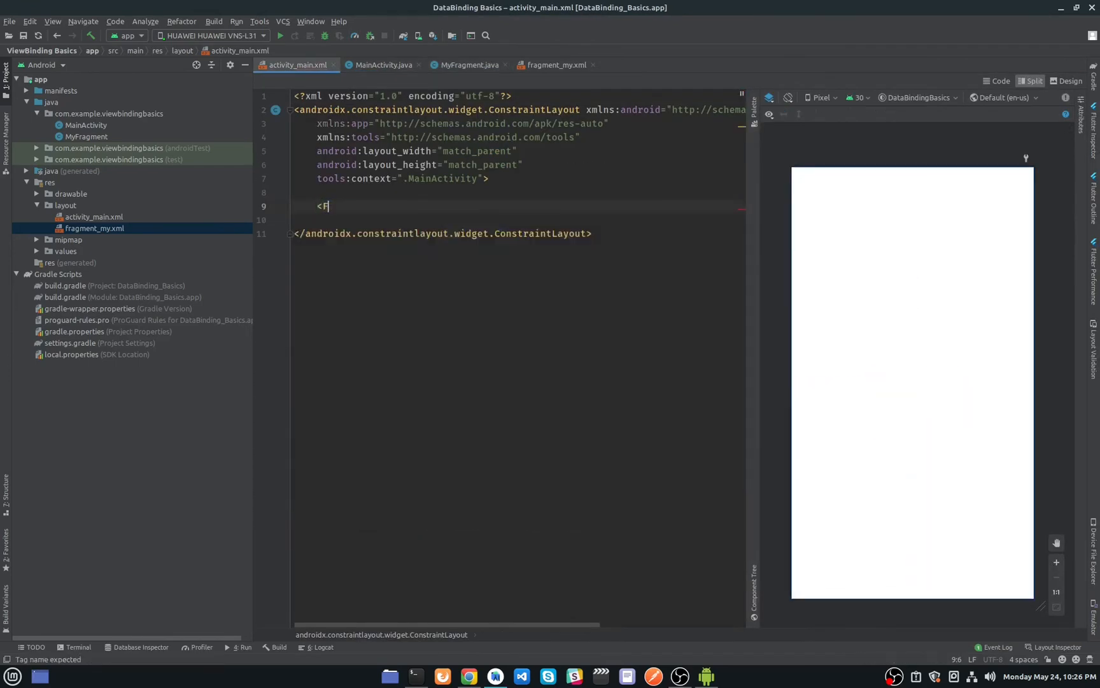
{"action": "type", "text": "rameLayout"}
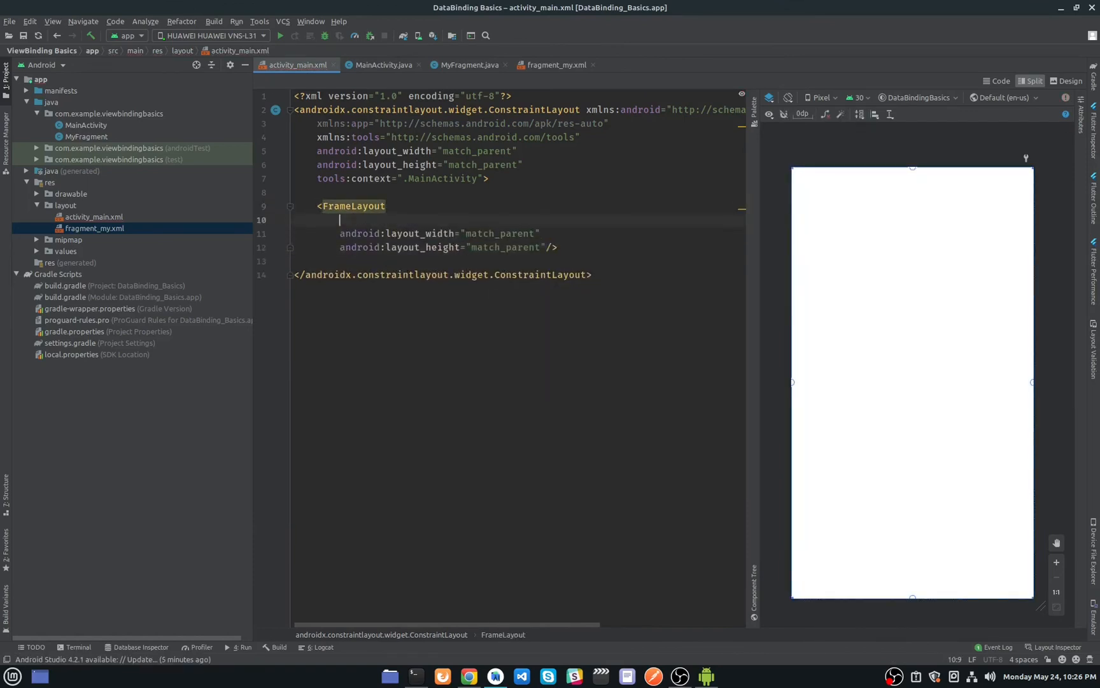
{"action": "type", "text": "android:id=\"@+id/flFragment\""}
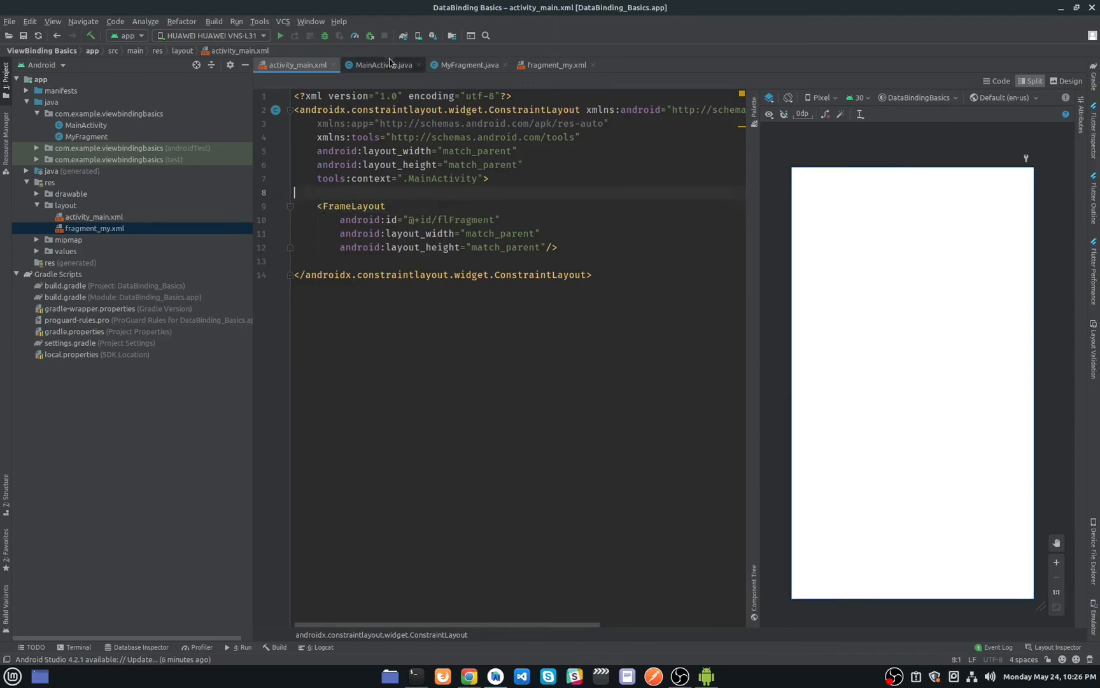
{"action": "left_click", "coordinate": [381, 65]}
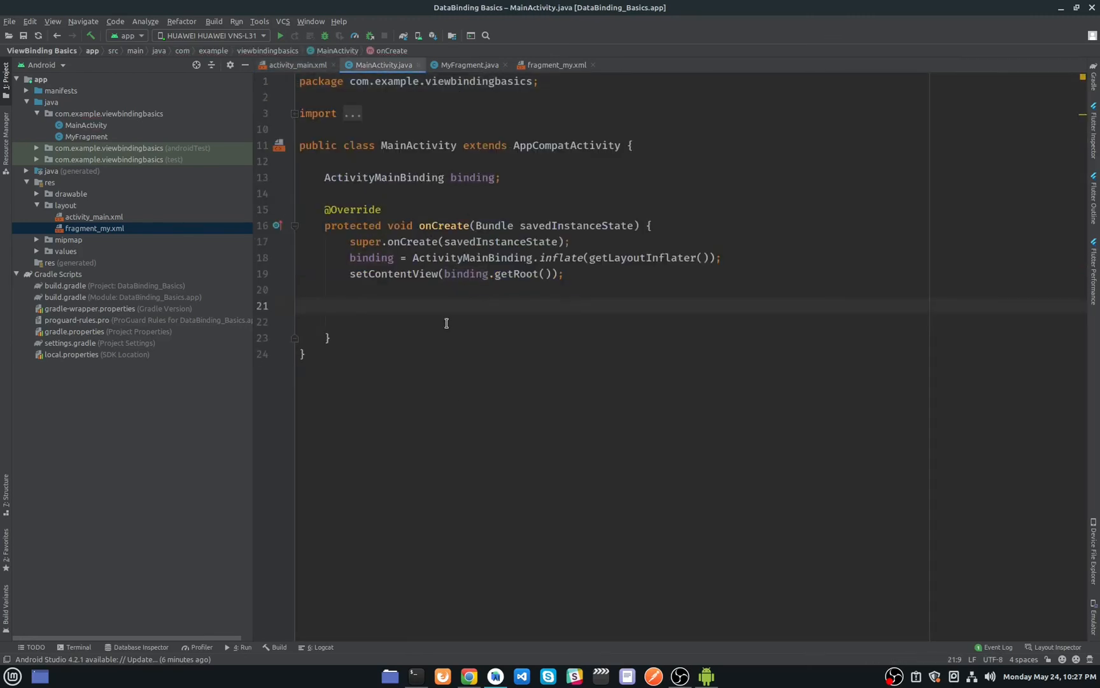
In onCreate create a MyFragment and a FragmentTransaction calling replace(R.id.flFragment, myFragment).commit().
{"action": "type", "text": "MyFragment myFragment = new MyFragment();"}
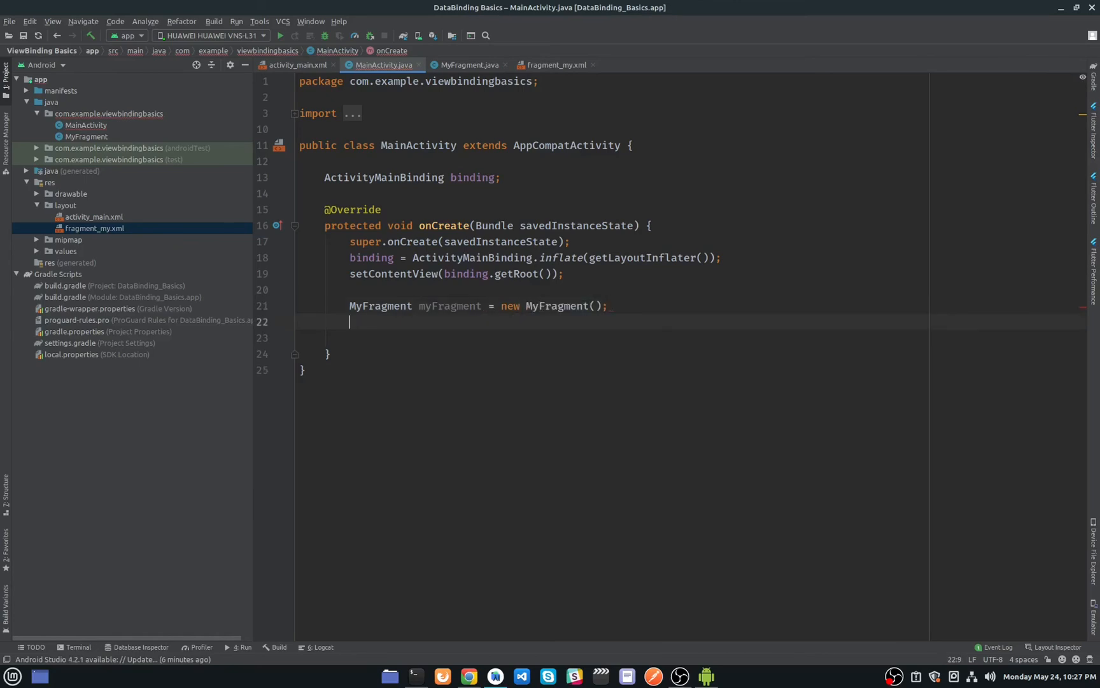
{"action": "type", "text": "FragmentTransaction fragmentTransaction = getSupportFragmentManager("}
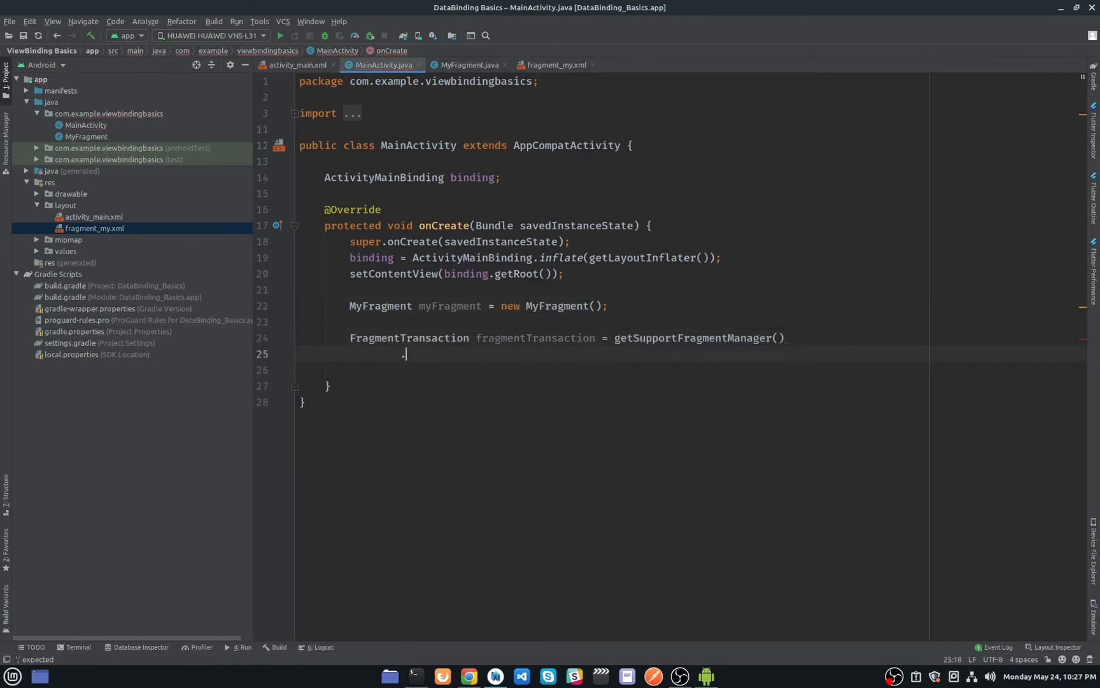
{"action": "type", "text": "beginTransaction();"}
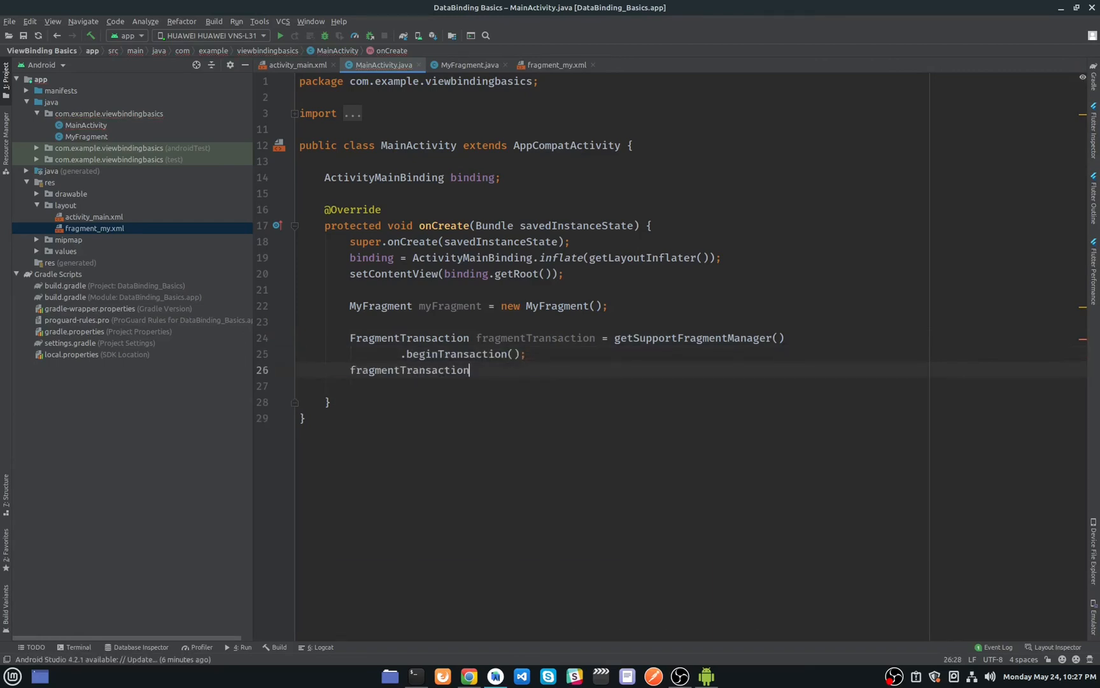
{"action": "type", "text": ".replace(R.layout."}
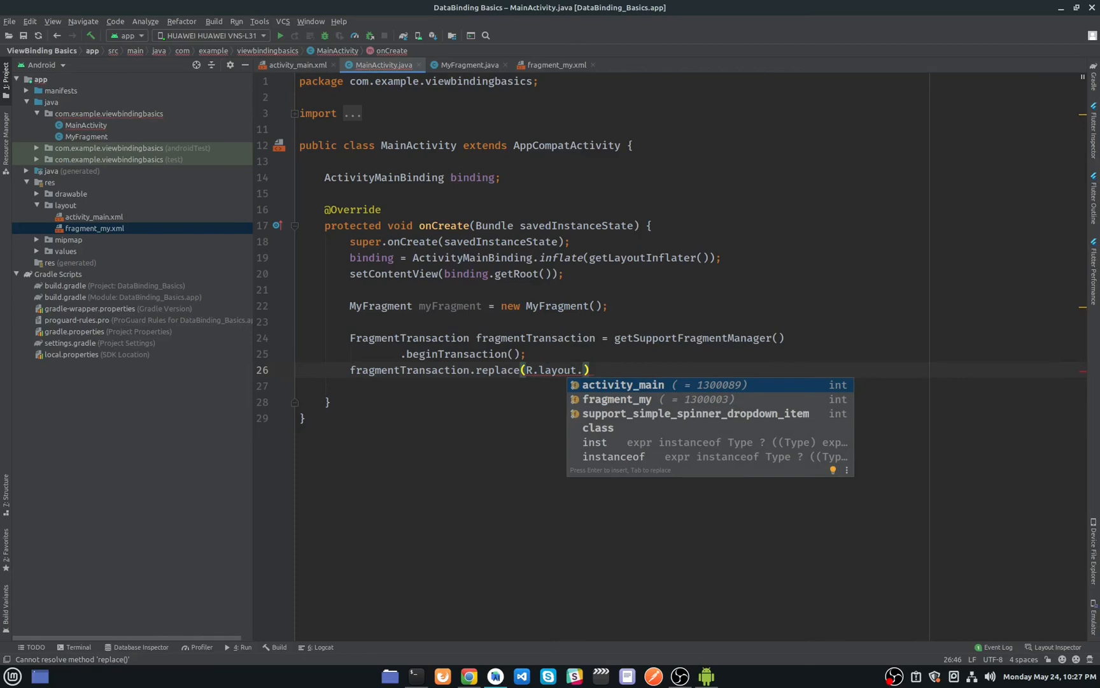
{"action": "key", "text": "Escape"}
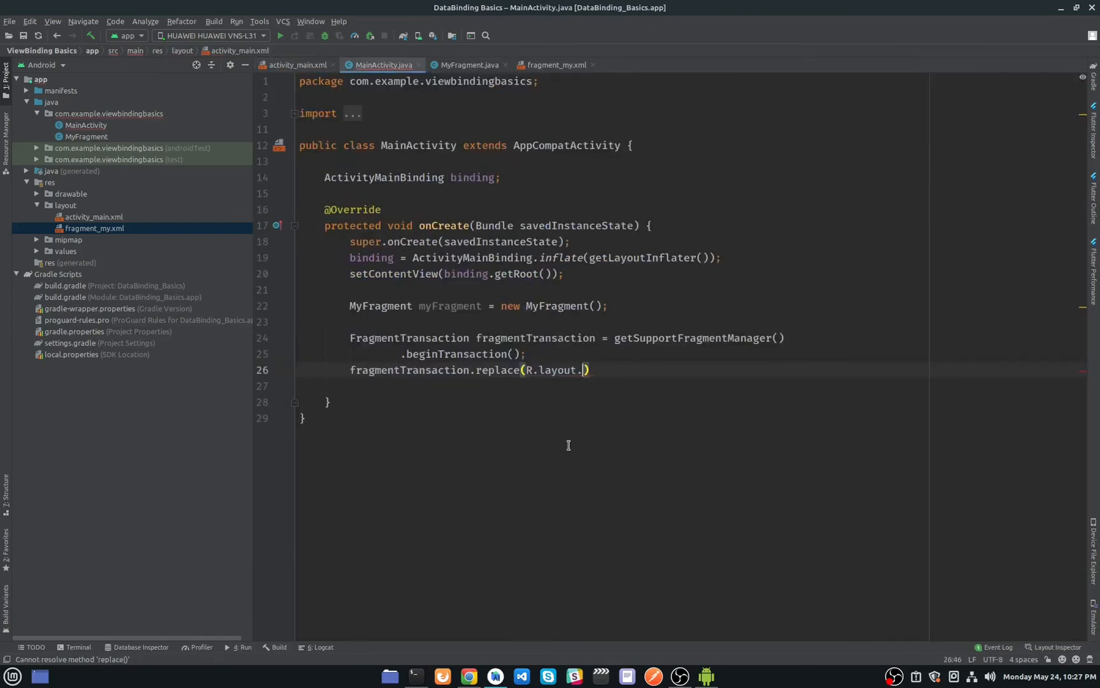
{"action": "type", "text": "id.flFragment, myFragment).commit("}
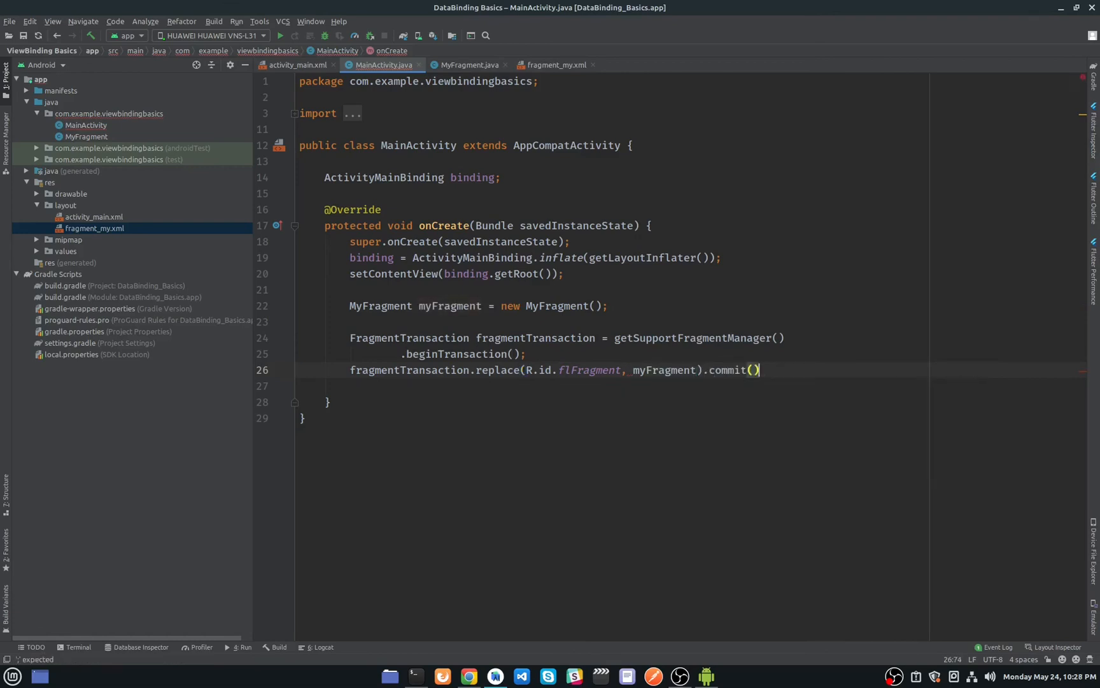
Run the app on the connected phone.
{"action": "left_click", "coordinate": [557, 65]}
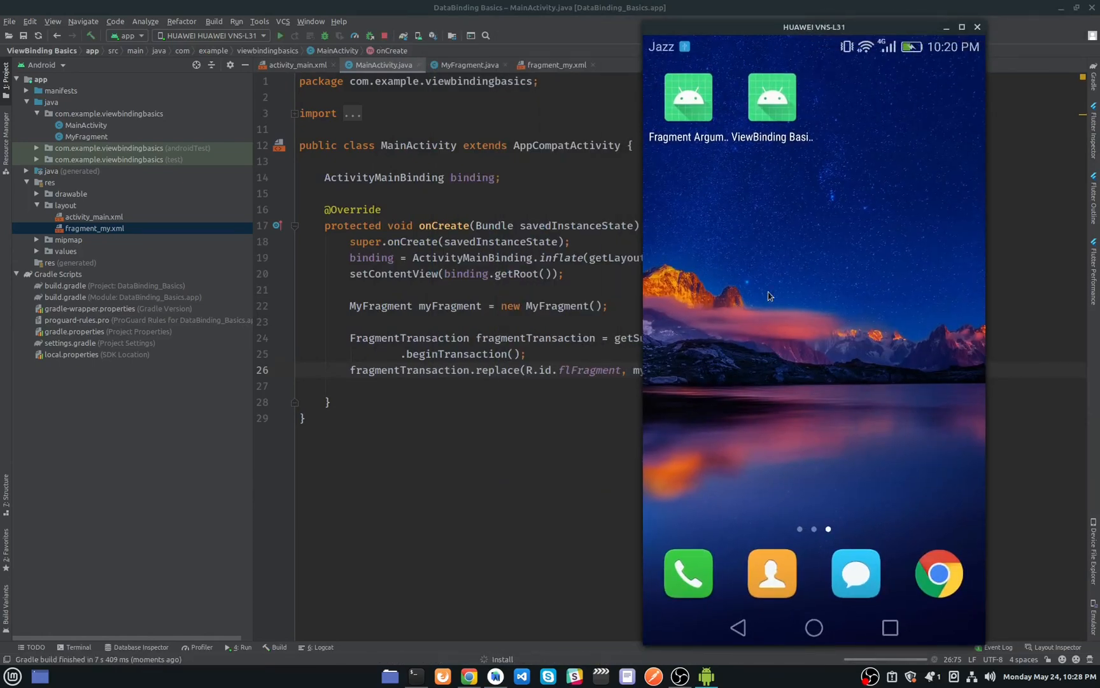
View the app in scrcpy showing "Hello SoftCoding" above the button, then return to MyFragment.java.
{"action": "left_click", "coordinate": [279, 35]}
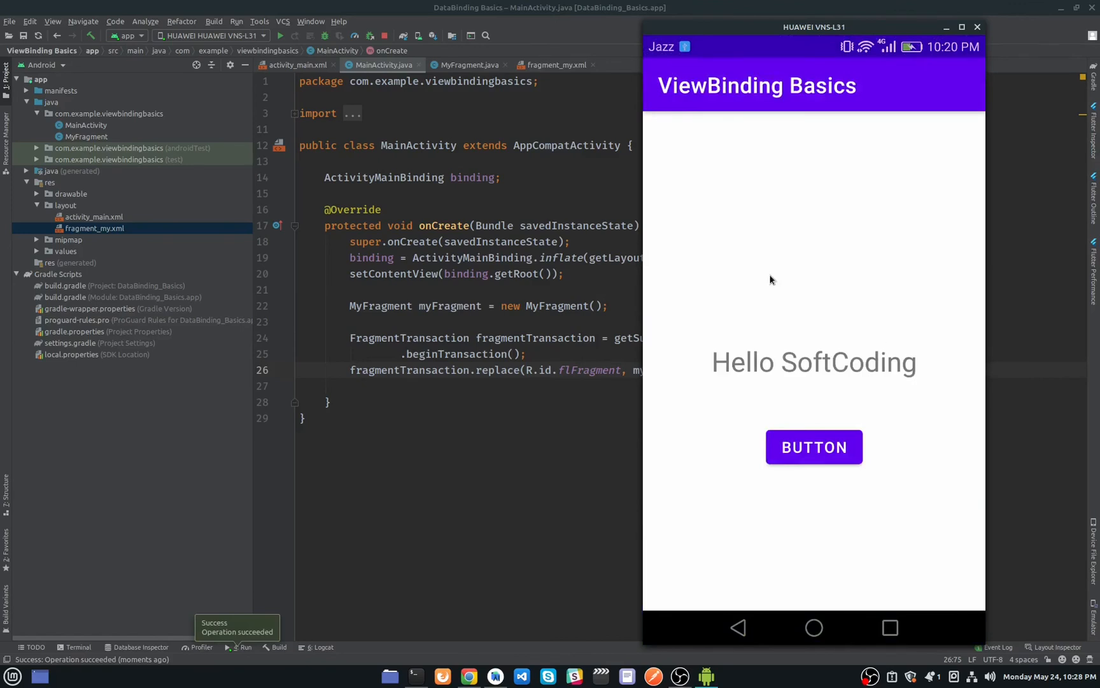
{"action": "mouse_move", "coordinate": [836, 312]}
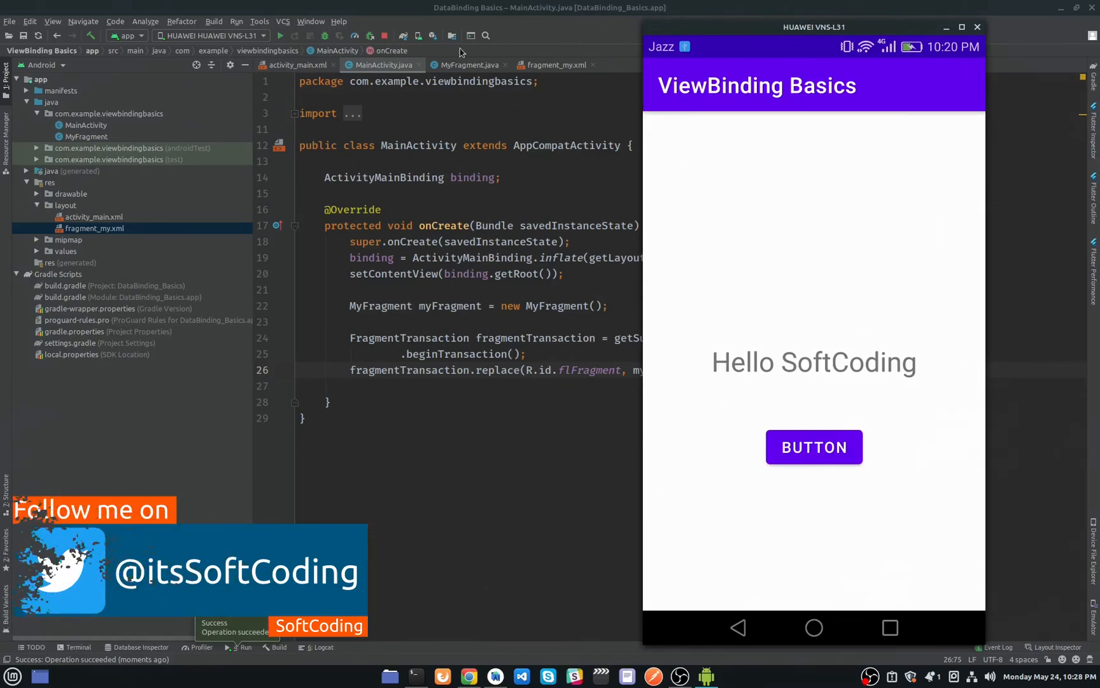
{"action": "left_click", "coordinate": [468, 65]}
{"action": "type", "text": "binding.myTextView.setText(\"Hello A\");"}
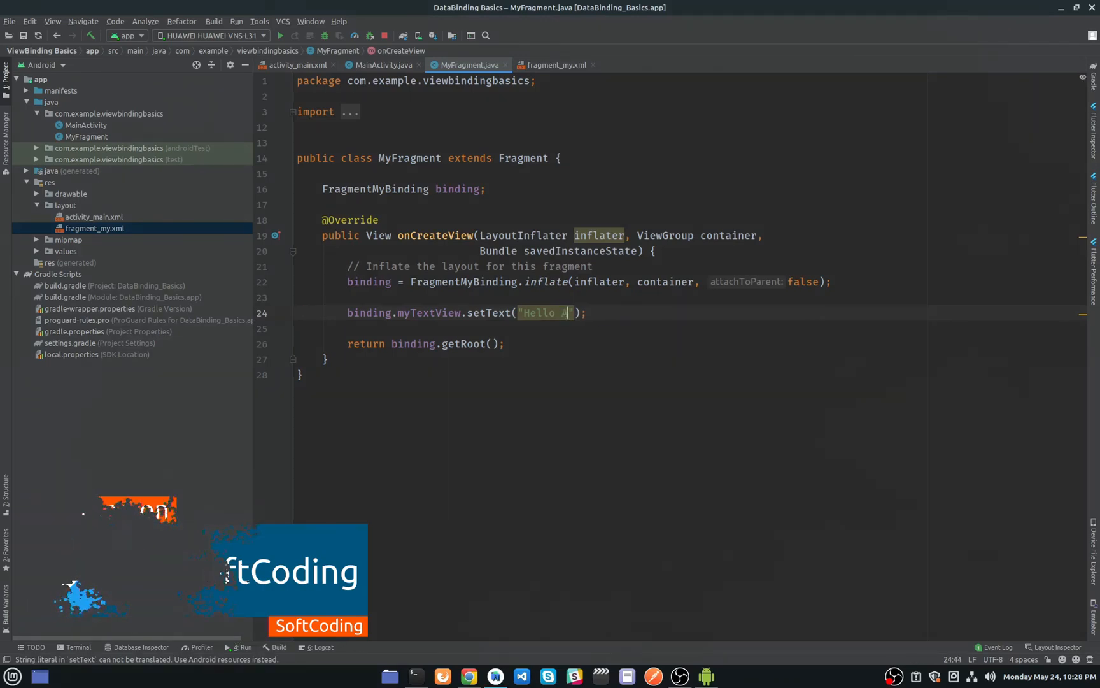
Change the setText string to "Hello Android developers" and rerun the app on the phone.
{"action": "type", "text": "ndroid developers"}
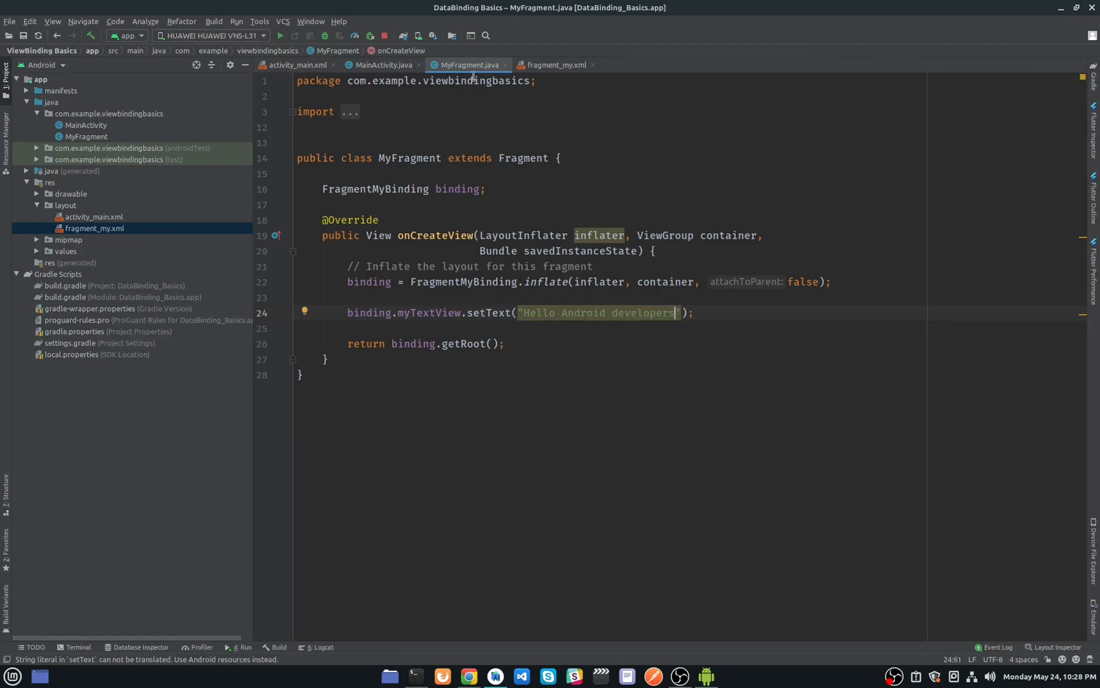
{"action": "left_click", "coordinate": [280, 36]}
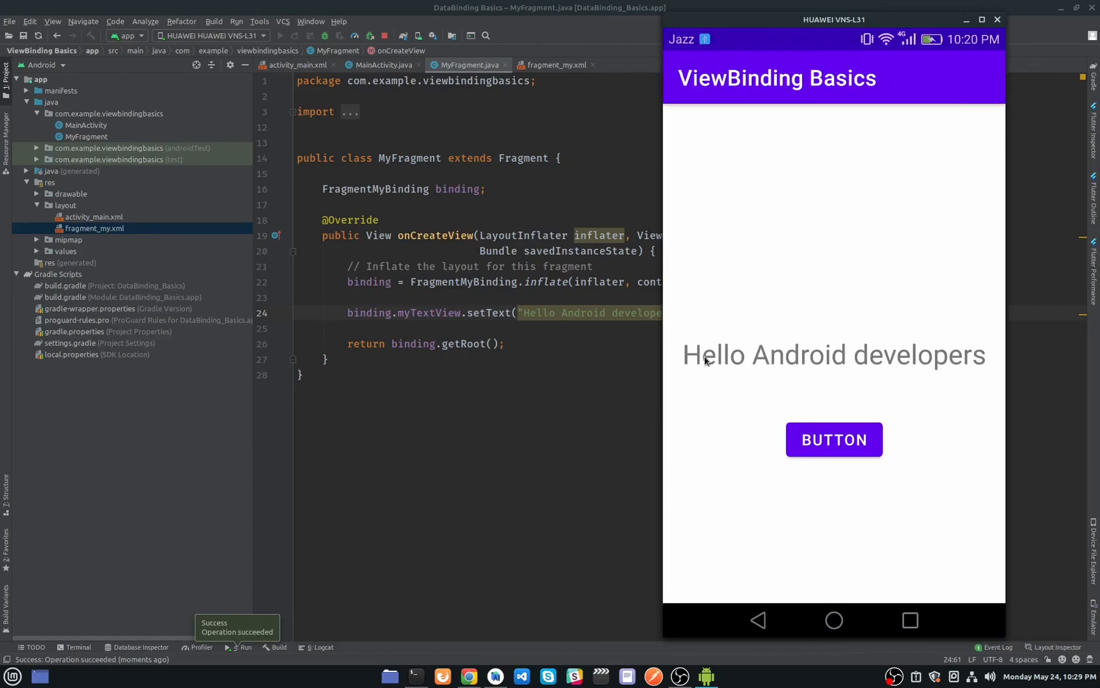
{"action": "mouse_move", "coordinate": [764, 191]}
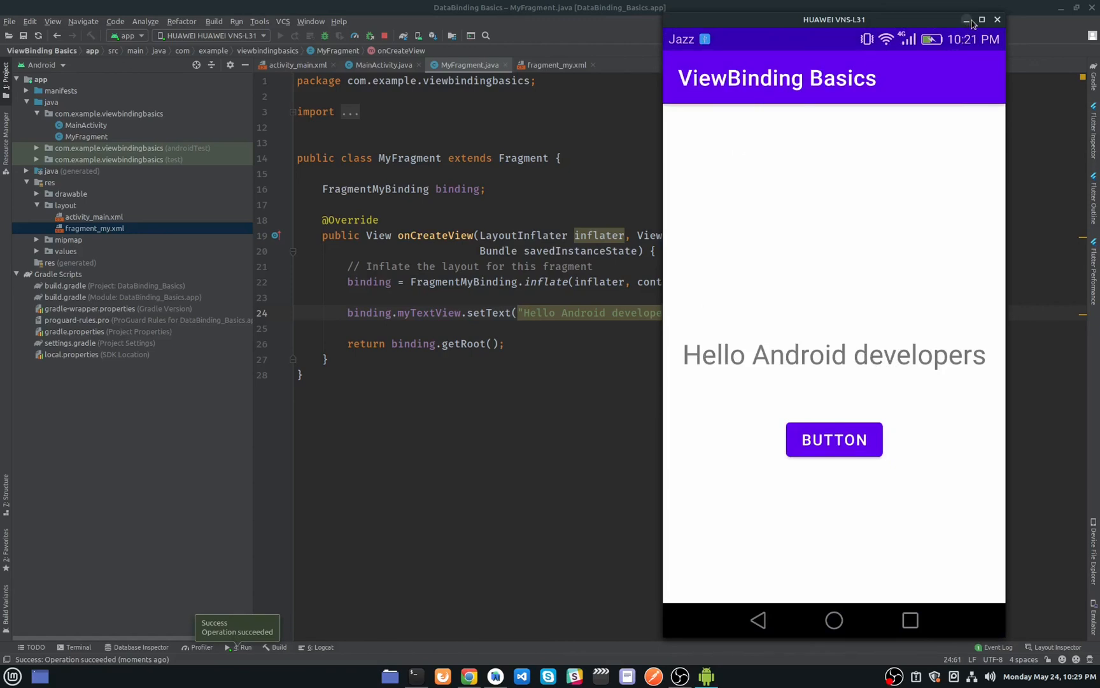
Minimize the scrcpy mirror after seeing "Hello Android developers" above the button.
{"action": "left_click", "coordinate": [967, 19]}
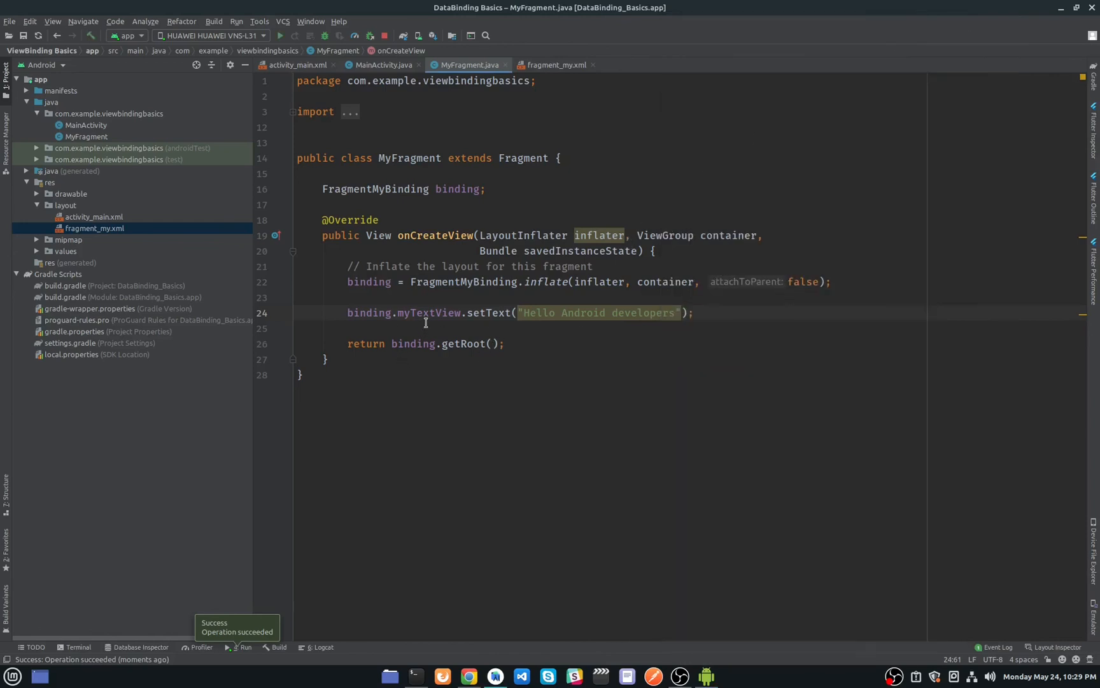
{"action": "mouse_move", "coordinate": [493, 322]}
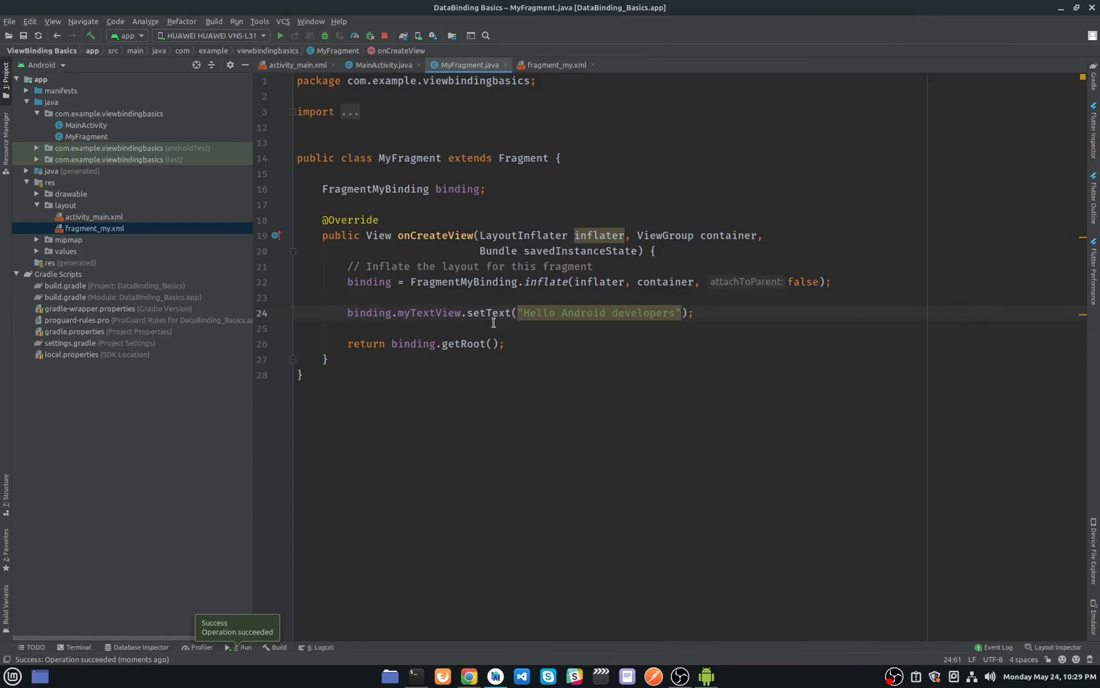